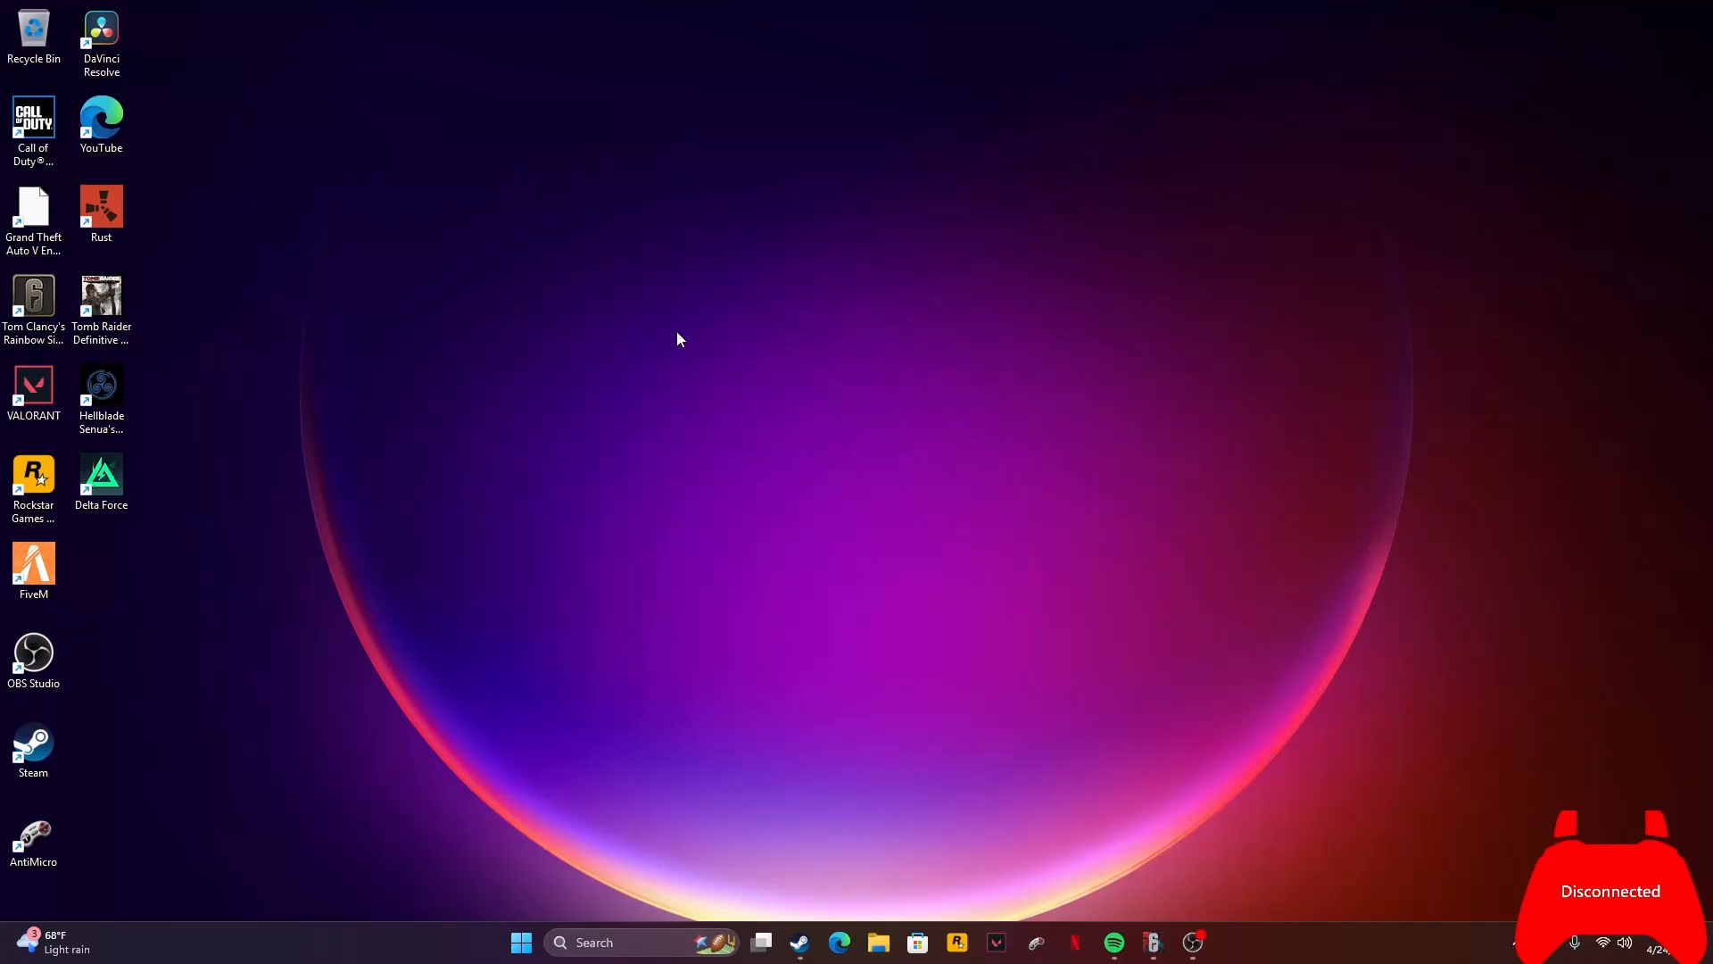
mouse_move(376, 239)
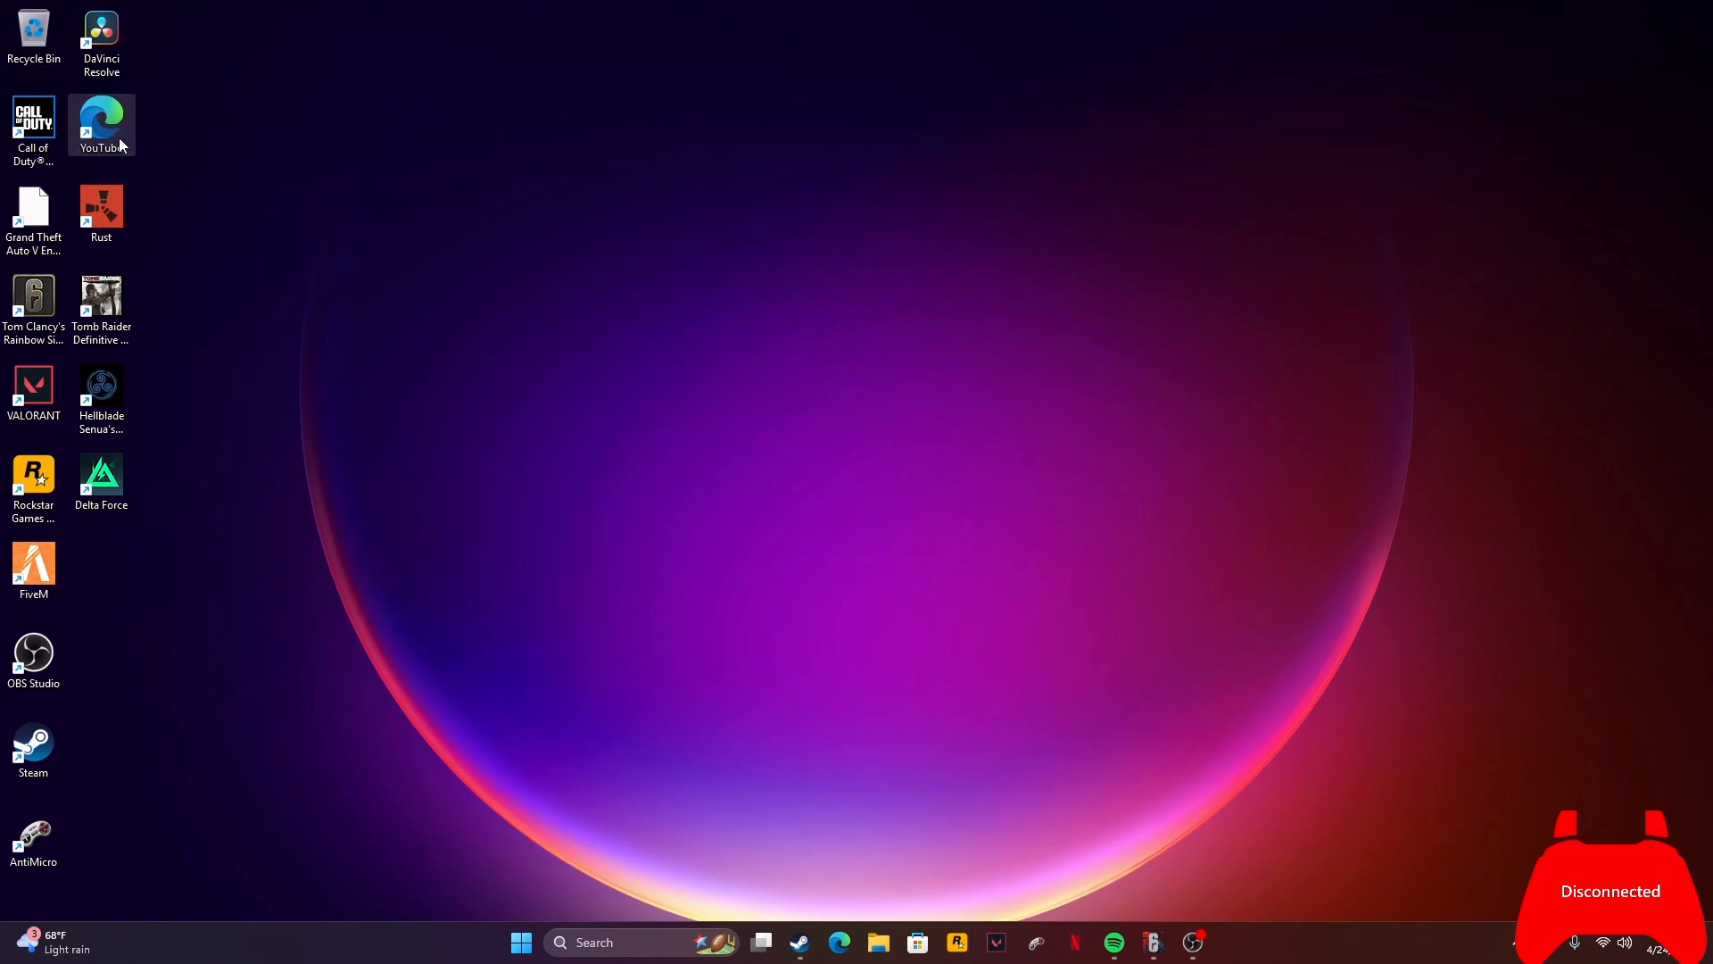
mouse_move(102, 118)
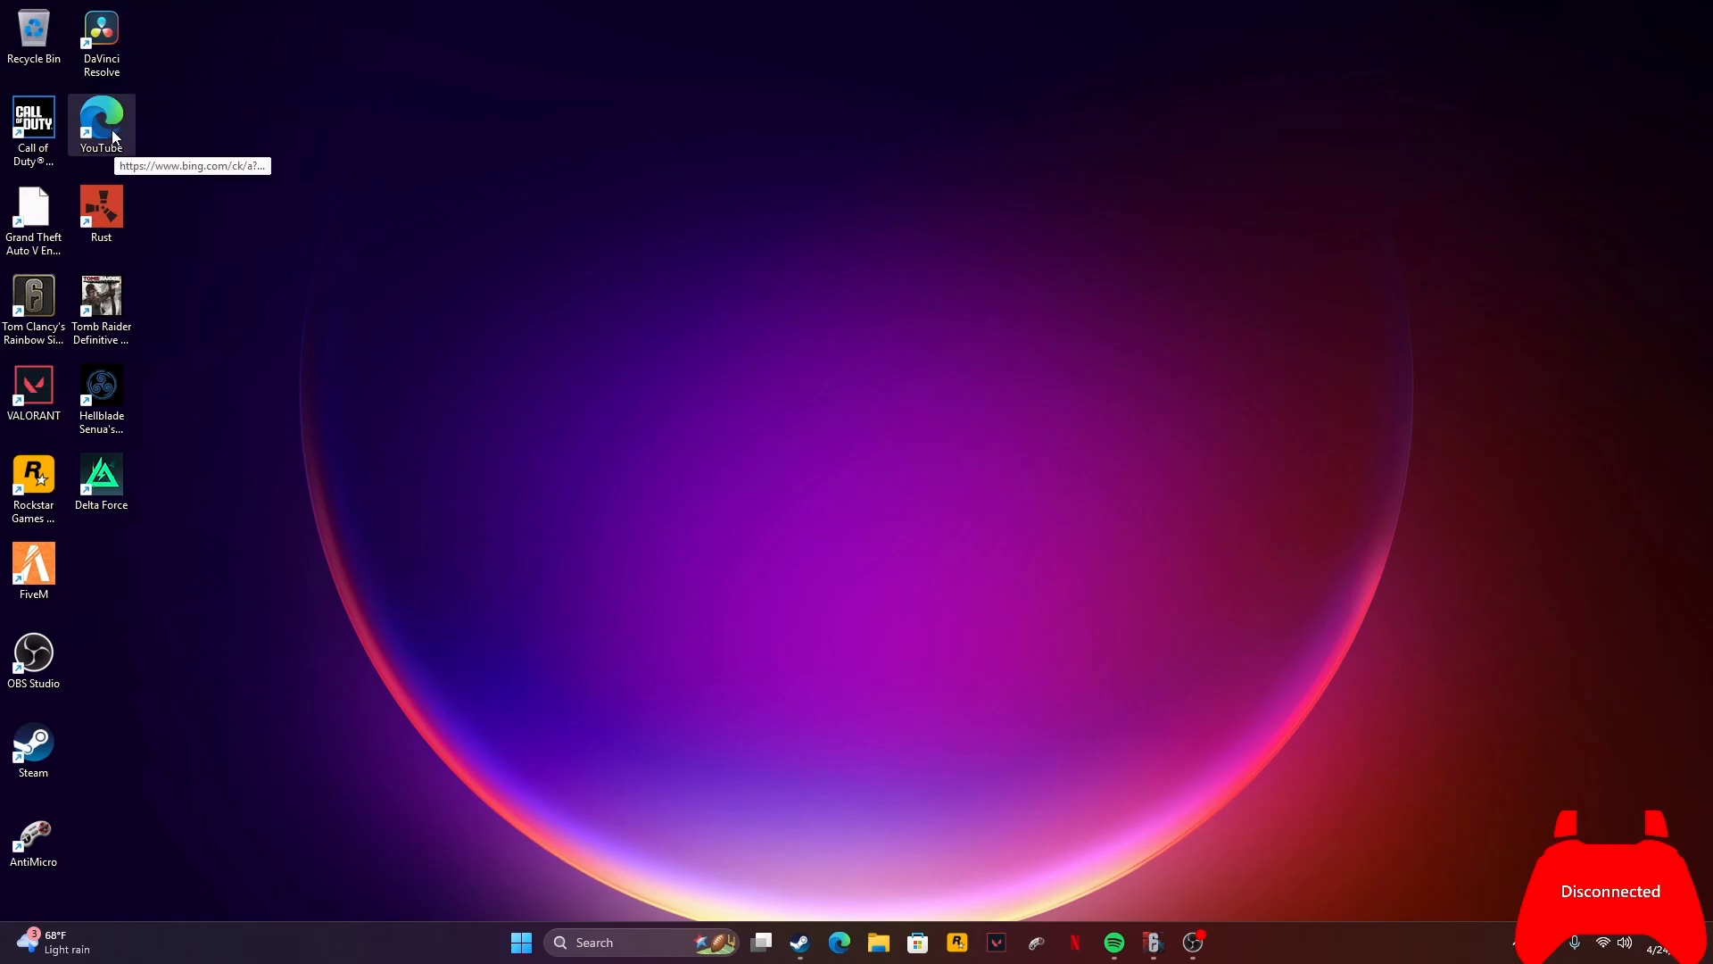
- Launch Microsoft Edge from the desktop YouTube shortcut to reach the XIM Community thread
double_click(99, 116)
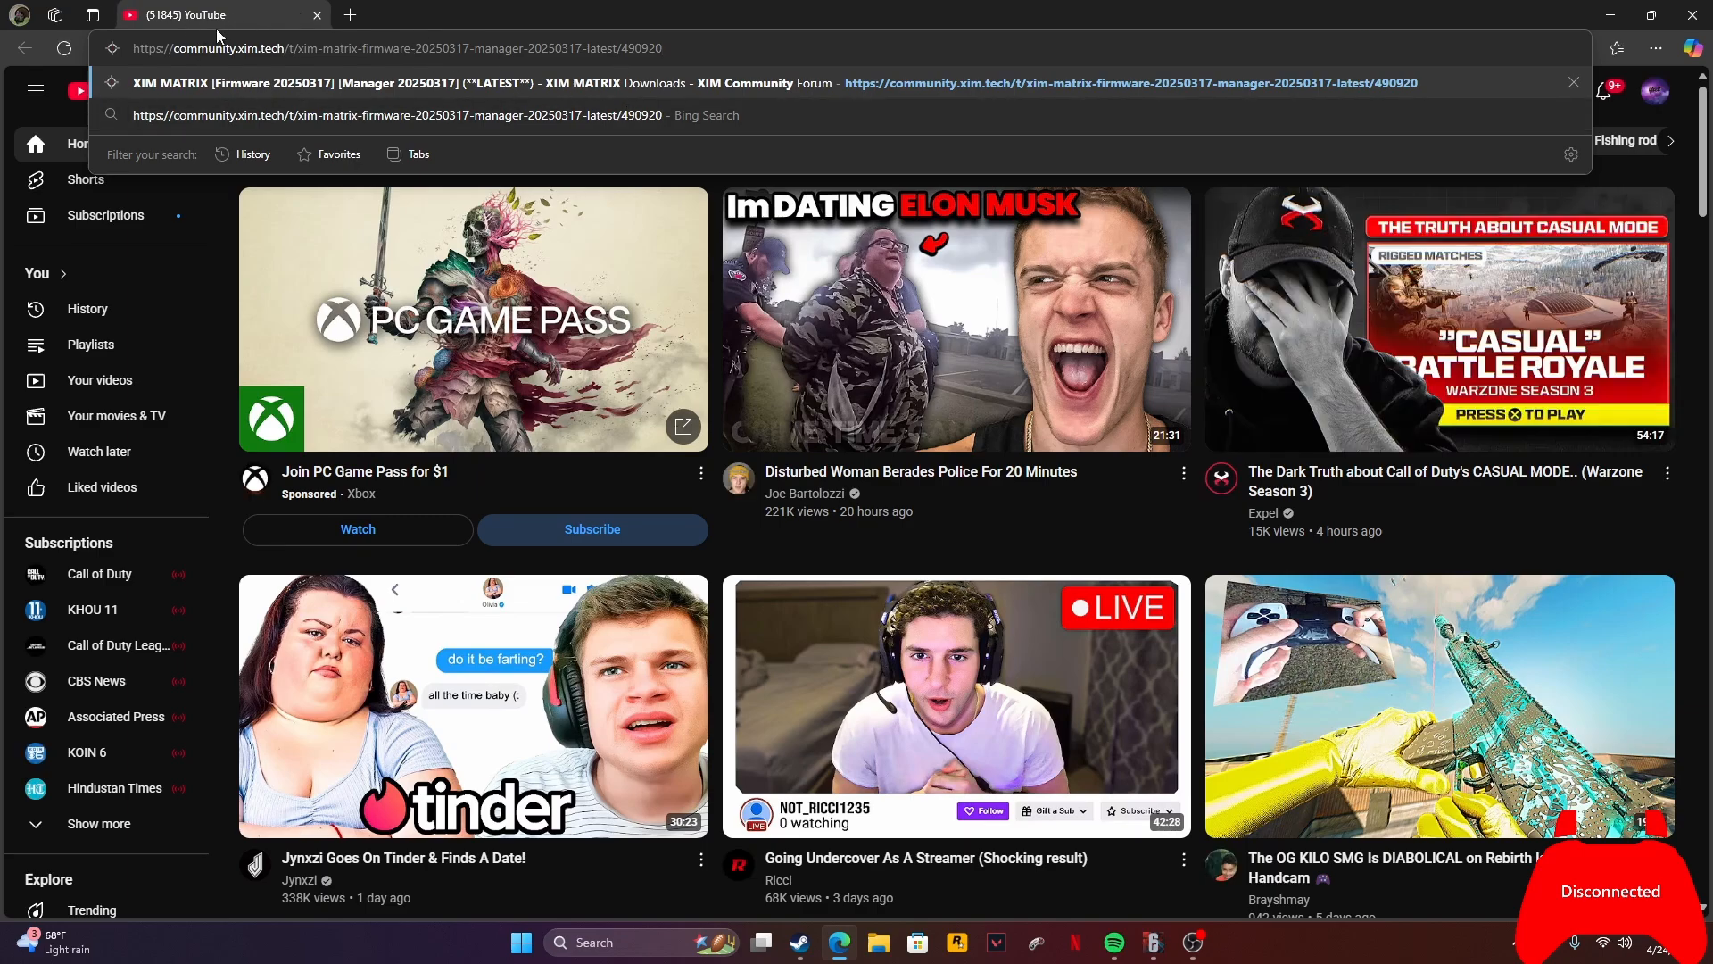
mouse_move(618, 37)
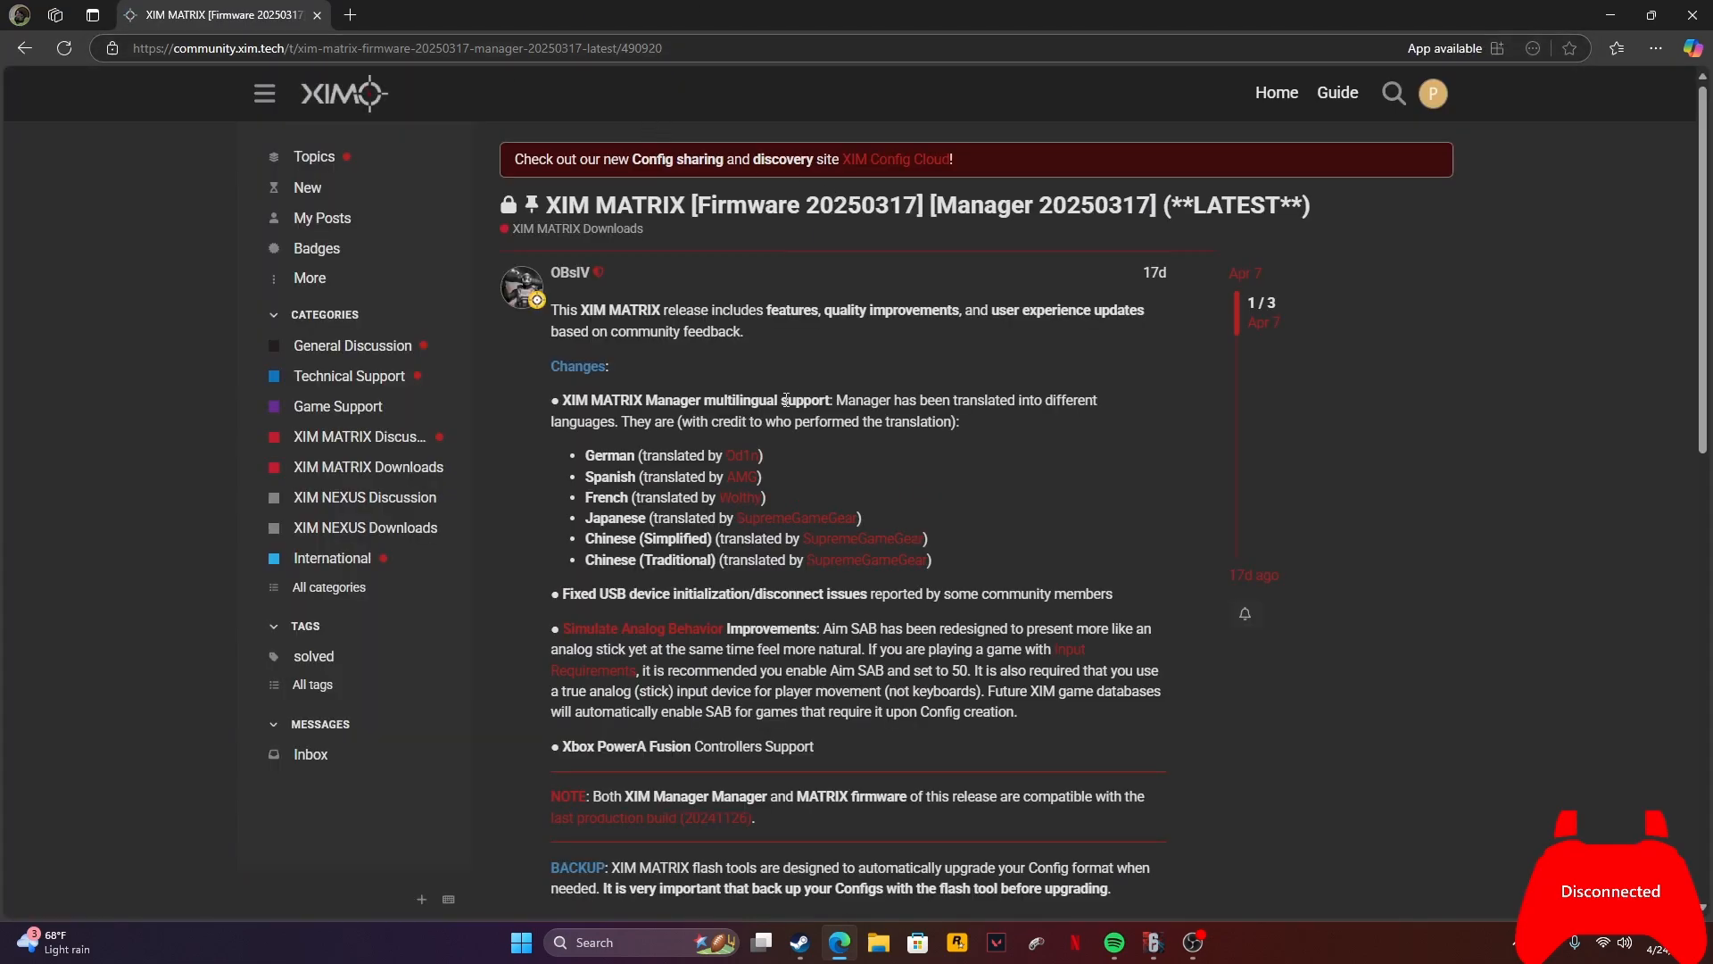
mouse_move(985, 182)
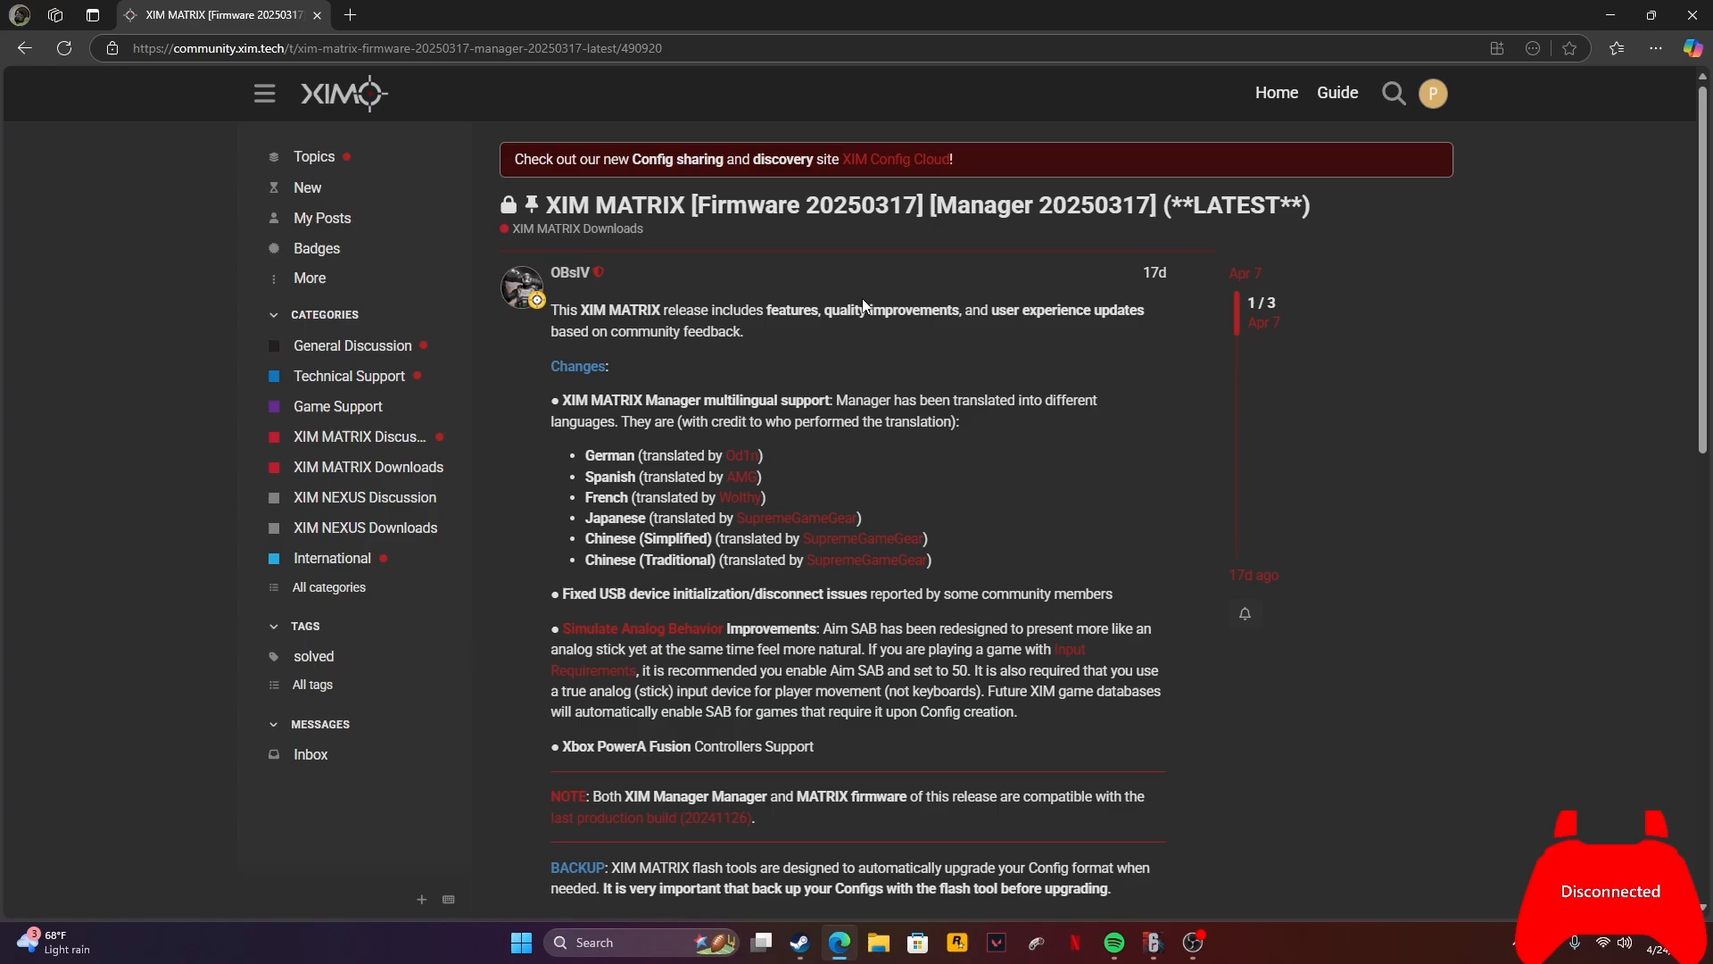
- Scroll the forum thread to the XIM MATRIX Firmware section with the Firmware Tool 20250317 for PC link
scroll("down", 3)
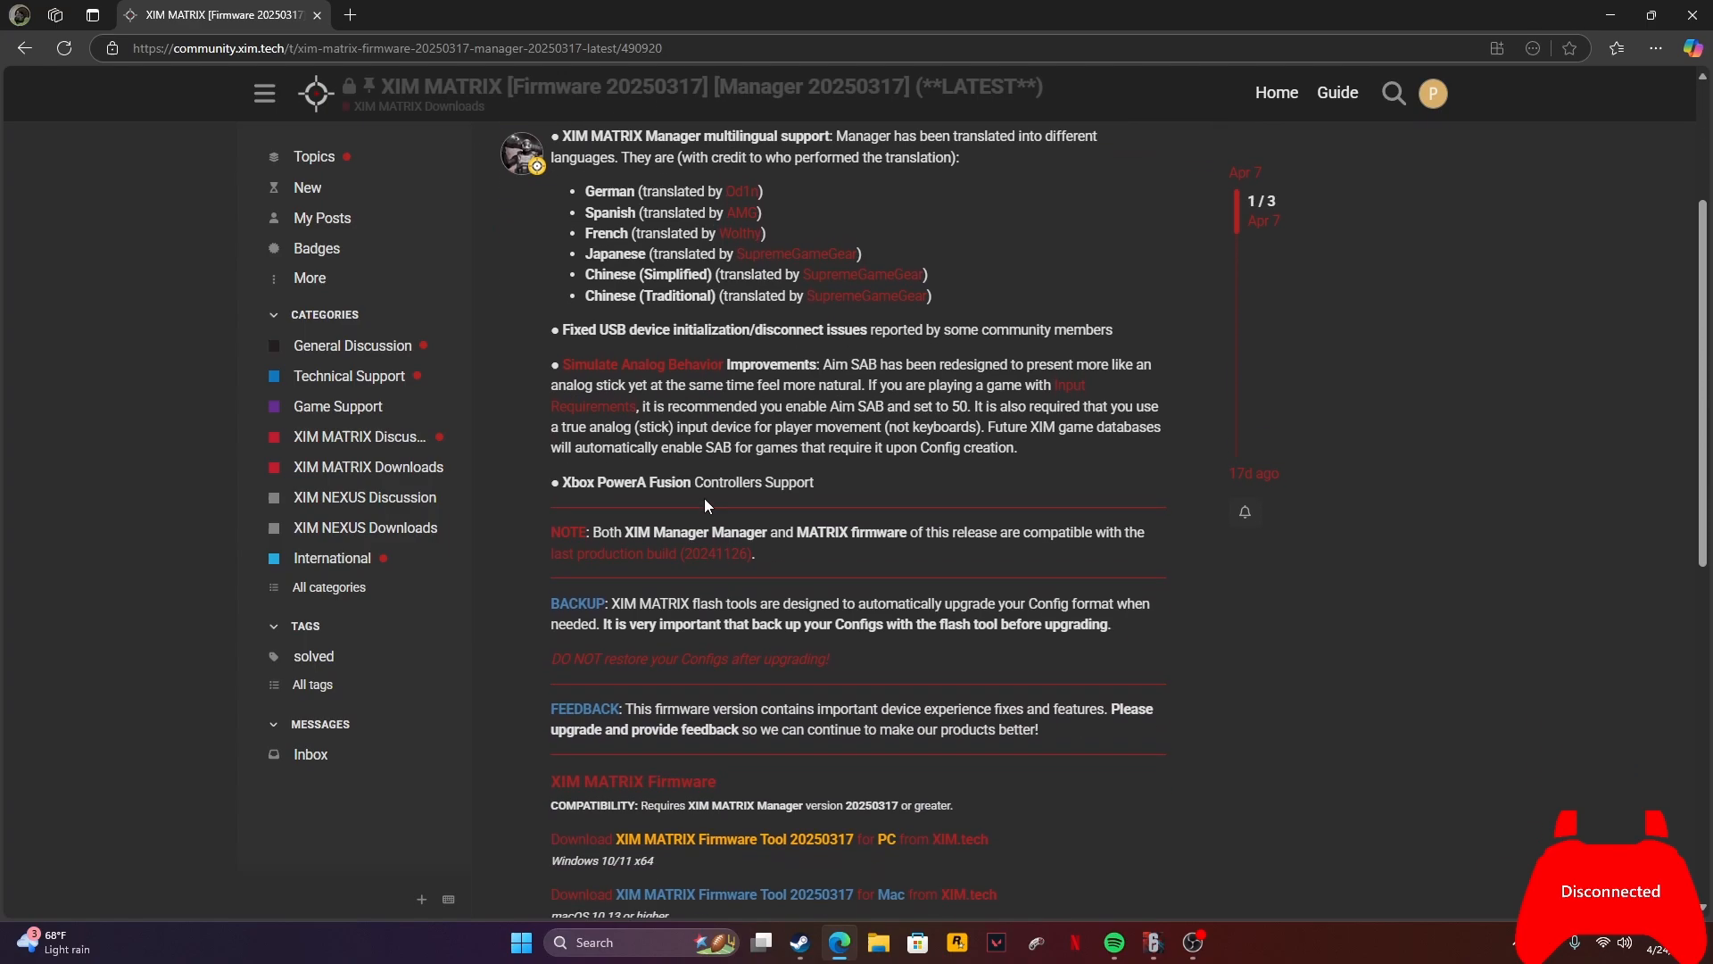
scroll("down", 3)
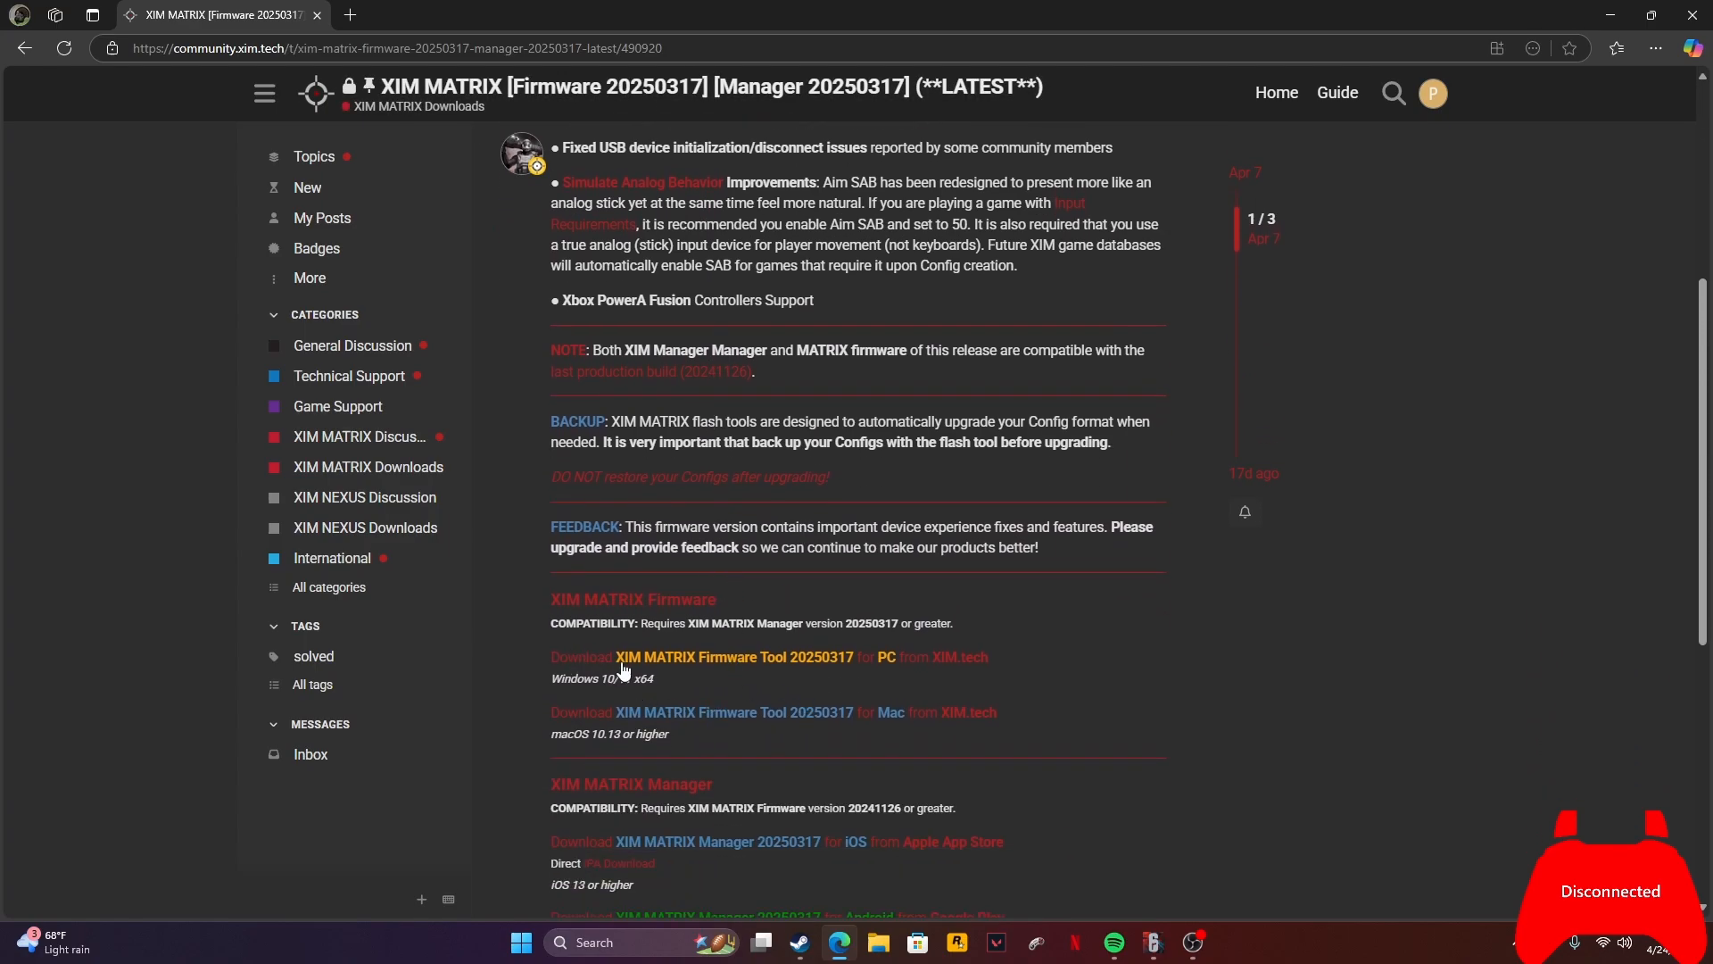
mouse_move(797, 680)
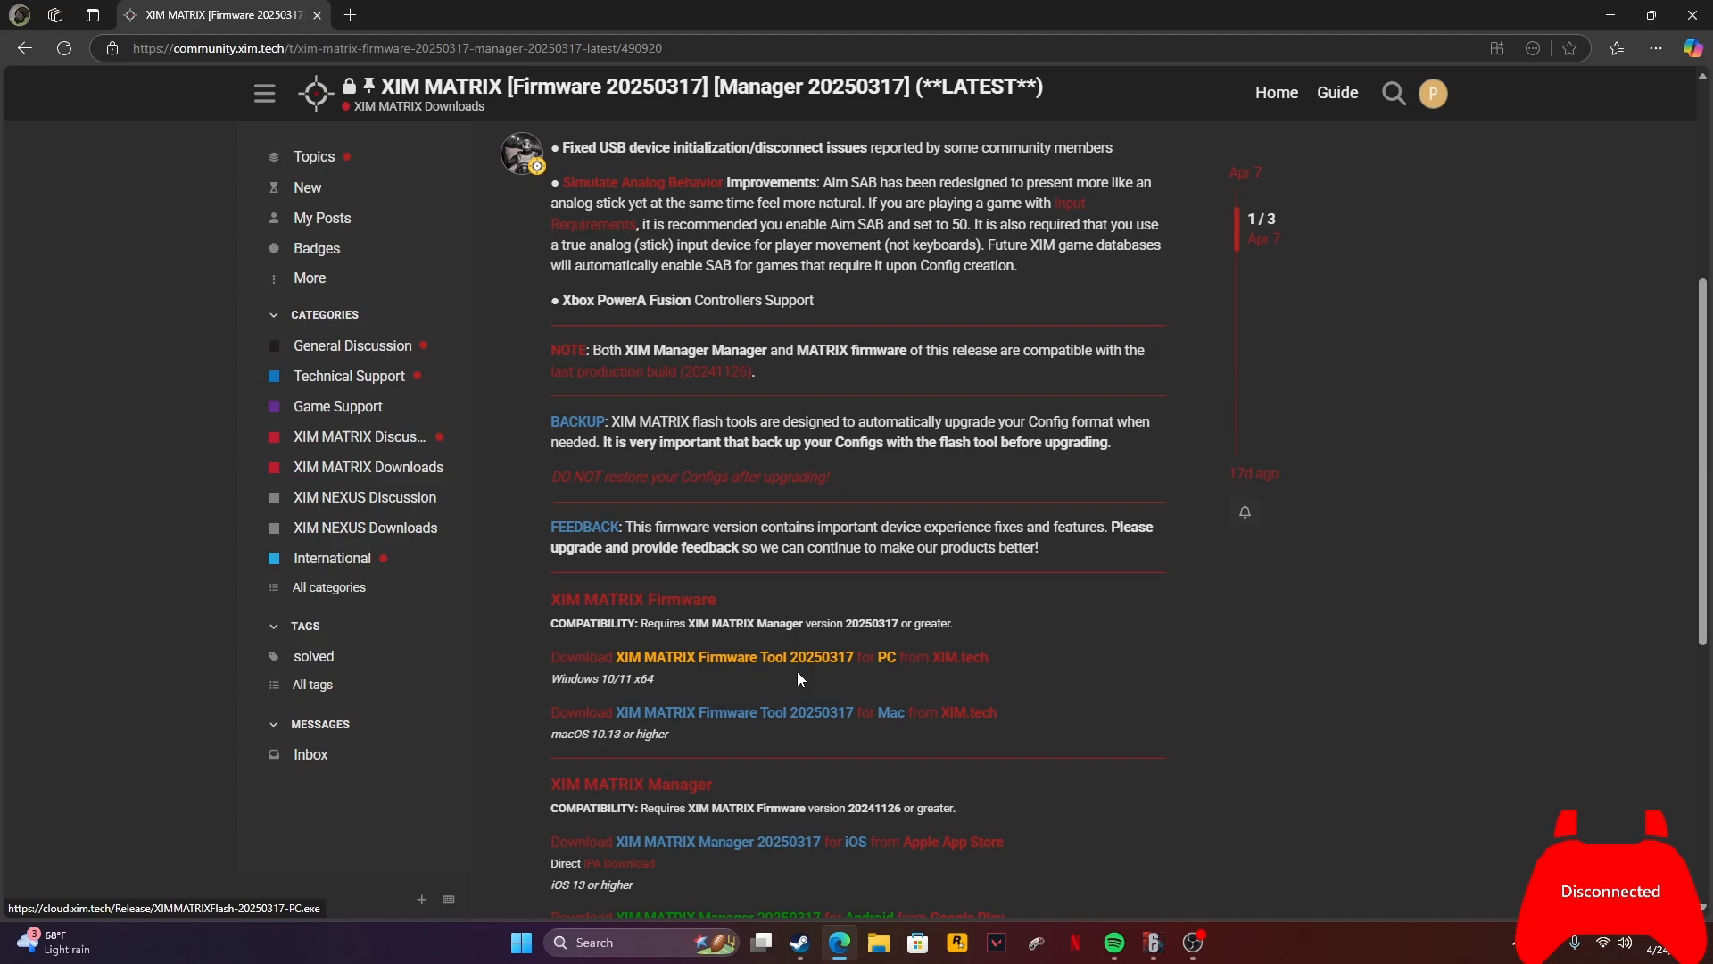
mouse_move(942, 677)
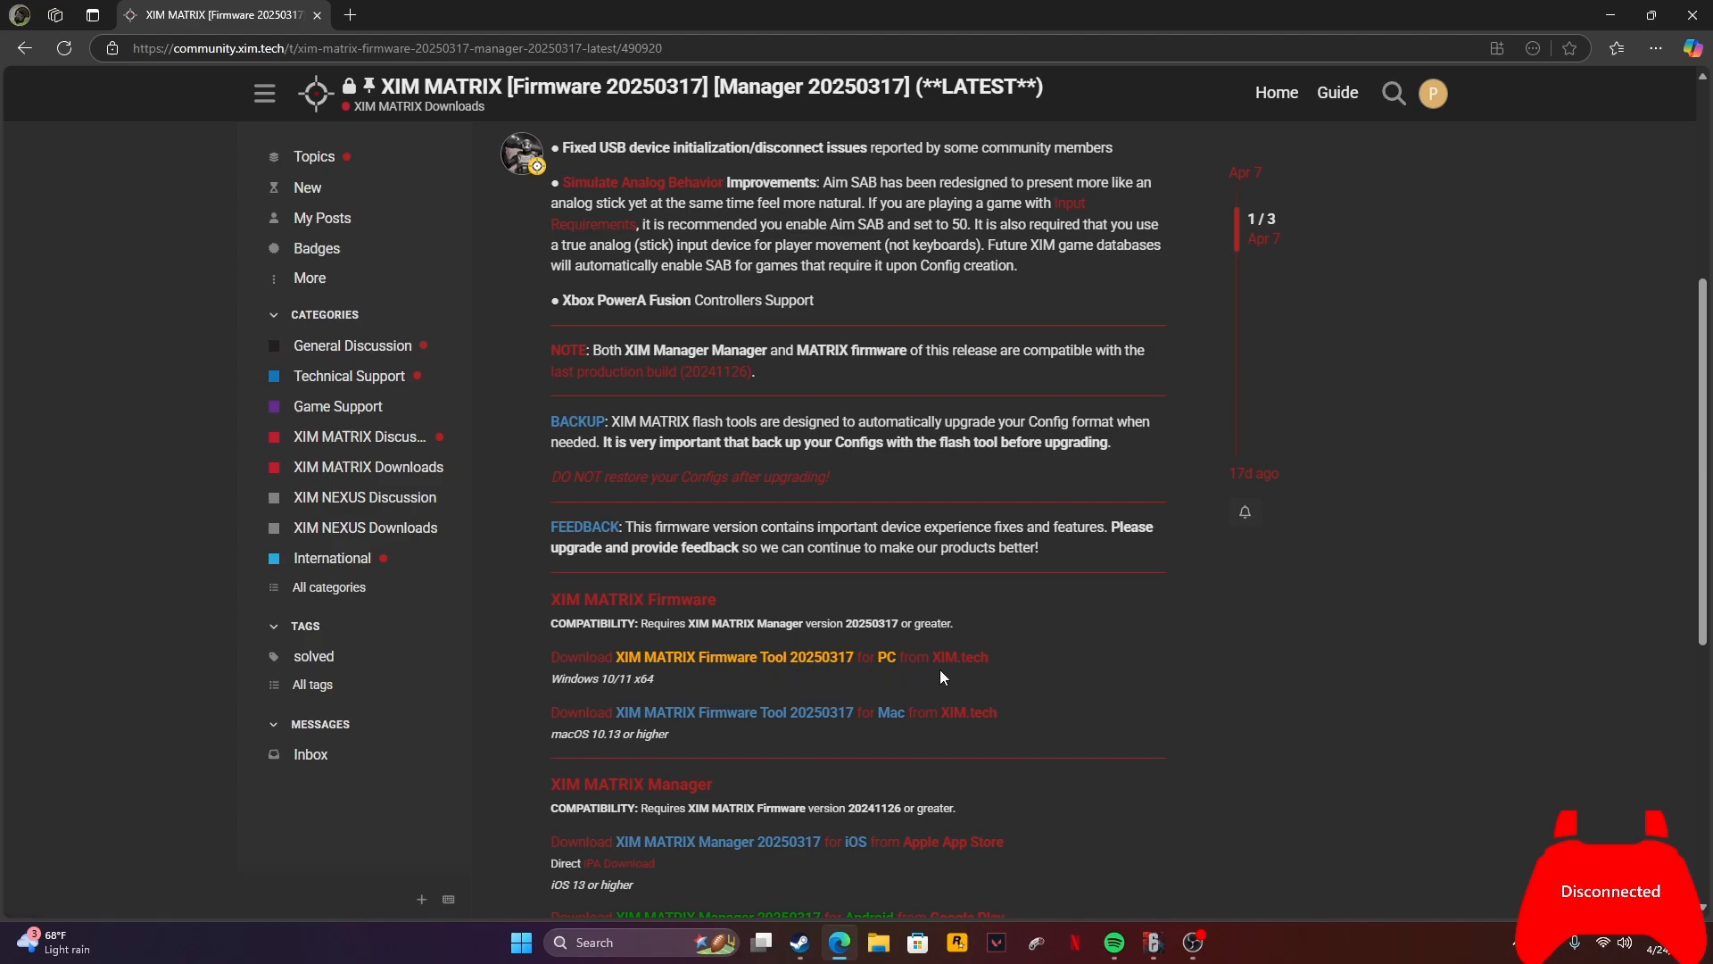
scroll("down", 3)
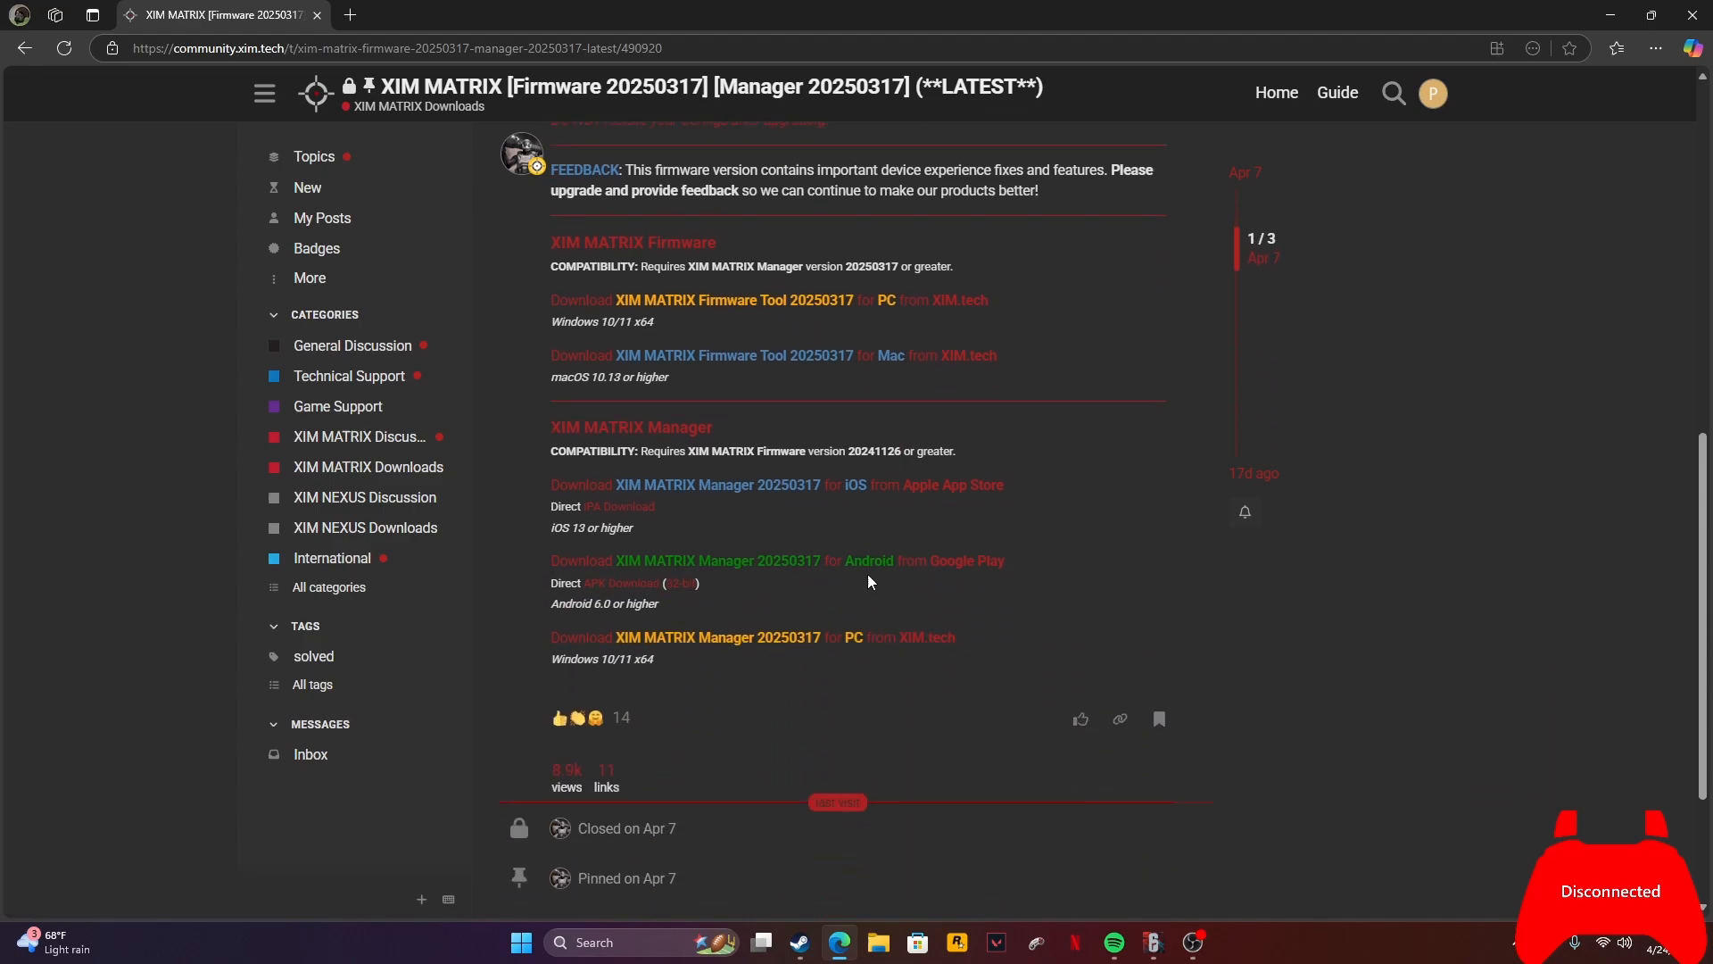
mouse_move(809, 502)
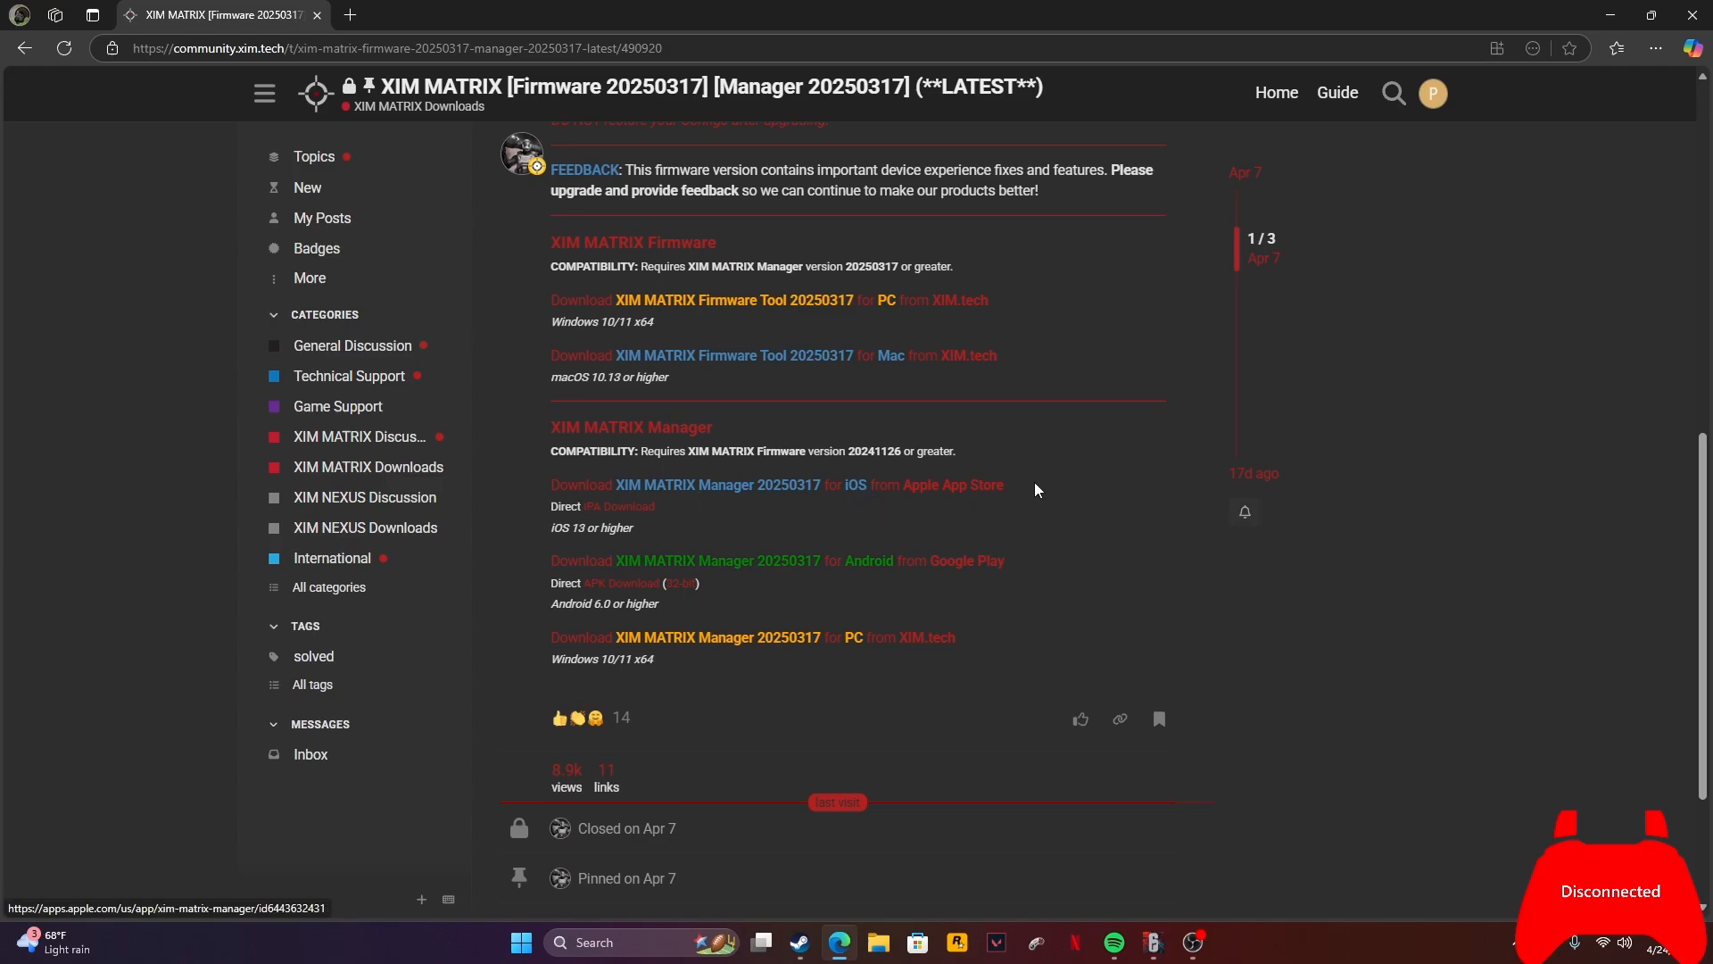
mouse_move(609, 524)
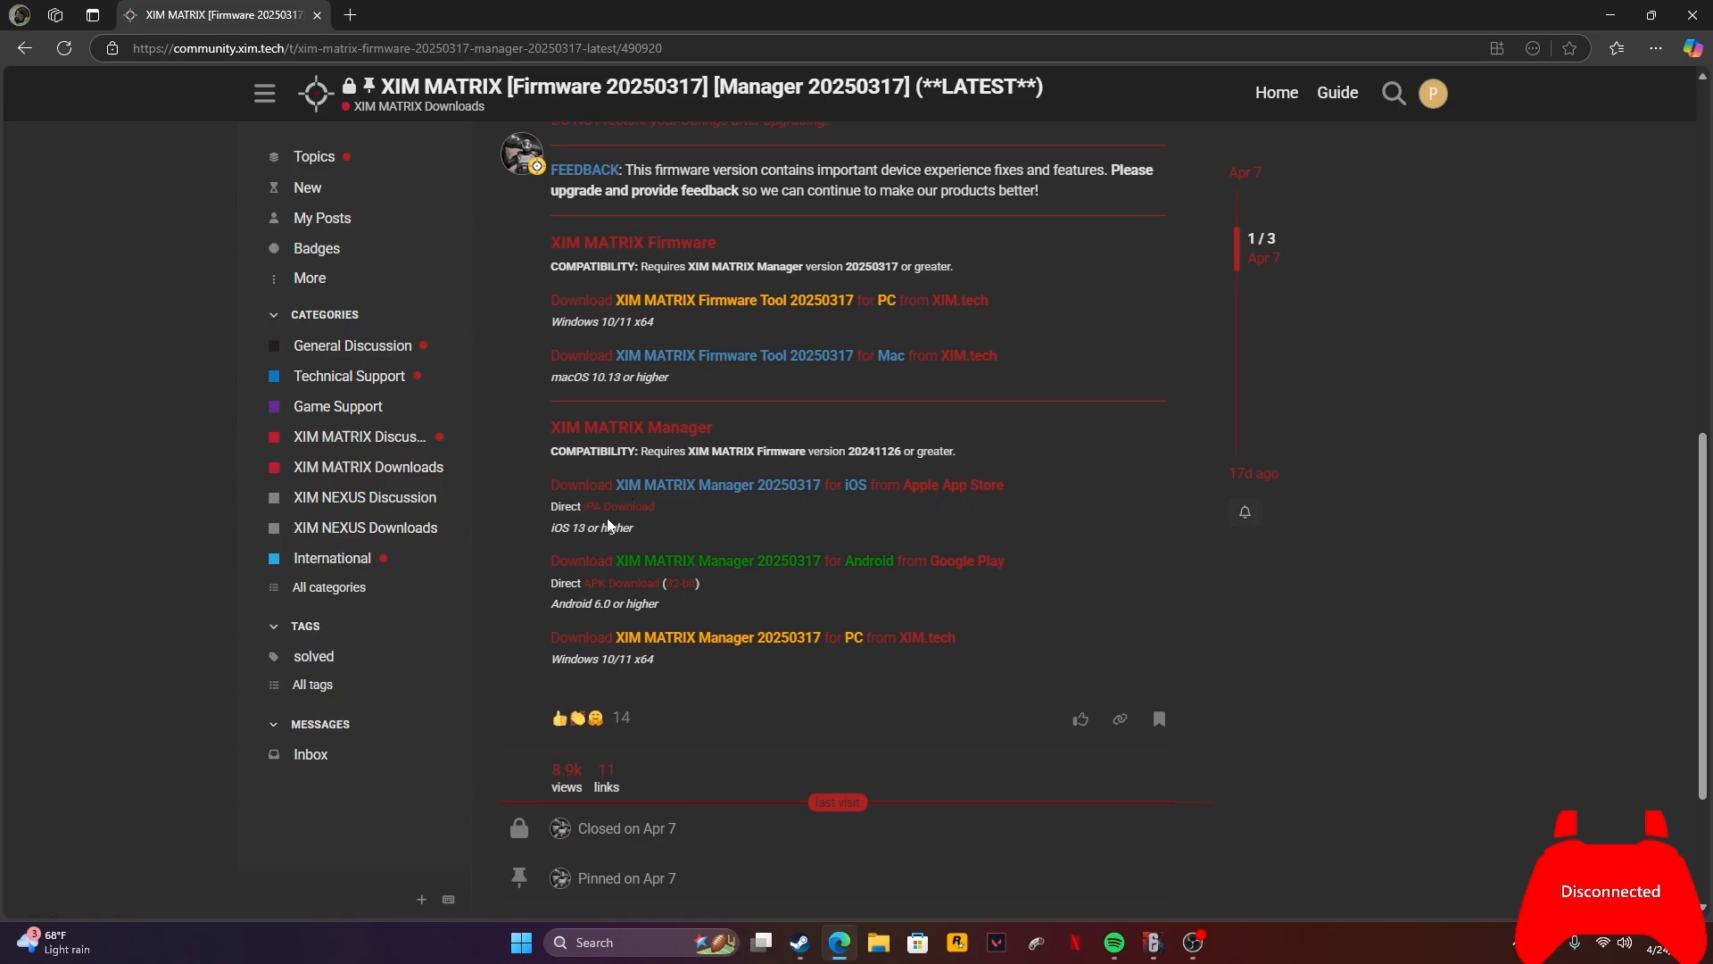
mouse_move(621, 582)
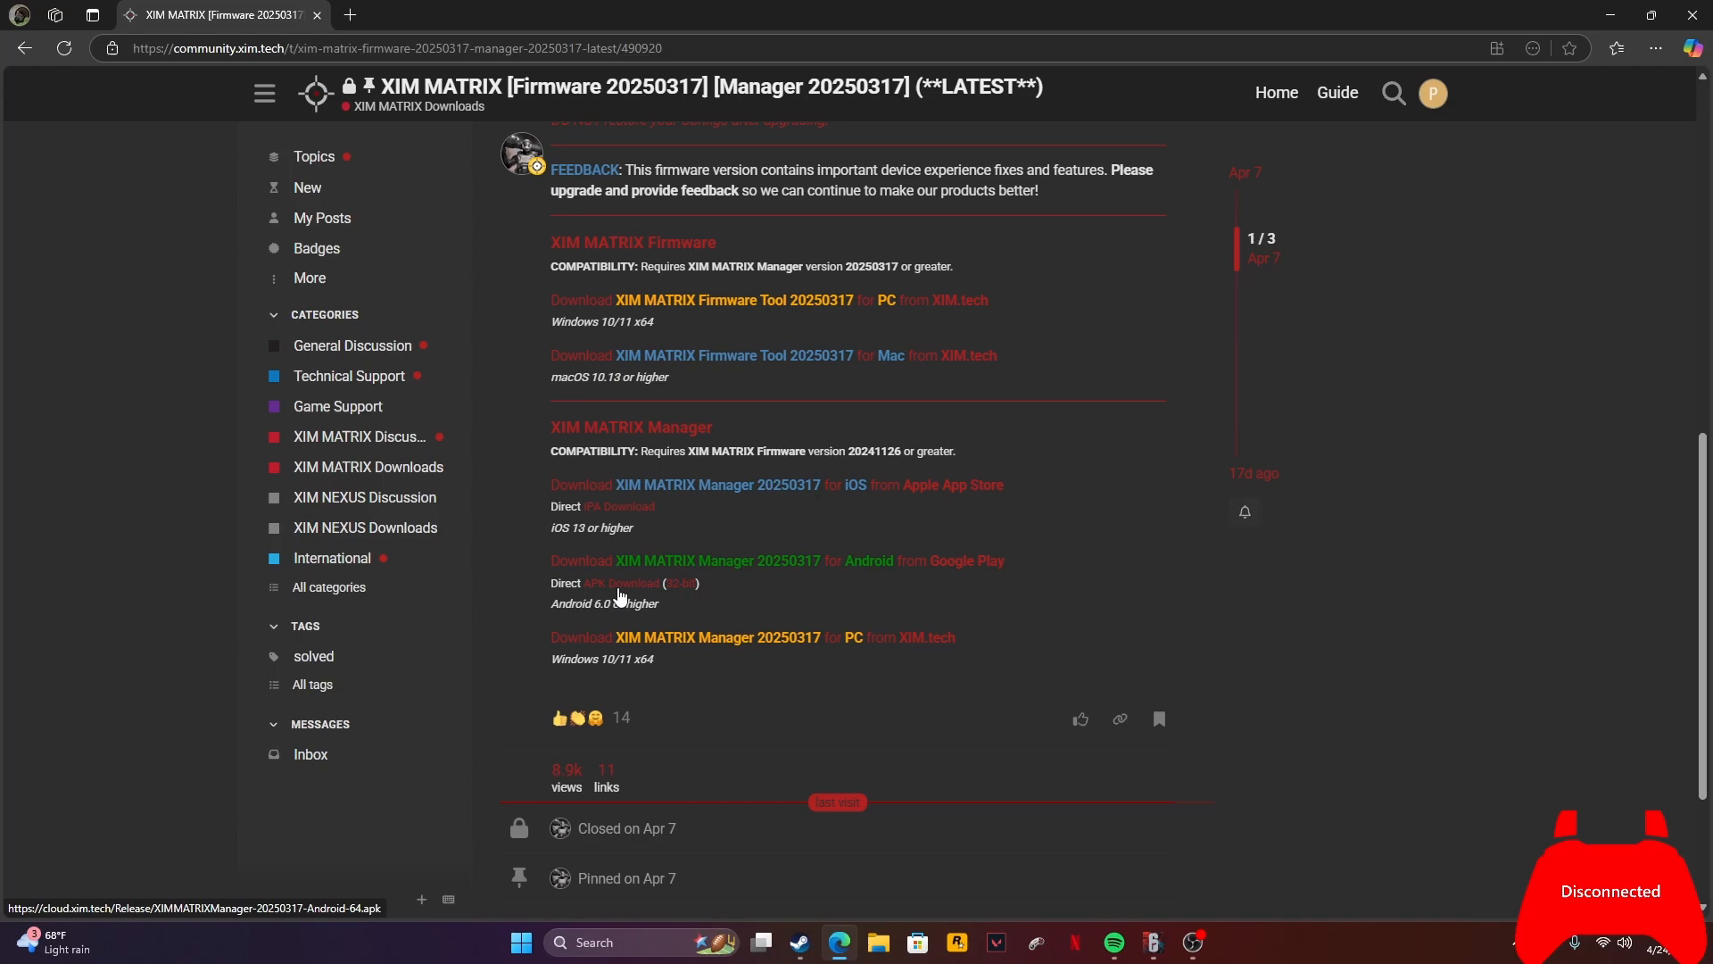
scroll("up", 3)
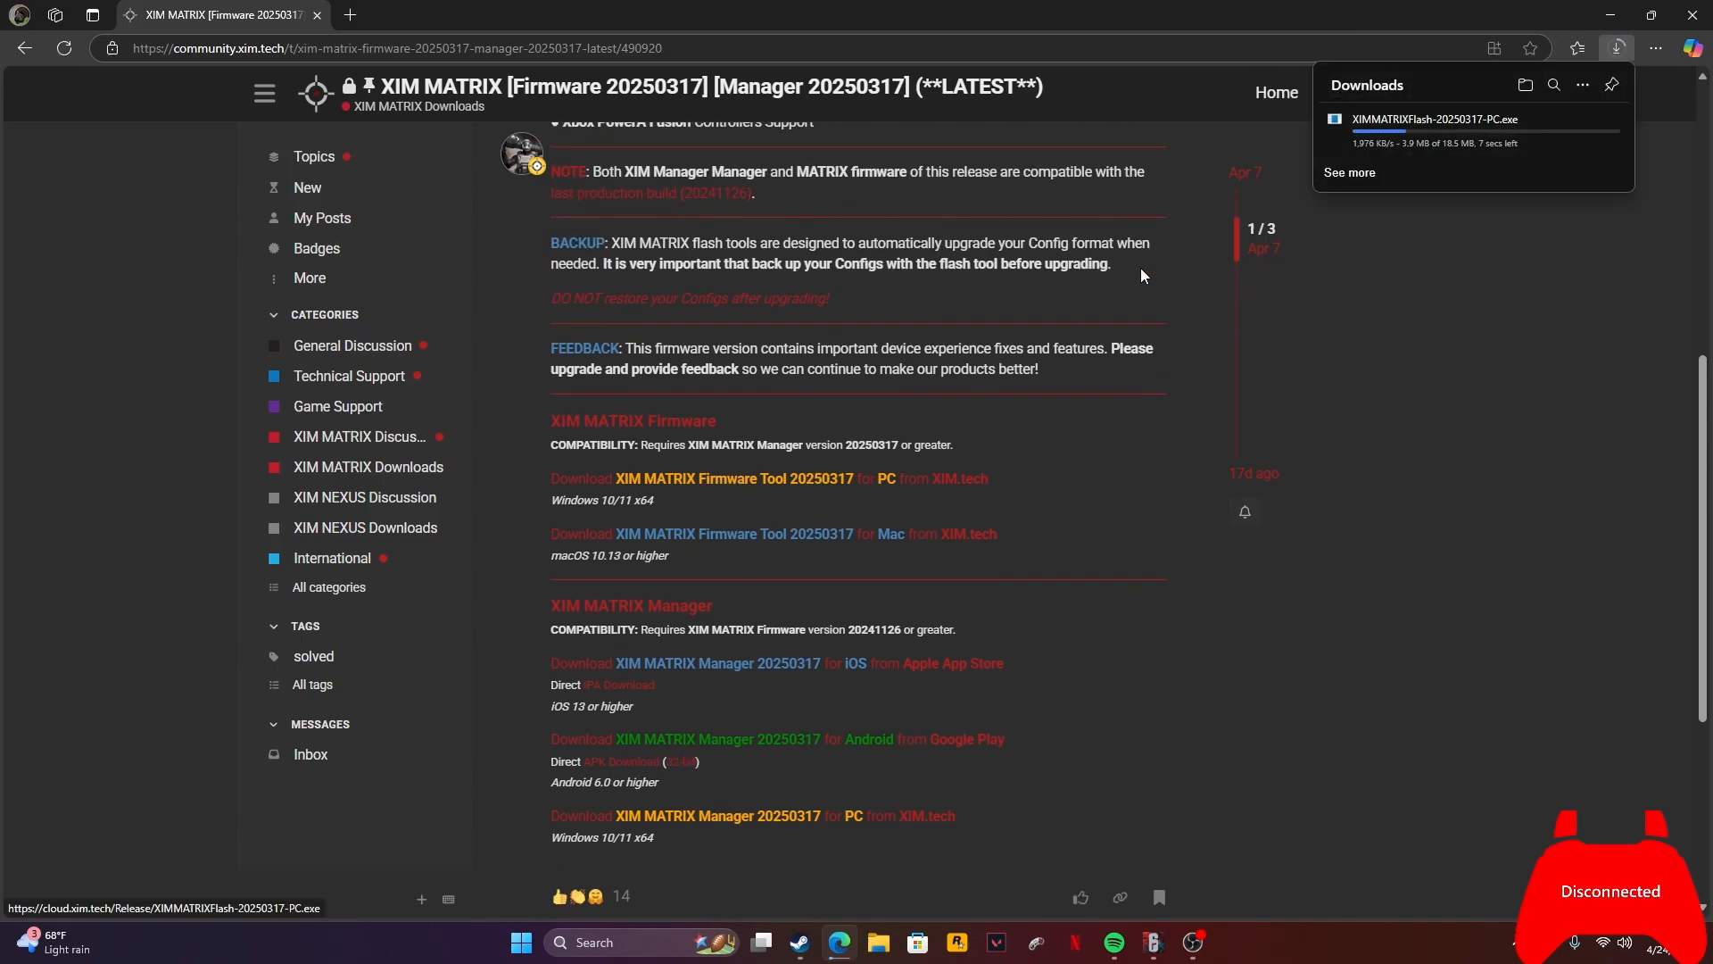
mouse_move(1369, 149)
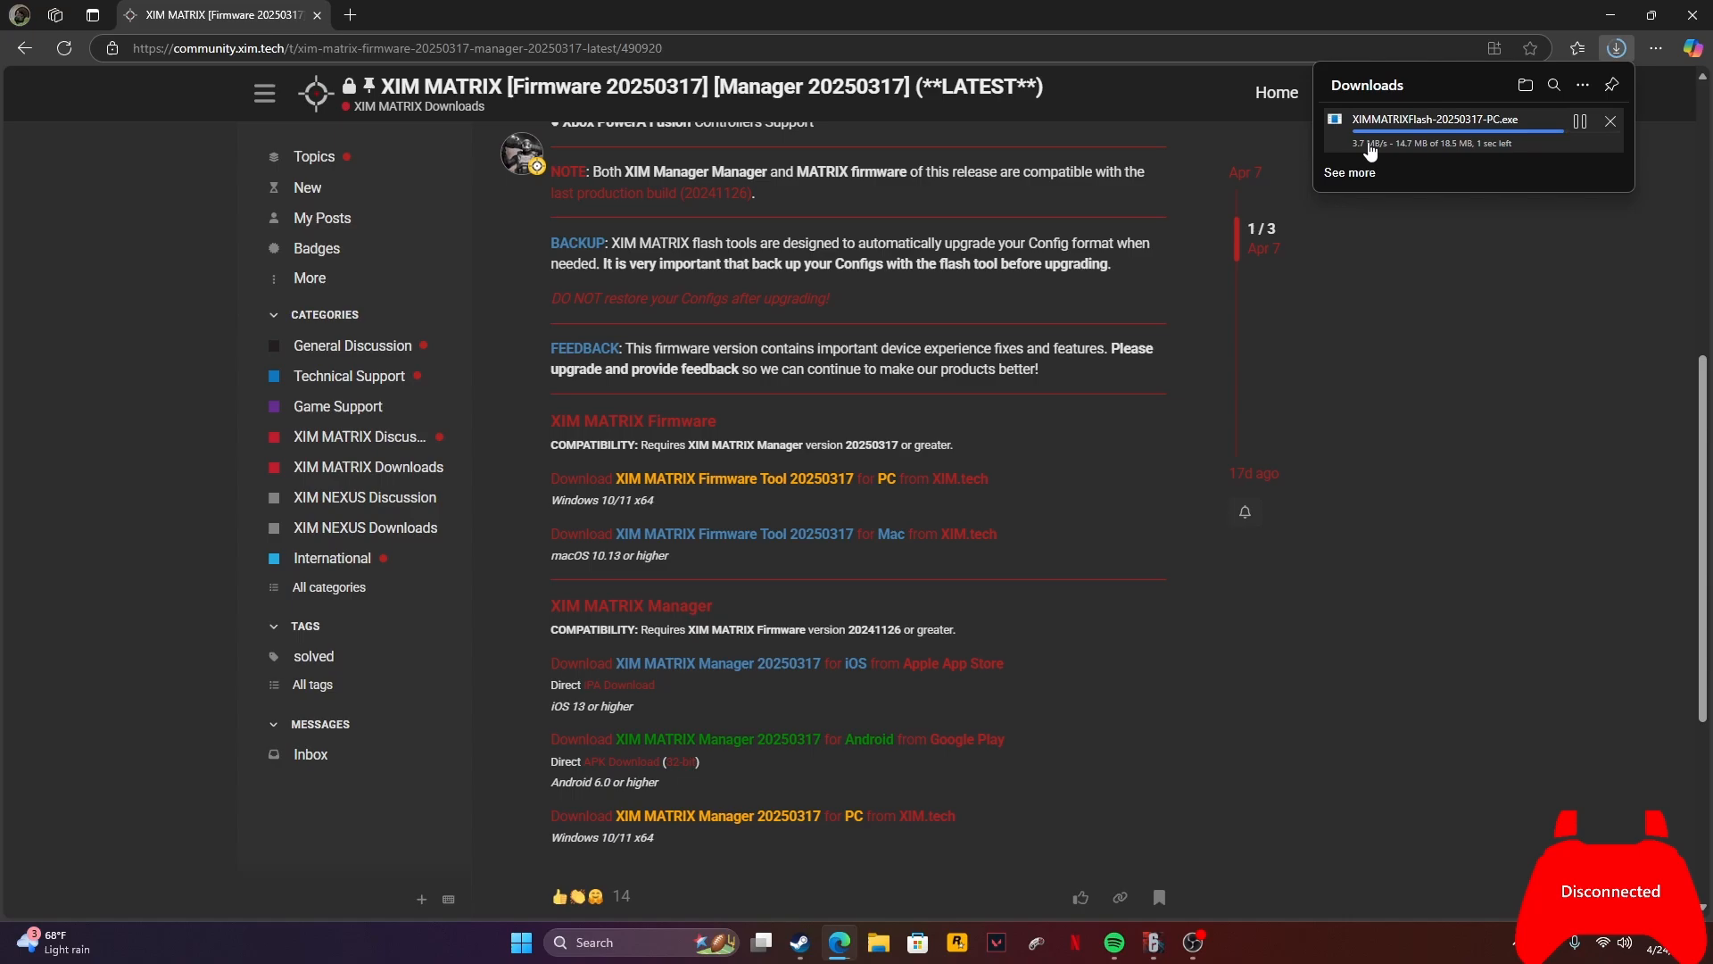
- Check the XIMMATRIXFlash-20250317-PC.exe download in Edge's Downloads flyout until it completes
left_click(1579, 119)
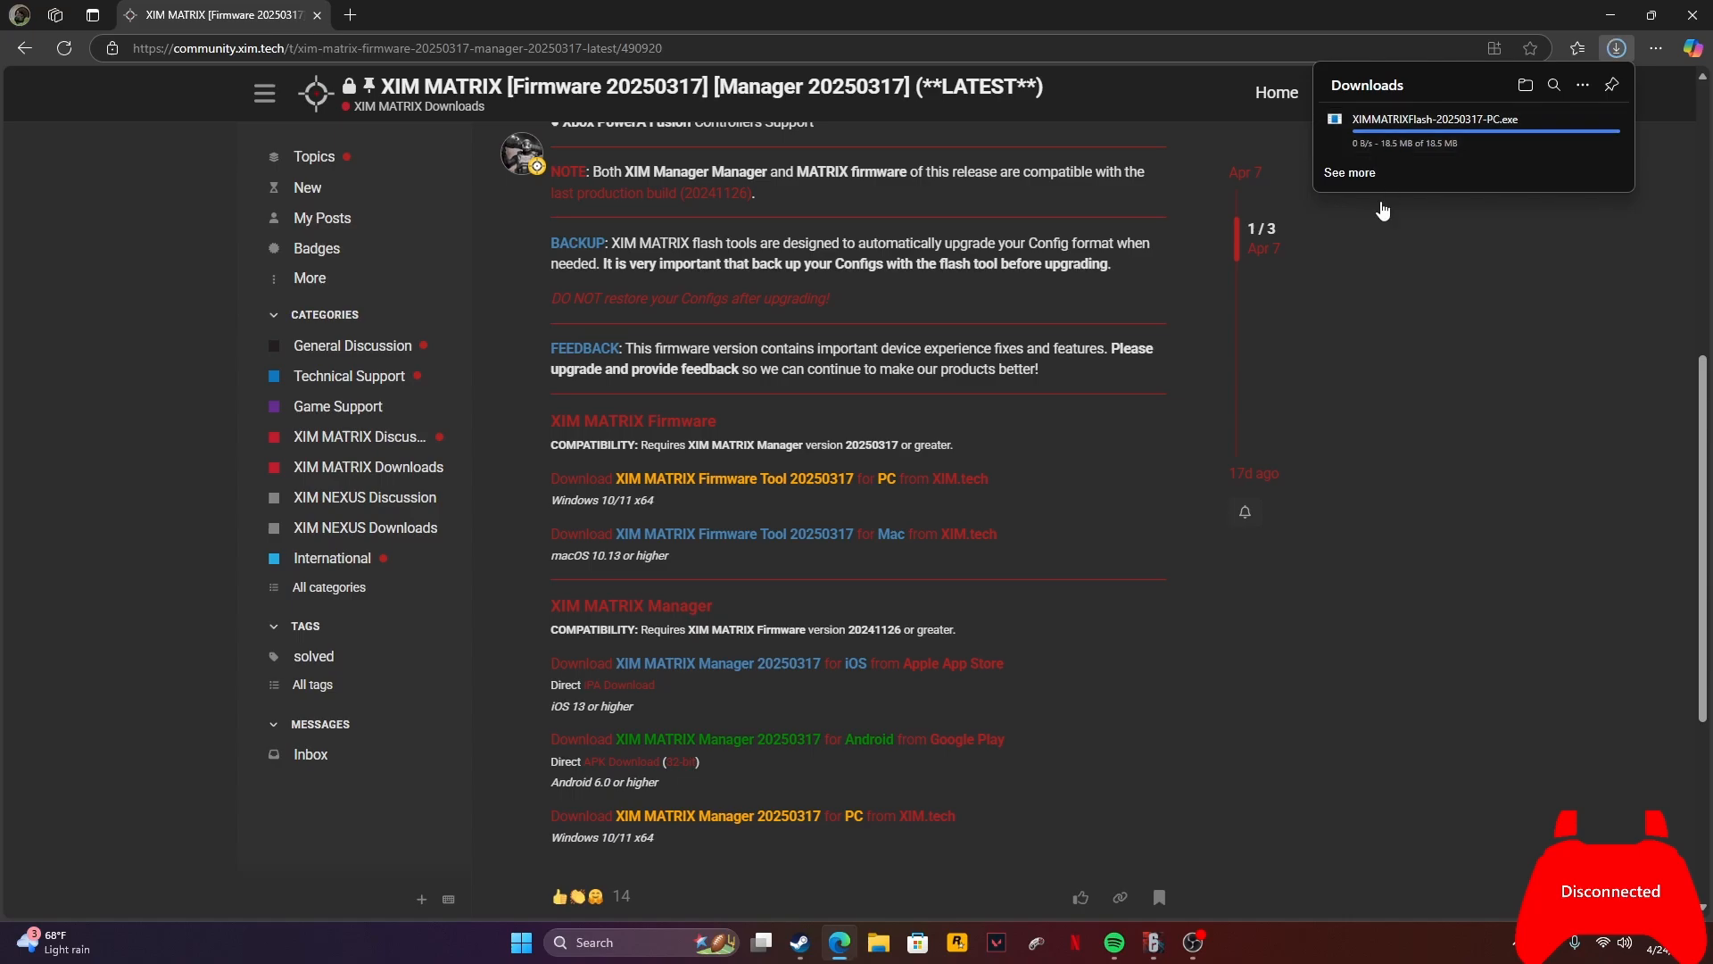
mouse_move(1362, 173)
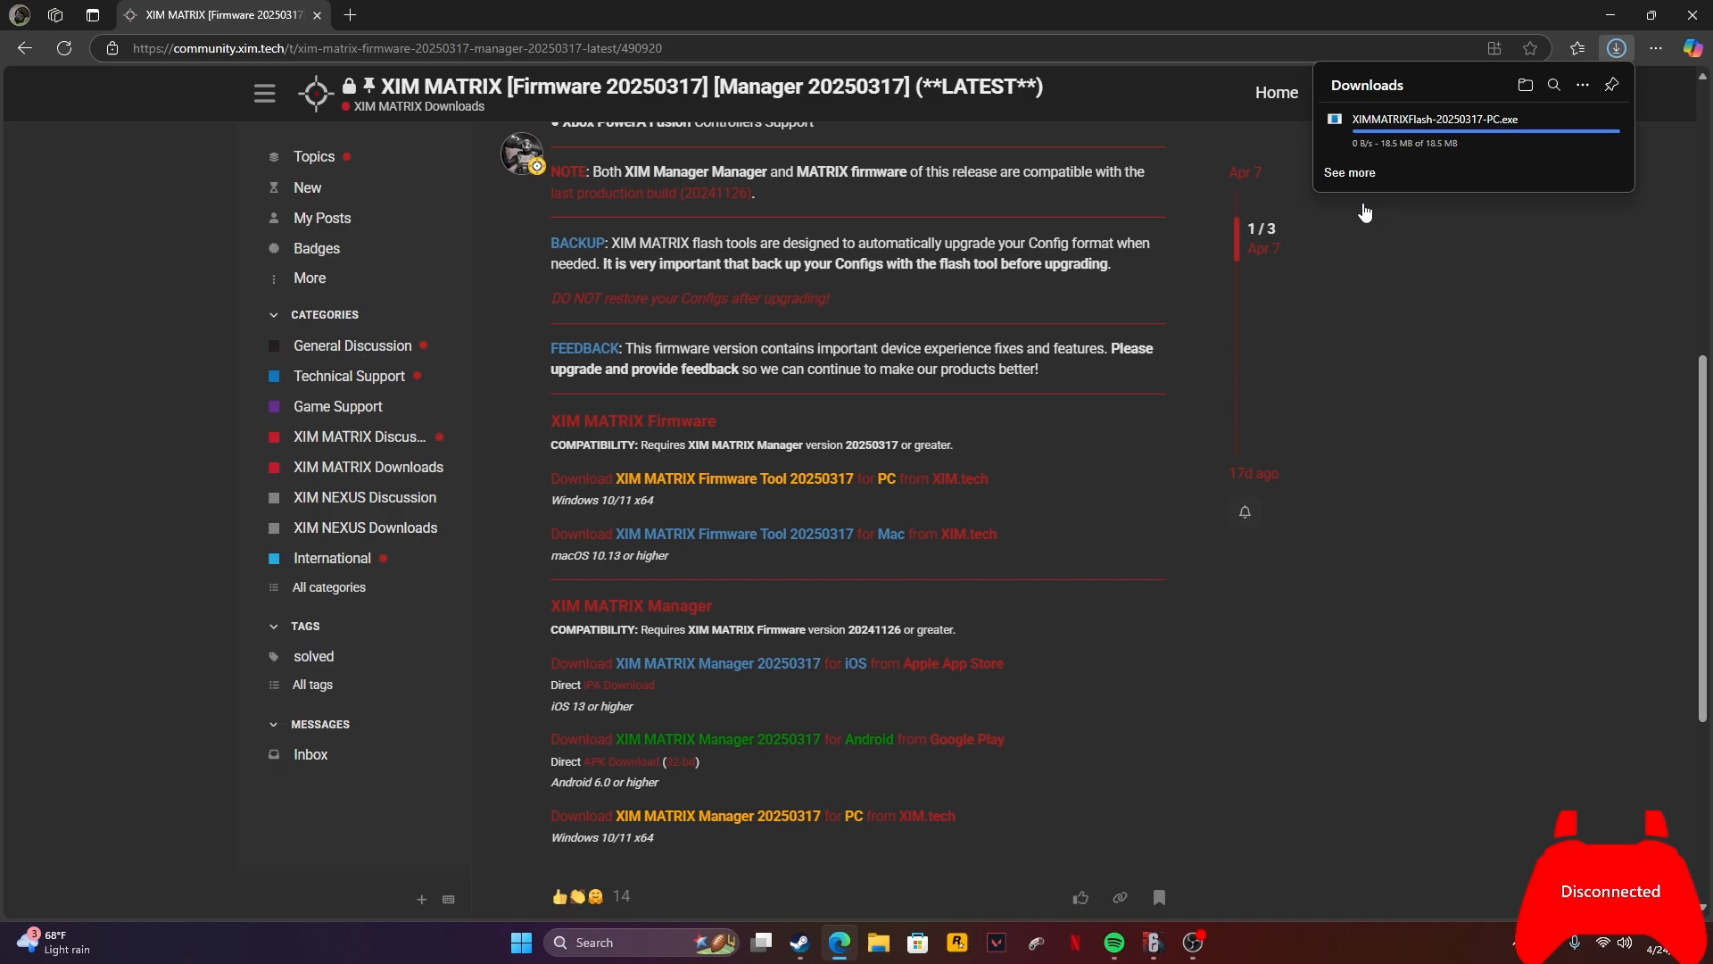
mouse_move(1404, 184)
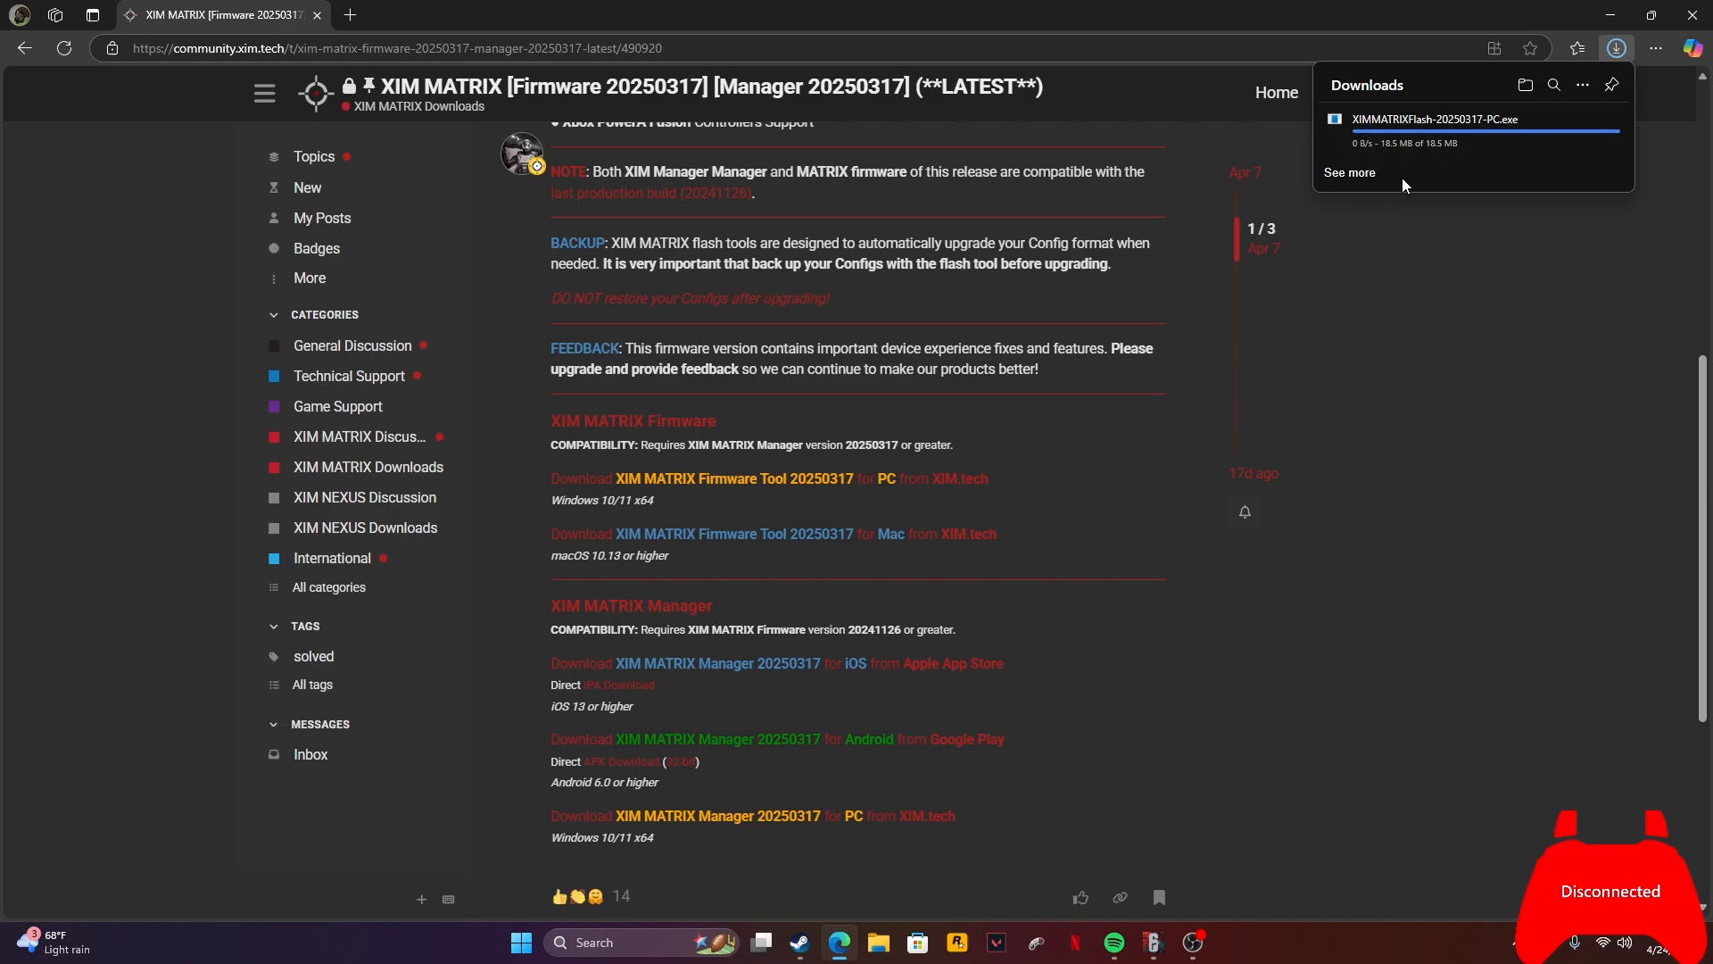
mouse_move(1414, 214)
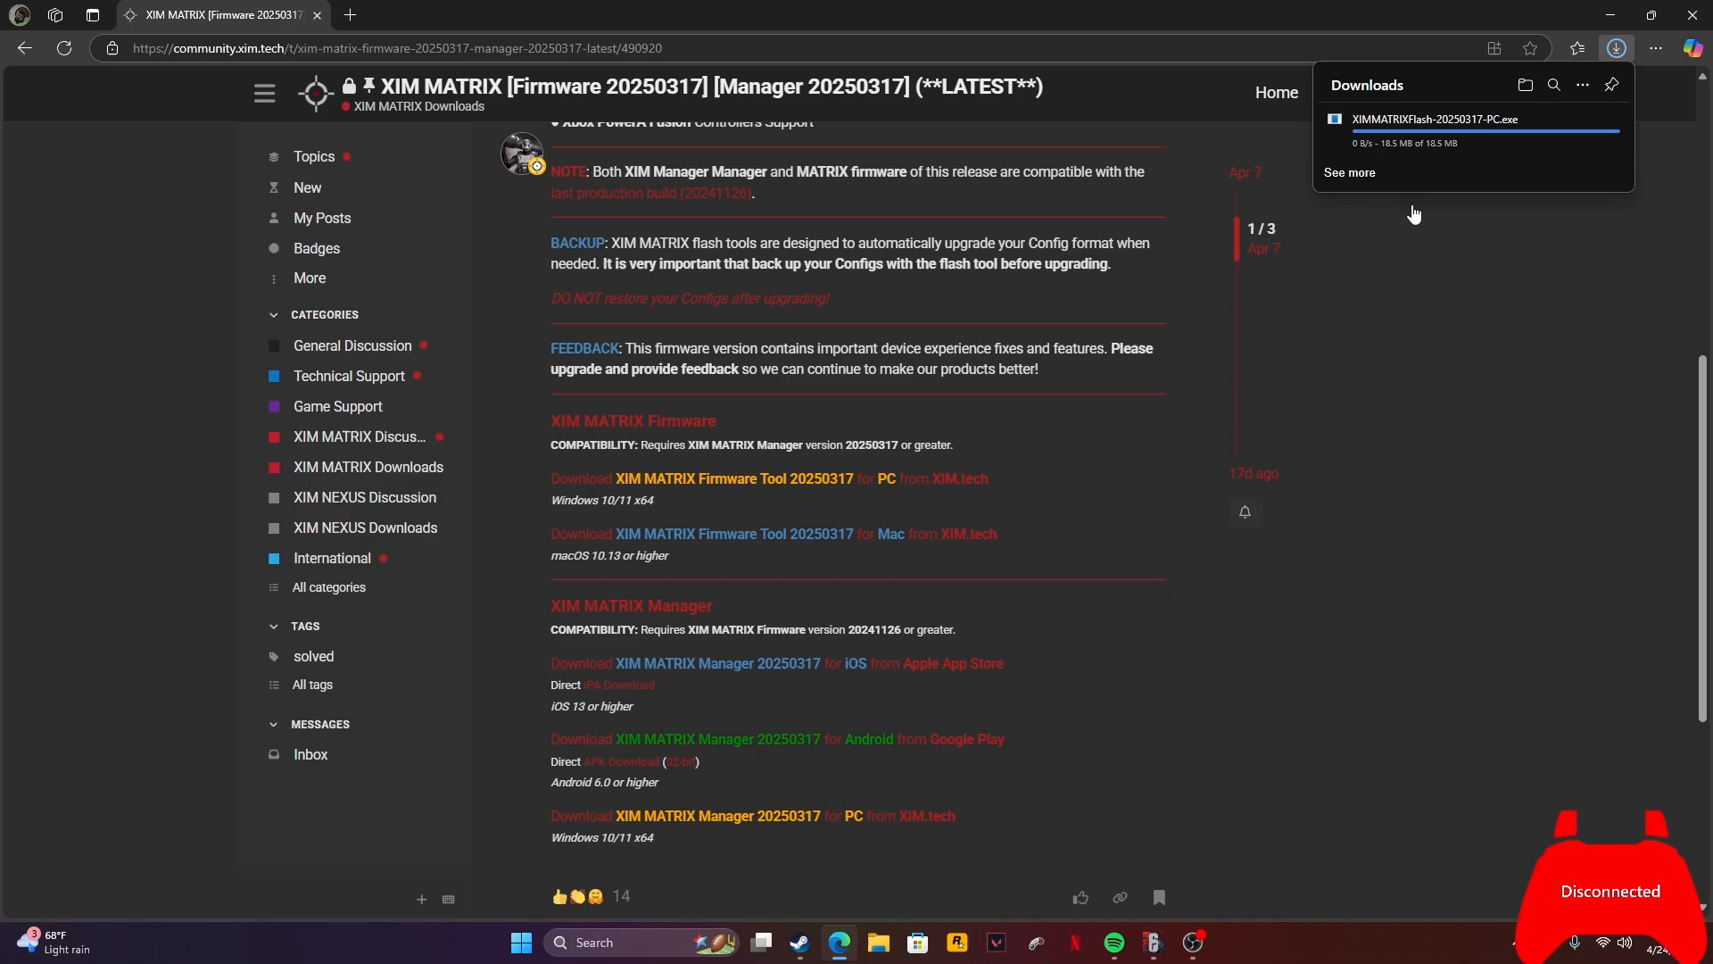
mouse_move(1374, 232)
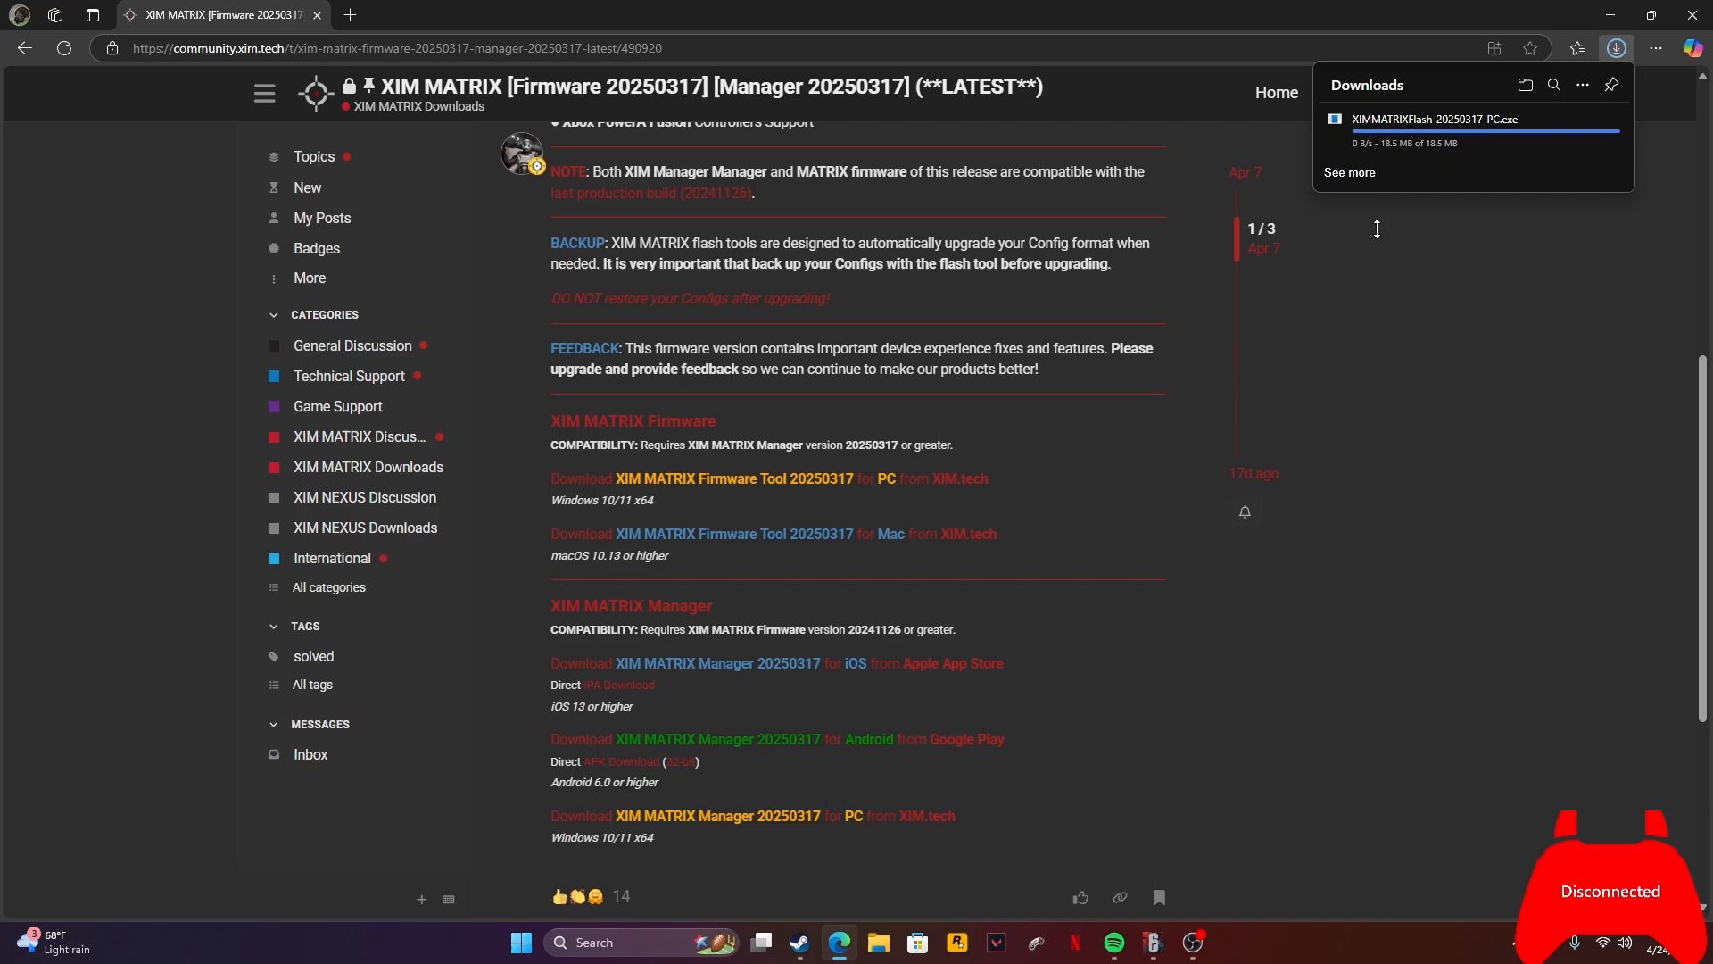
mouse_move(1326, 230)
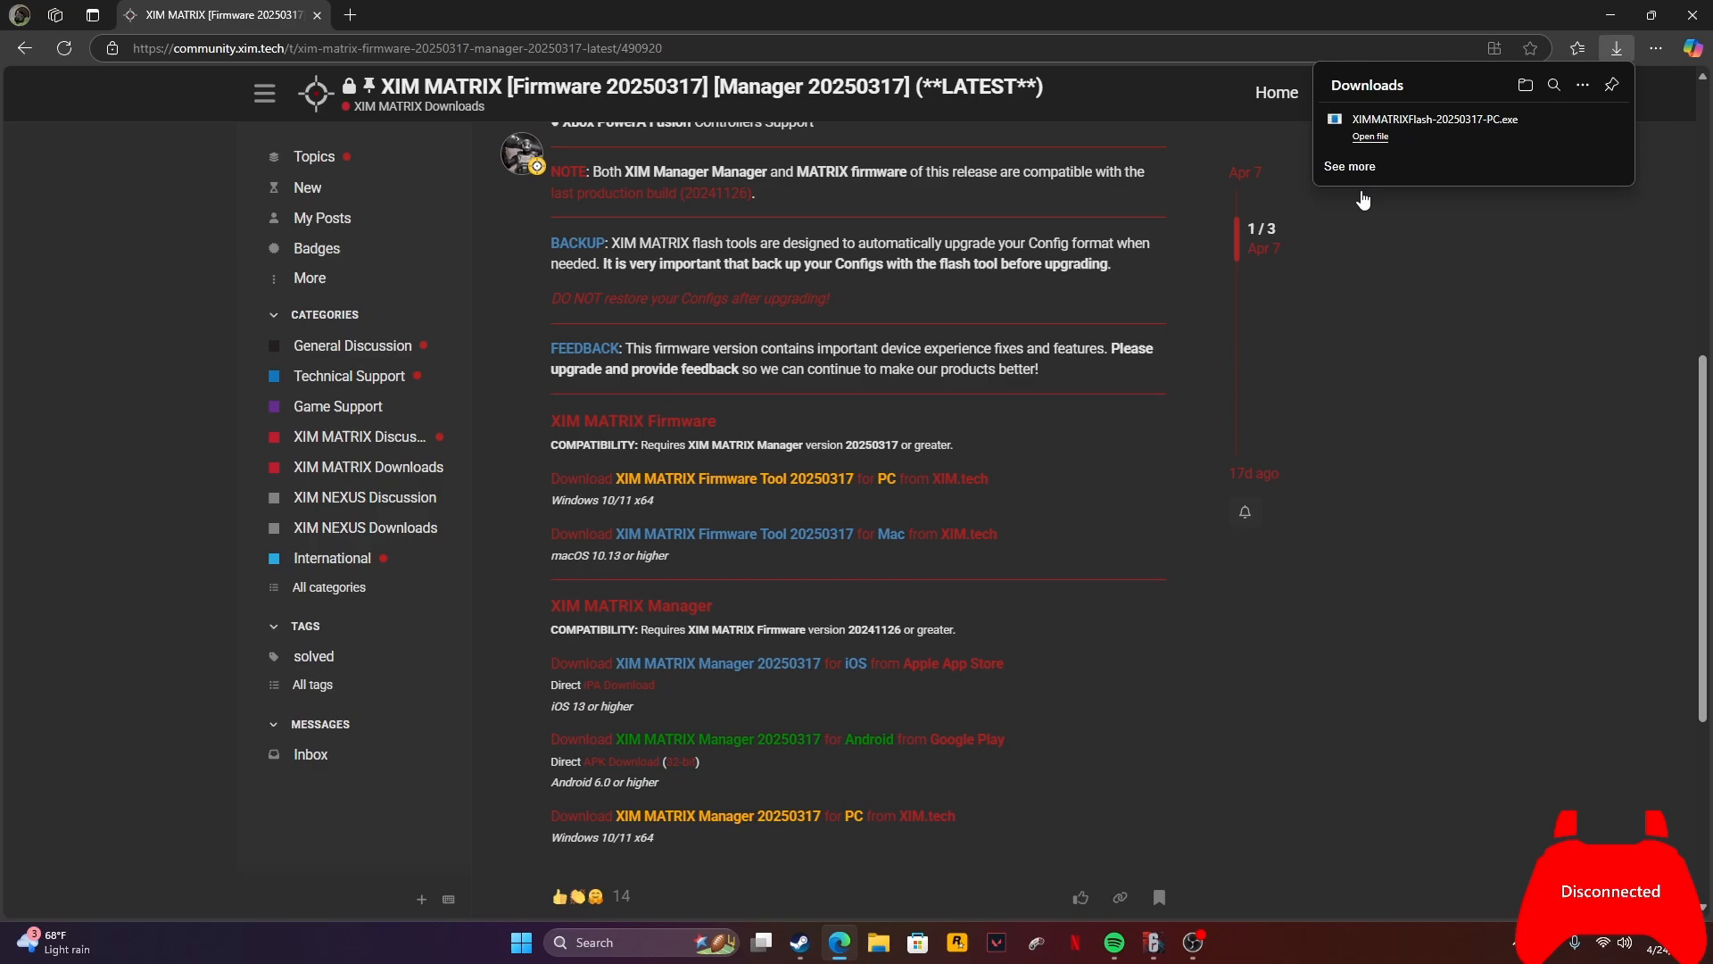
mouse_move(1303, 414)
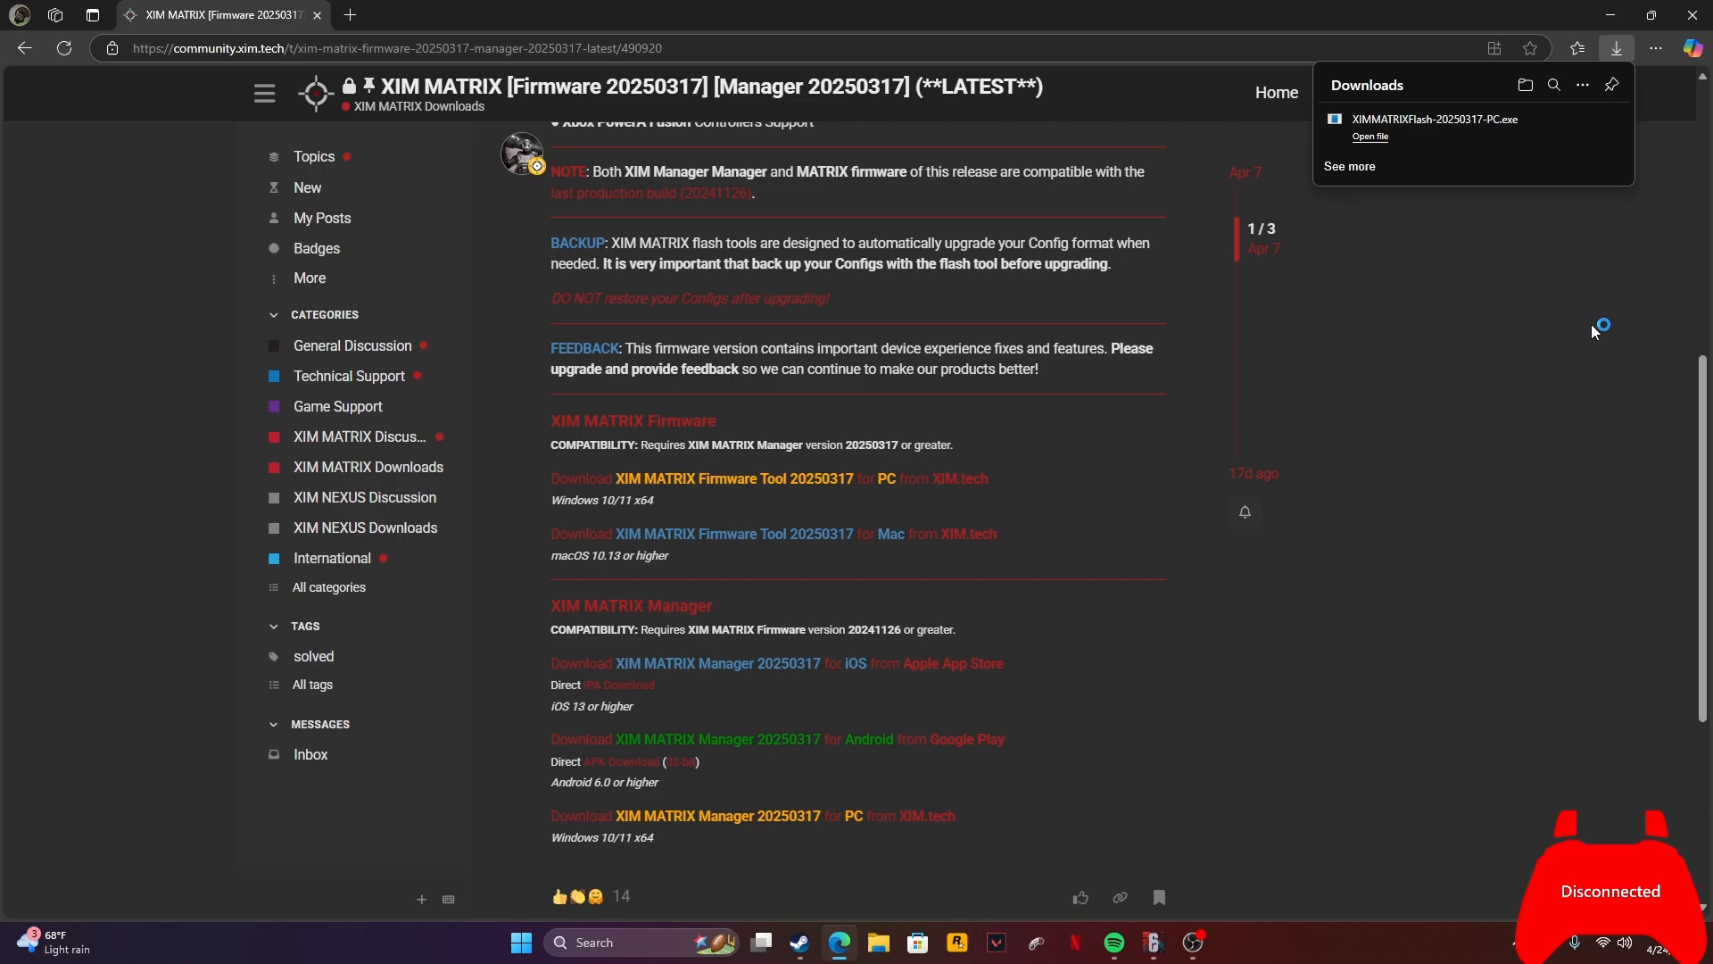
- Run the downloaded XIM MATRIX Flash Tool 20250317 from the Downloads panel
left_click(1370, 138)
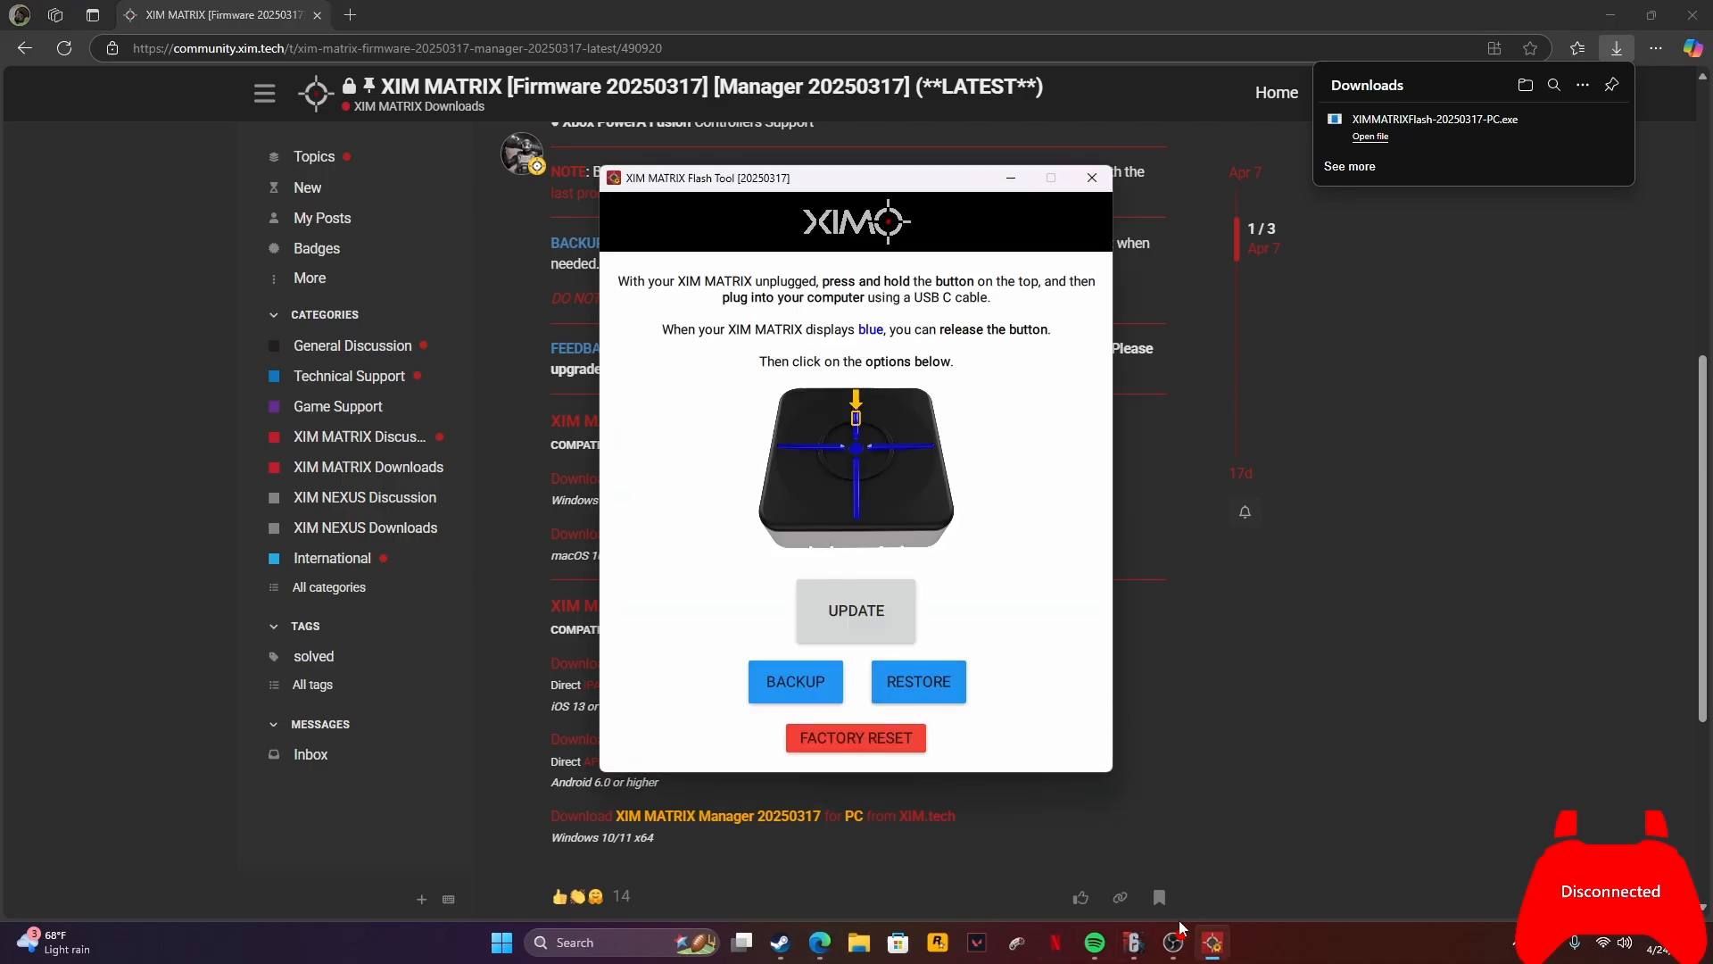
mouse_move(855, 610)
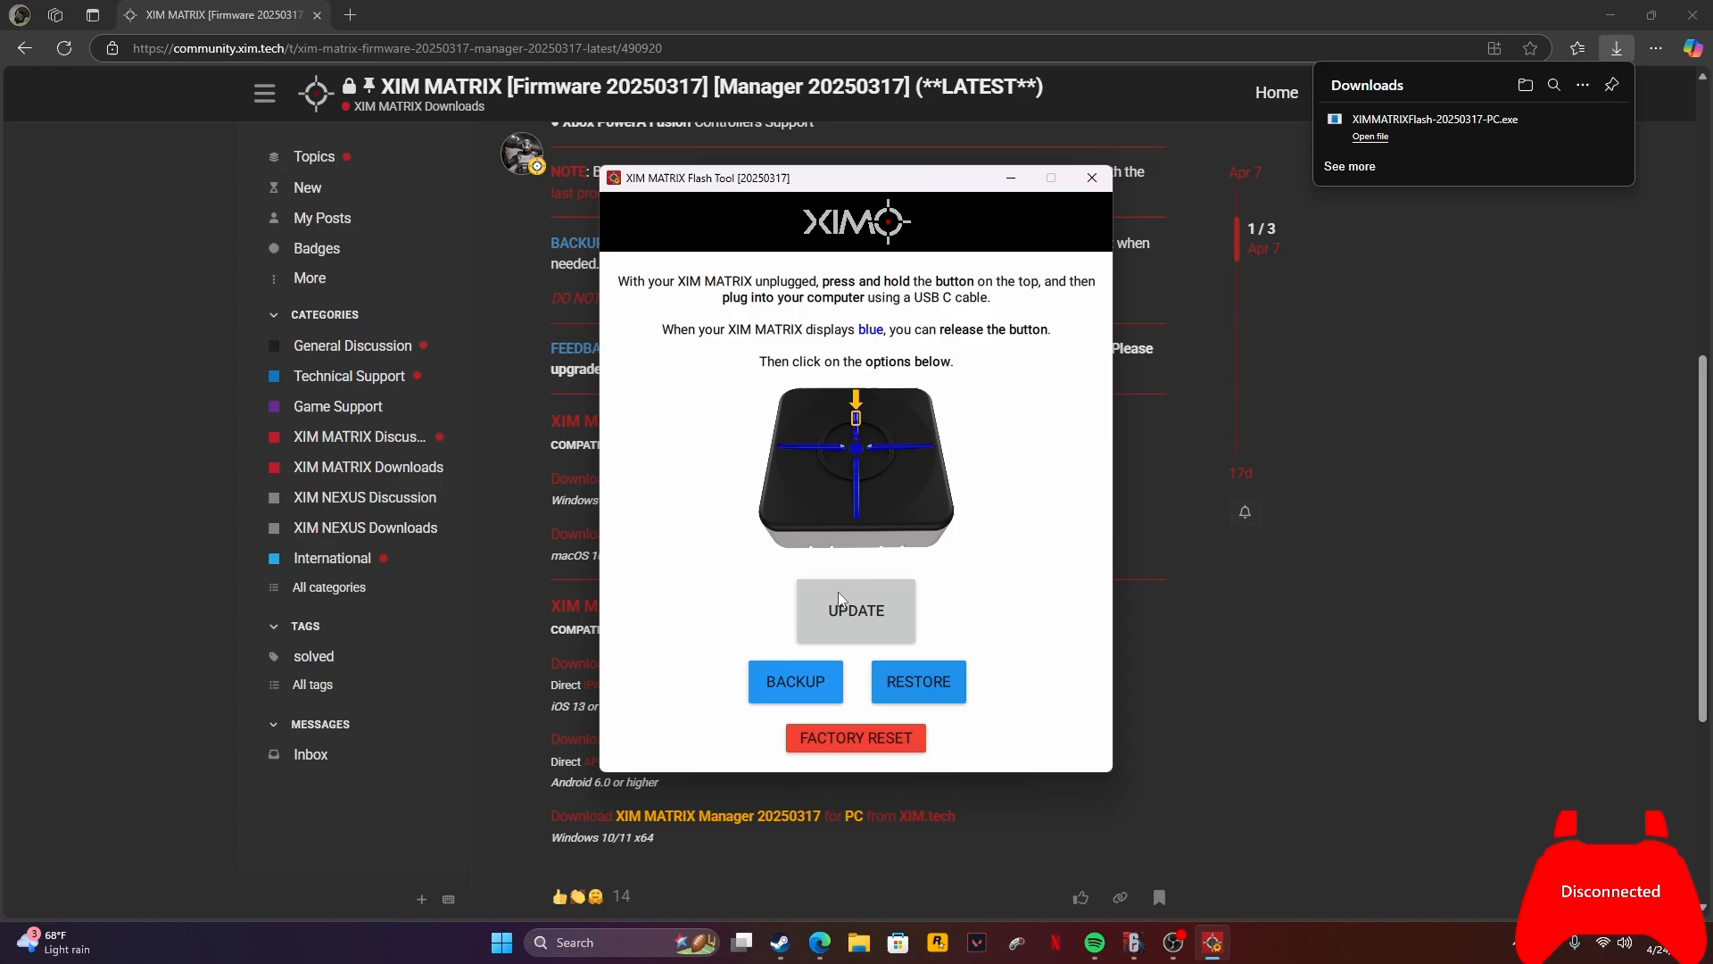
mouse_move(928, 332)
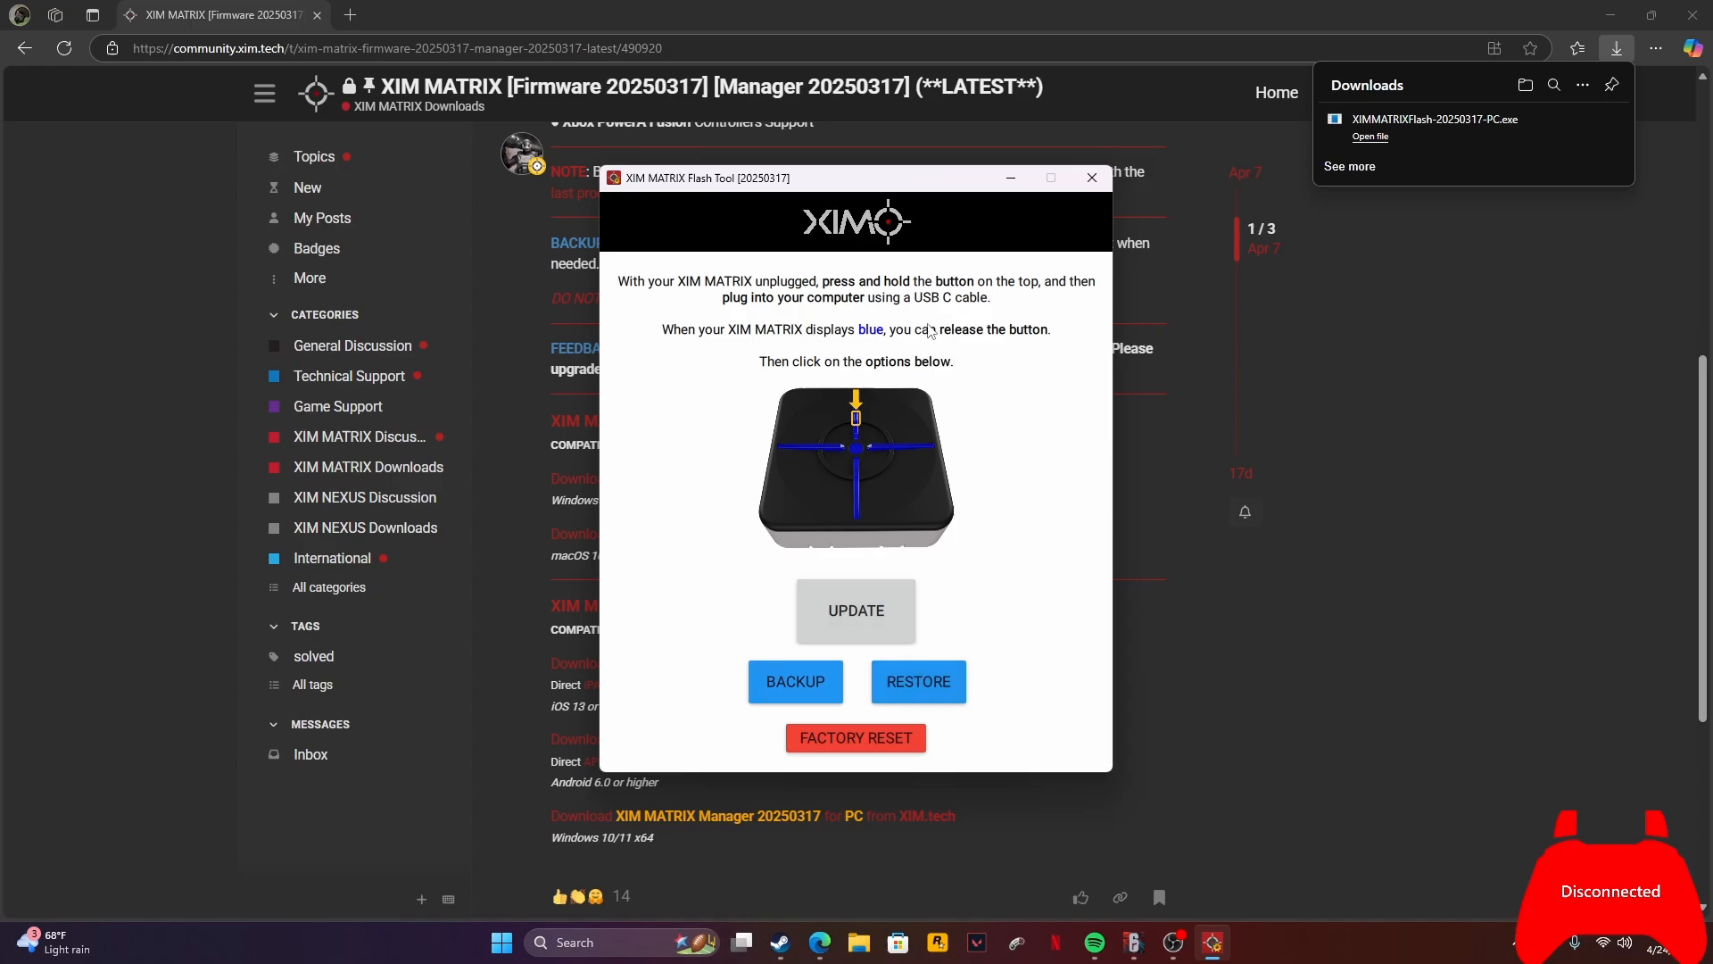
mouse_move(853, 521)
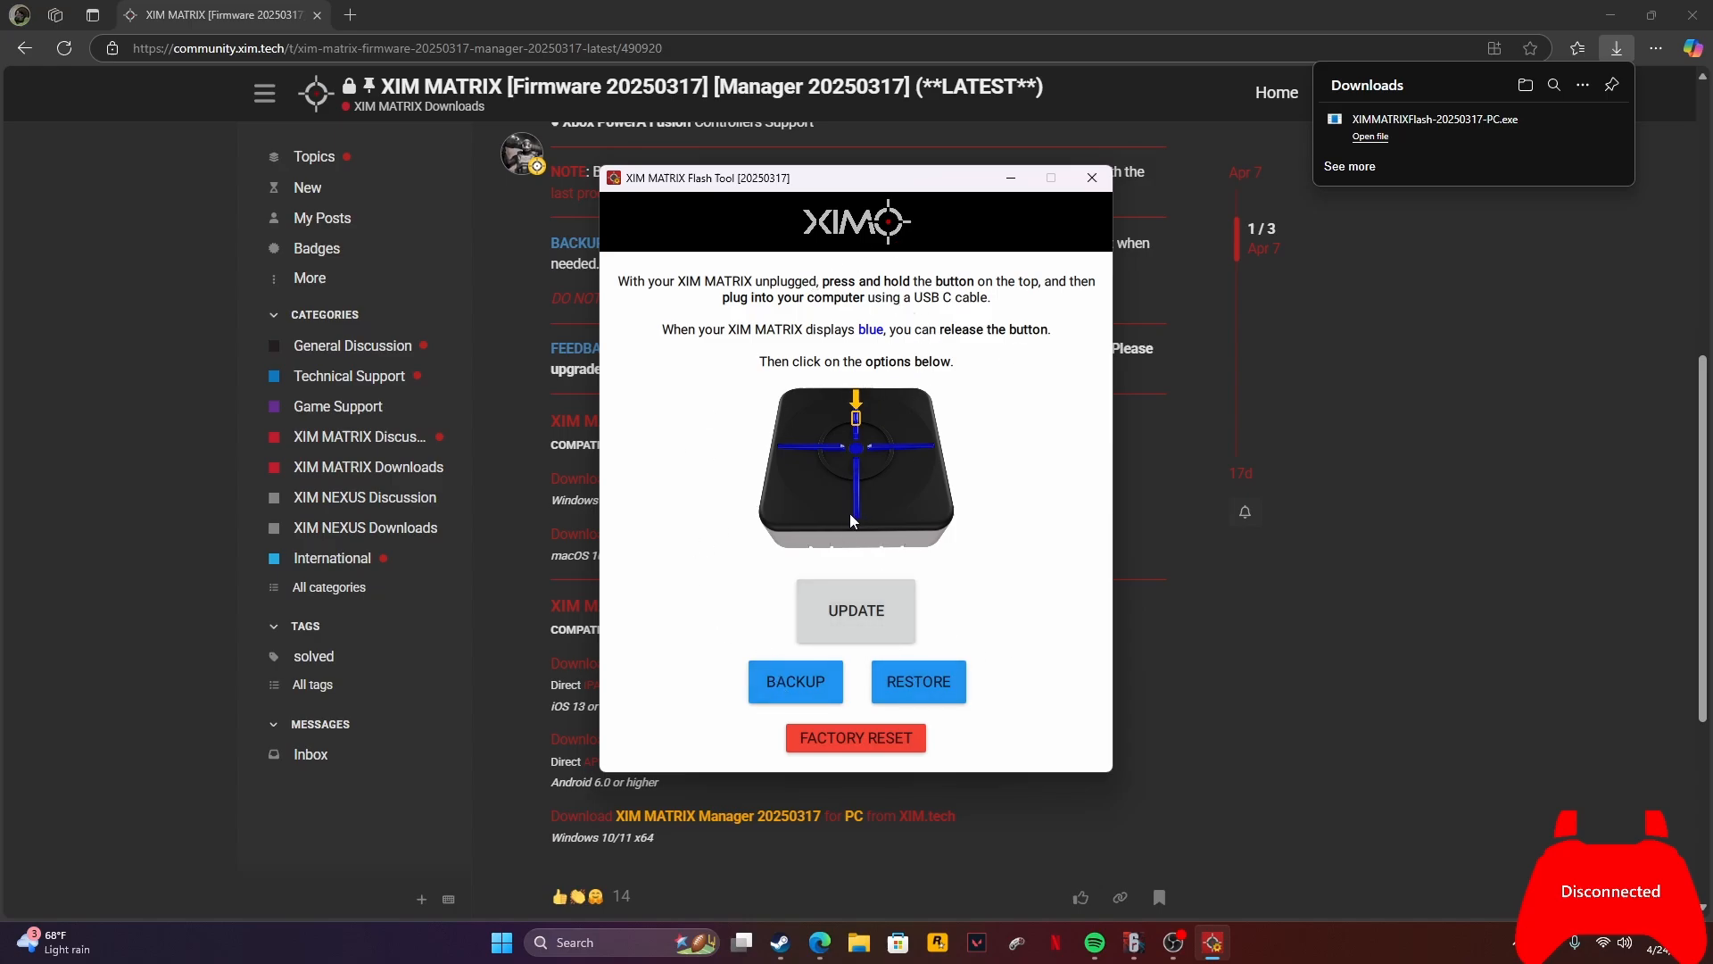
mouse_move(858, 443)
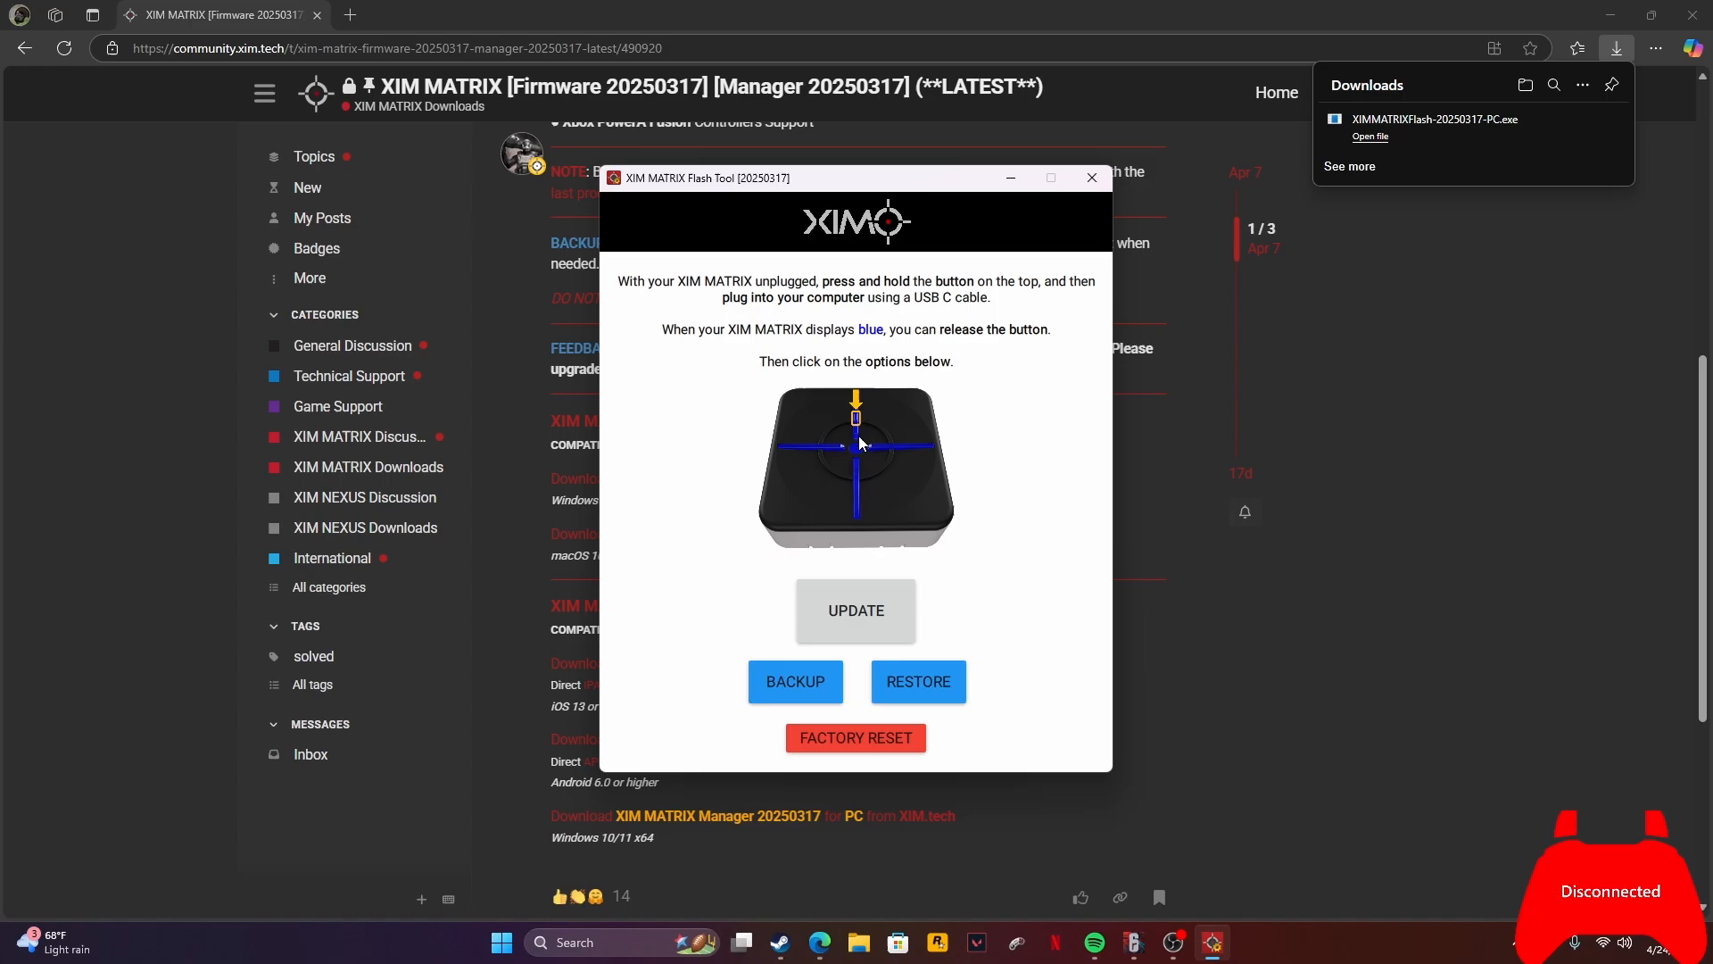
mouse_move(840, 430)
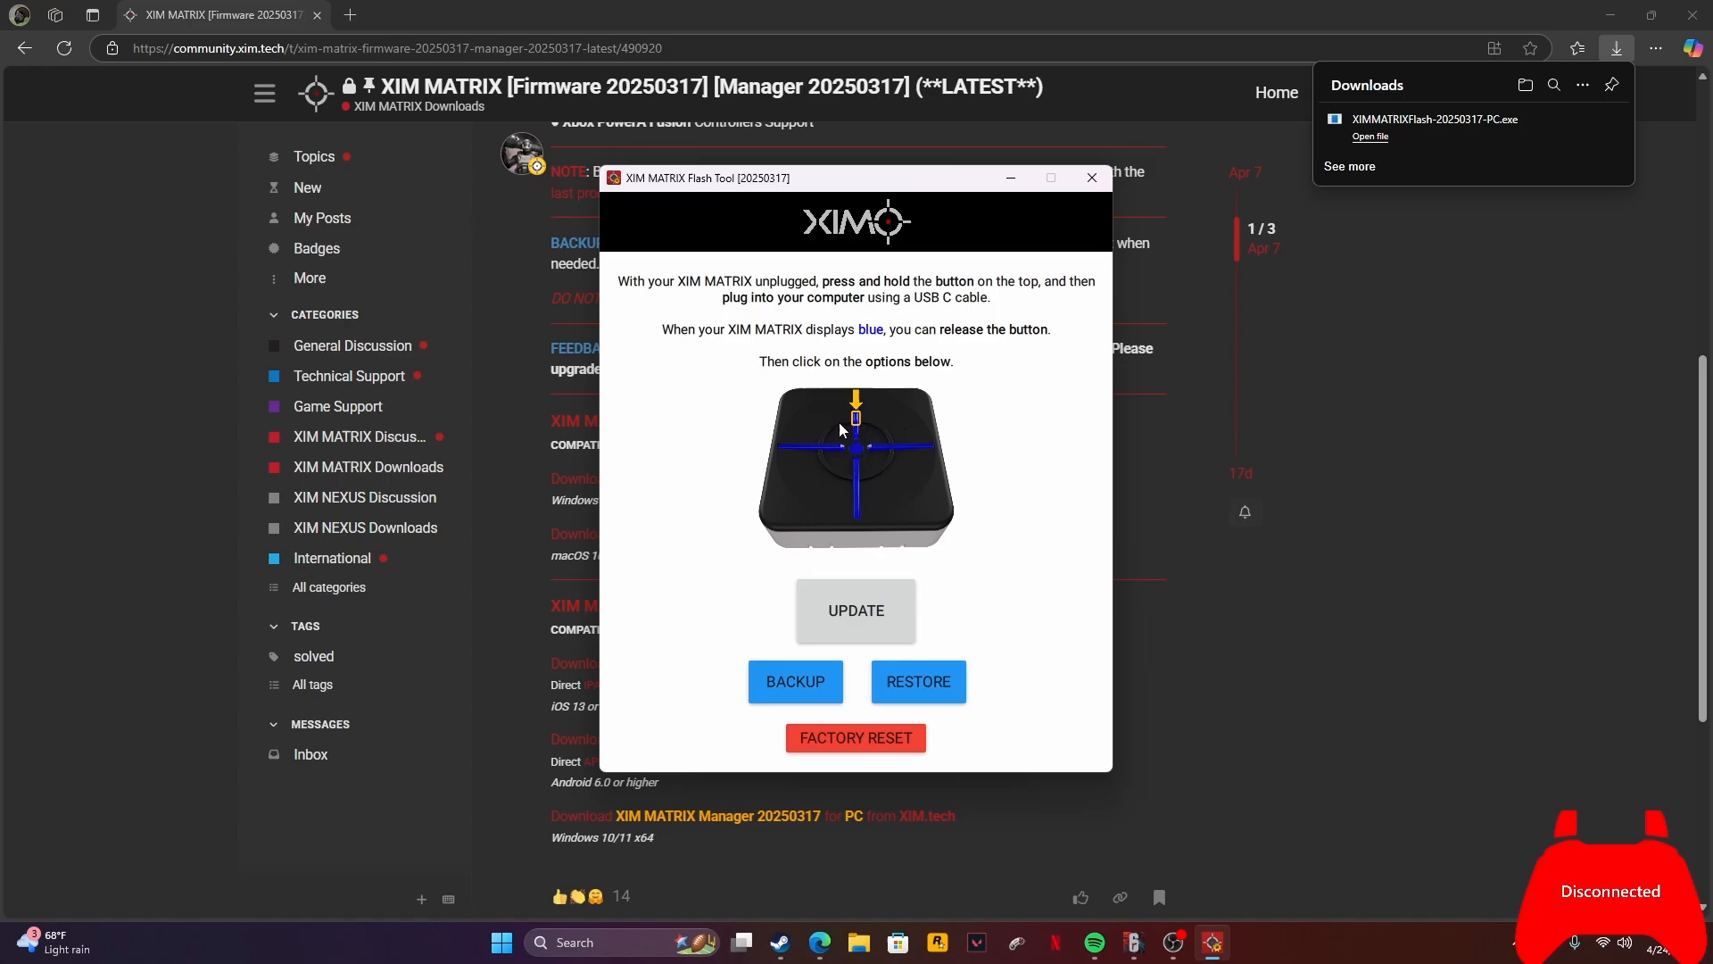
mouse_move(863, 437)
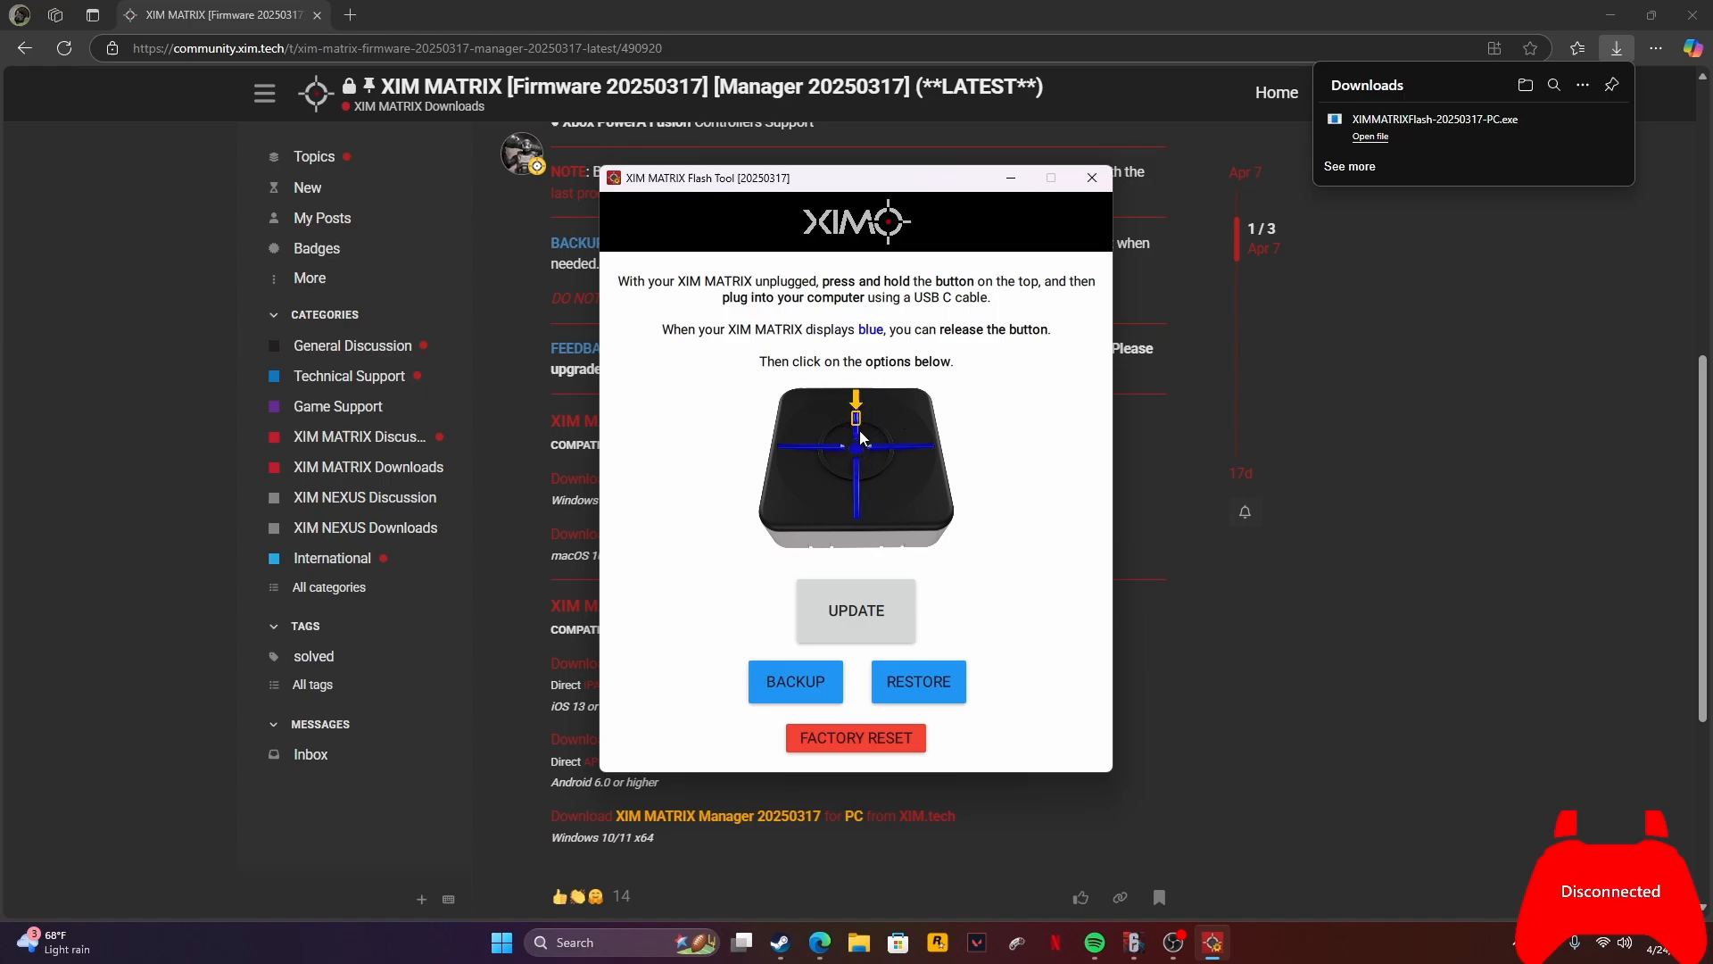
mouse_move(850, 489)
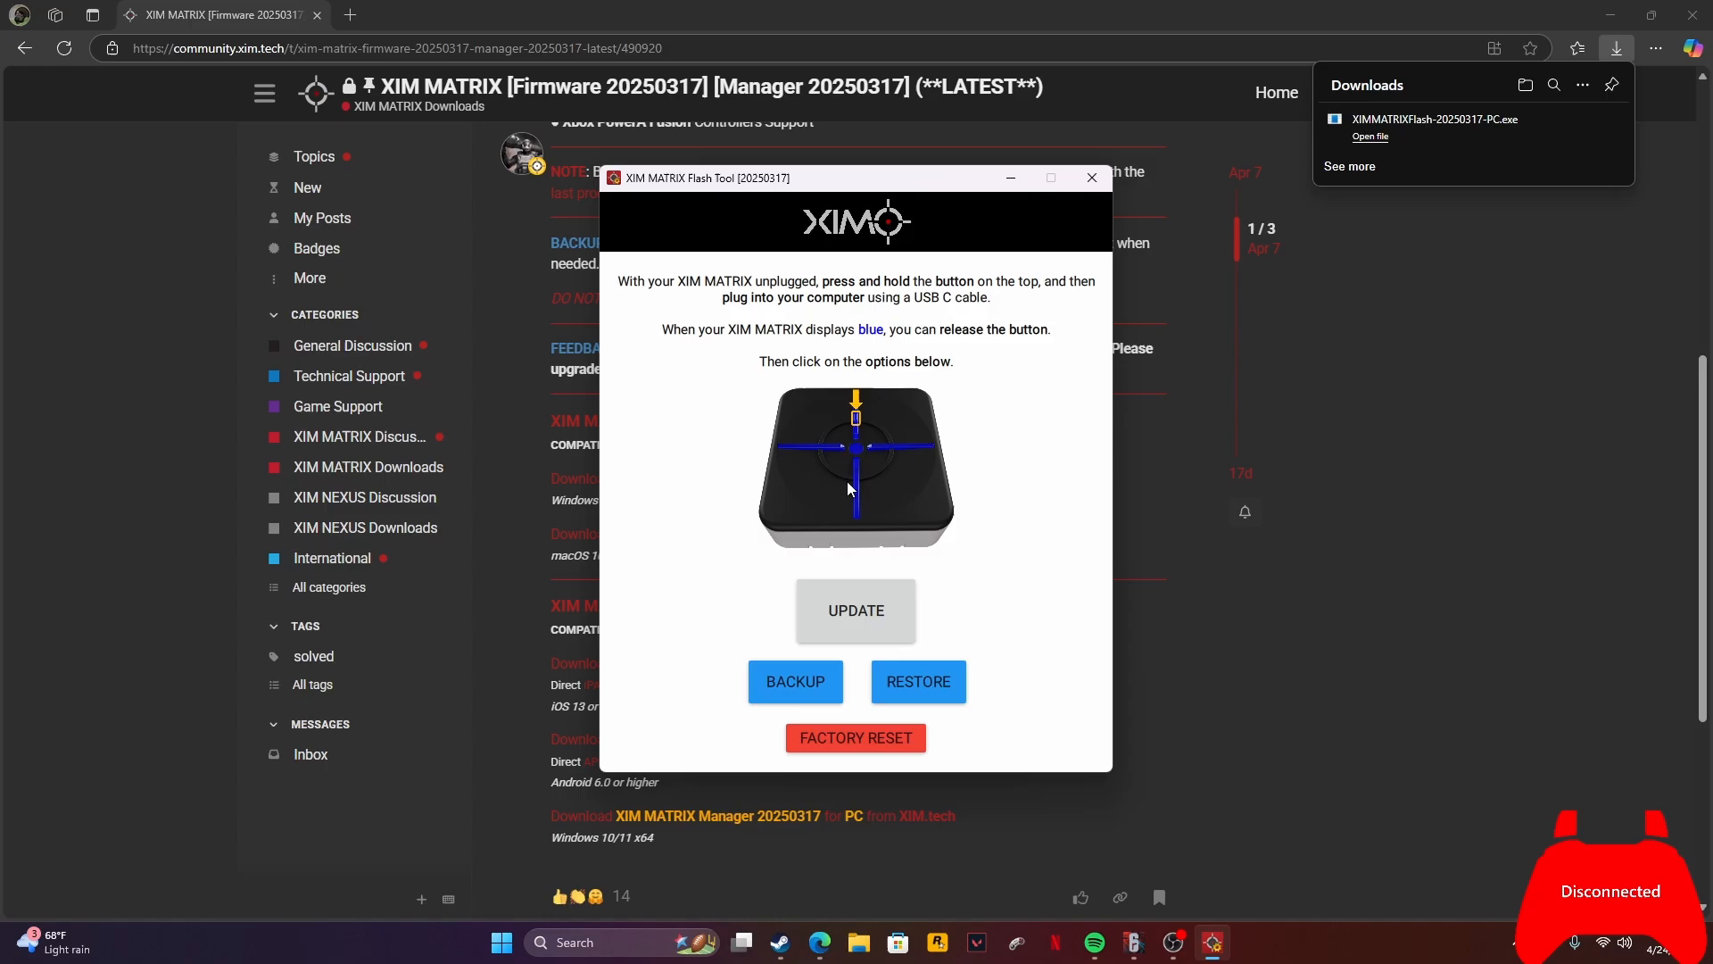
mouse_move(852, 459)
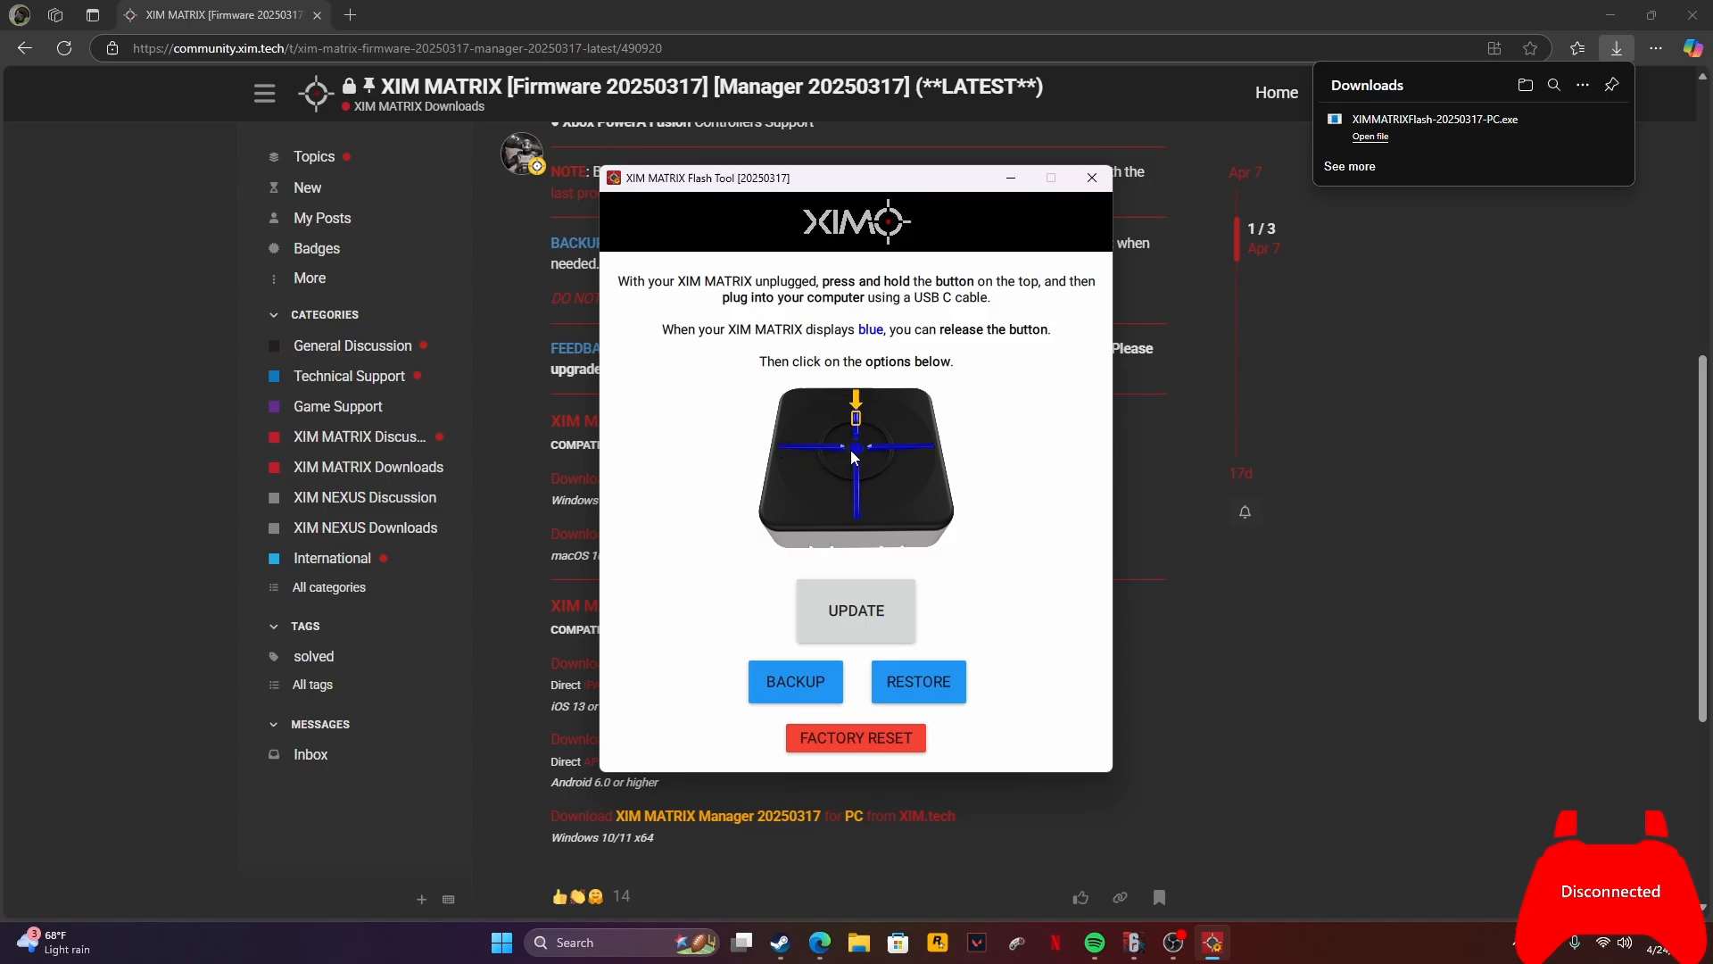
mouse_move(921, 666)
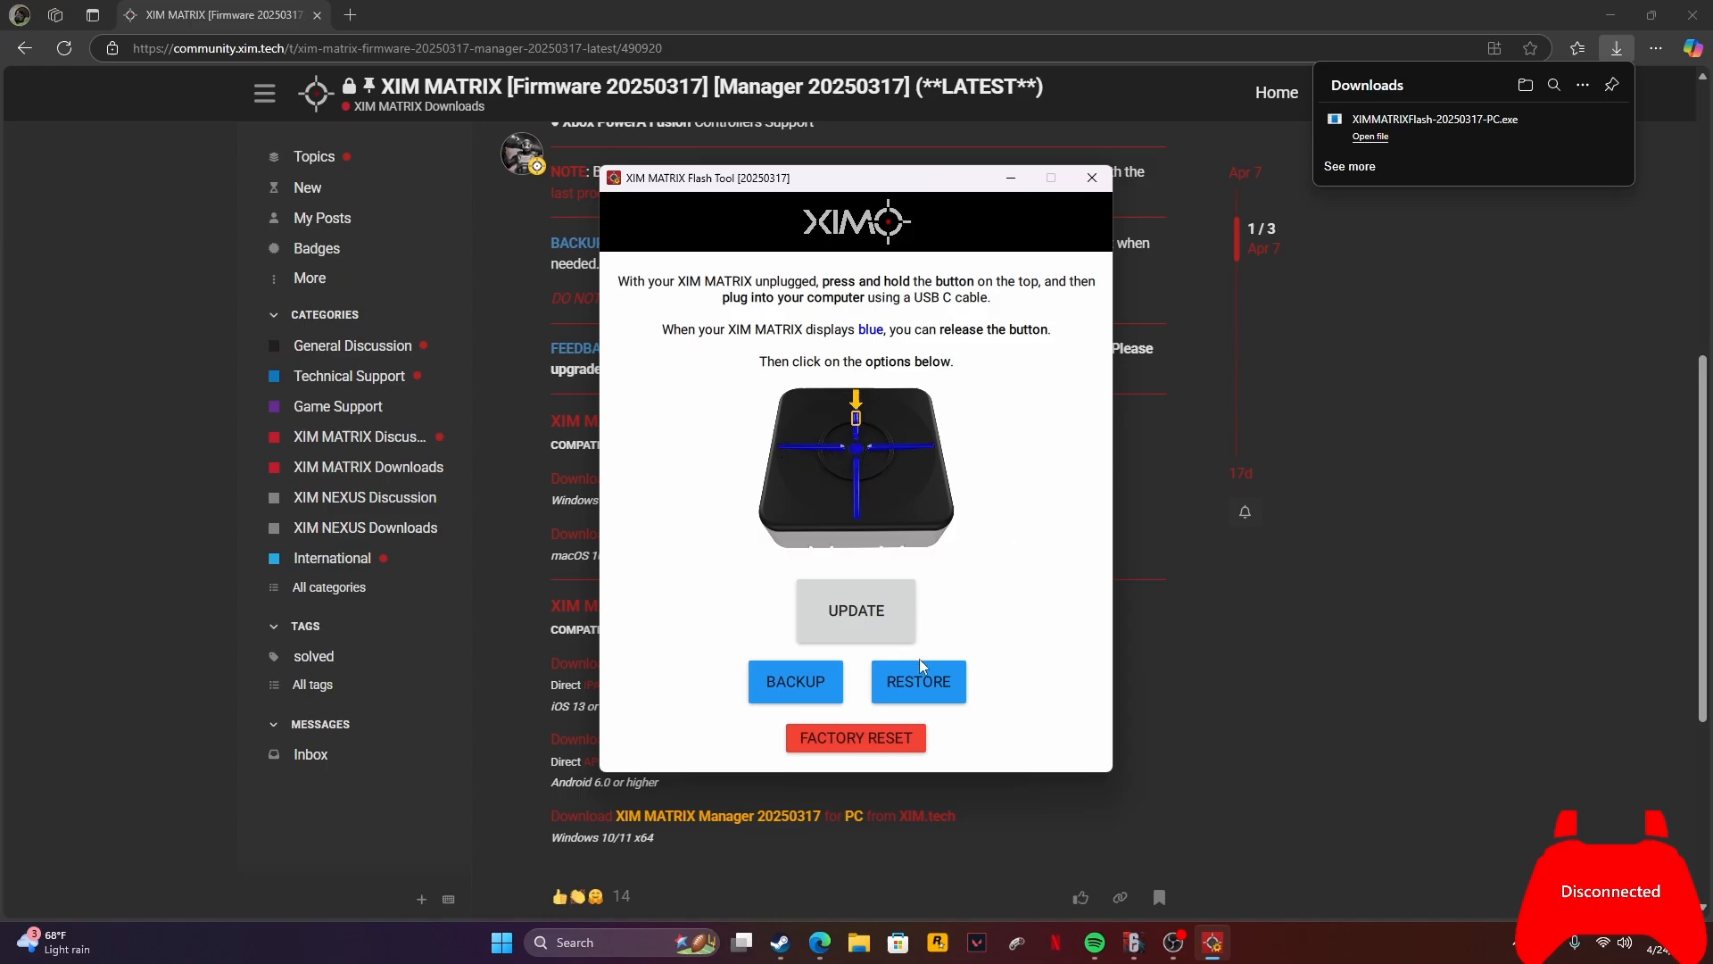
mouse_move(727, 241)
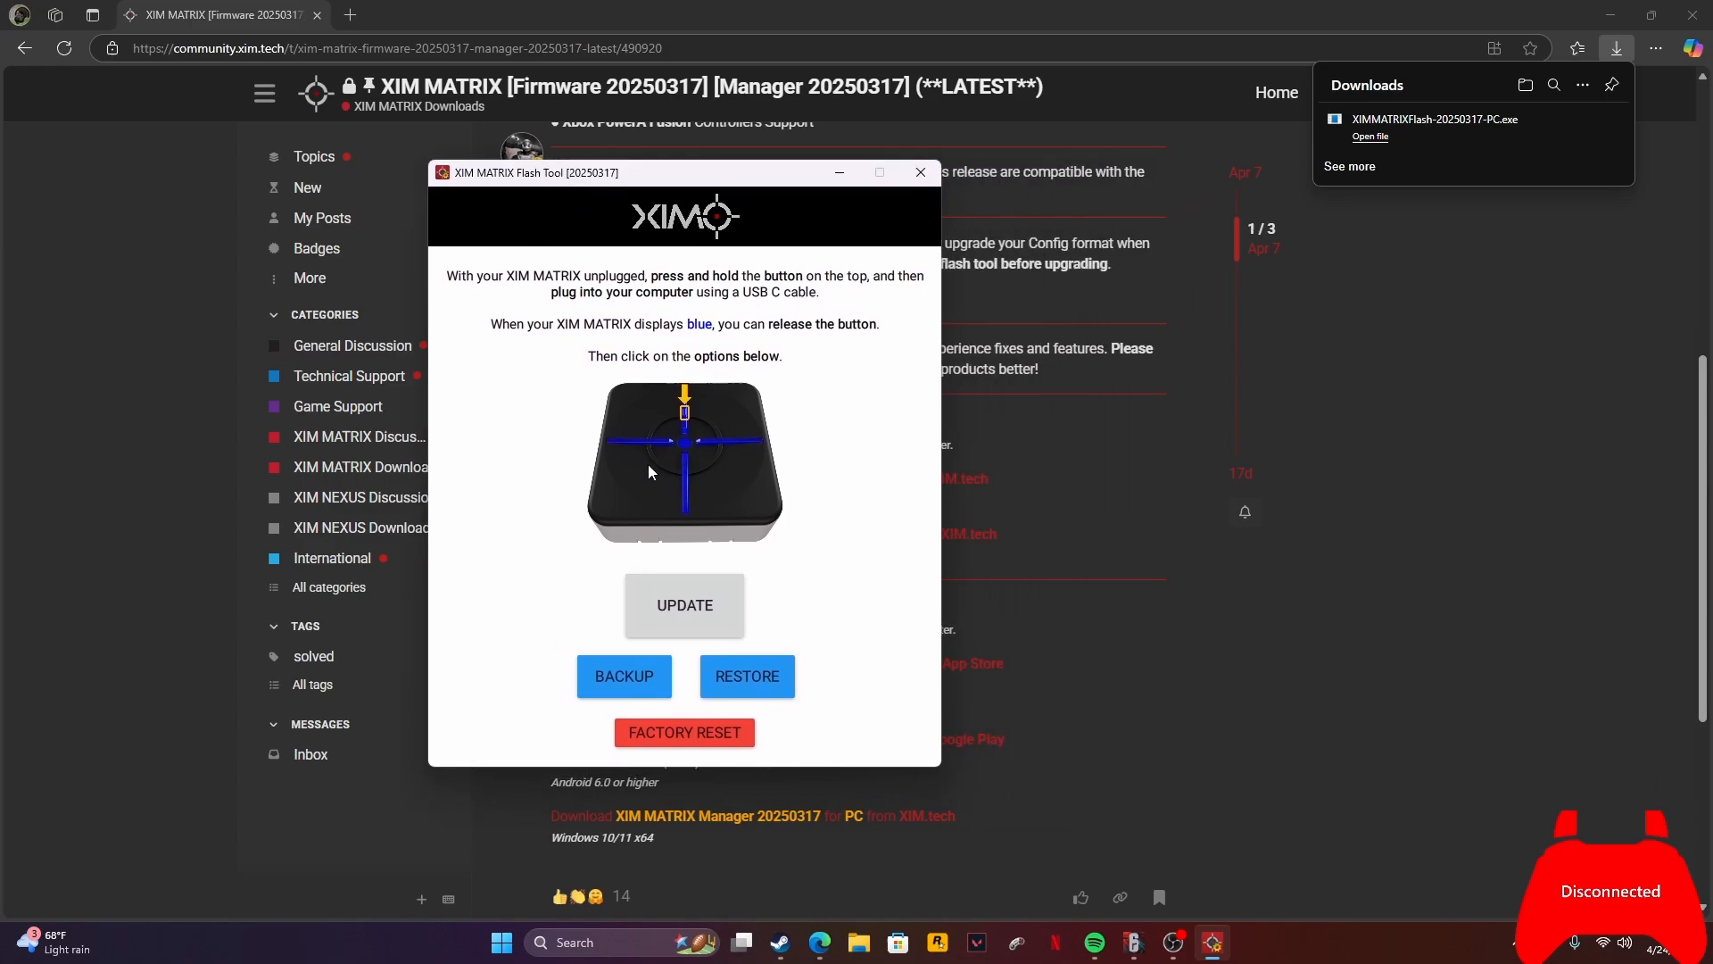
mouse_move(785, 546)
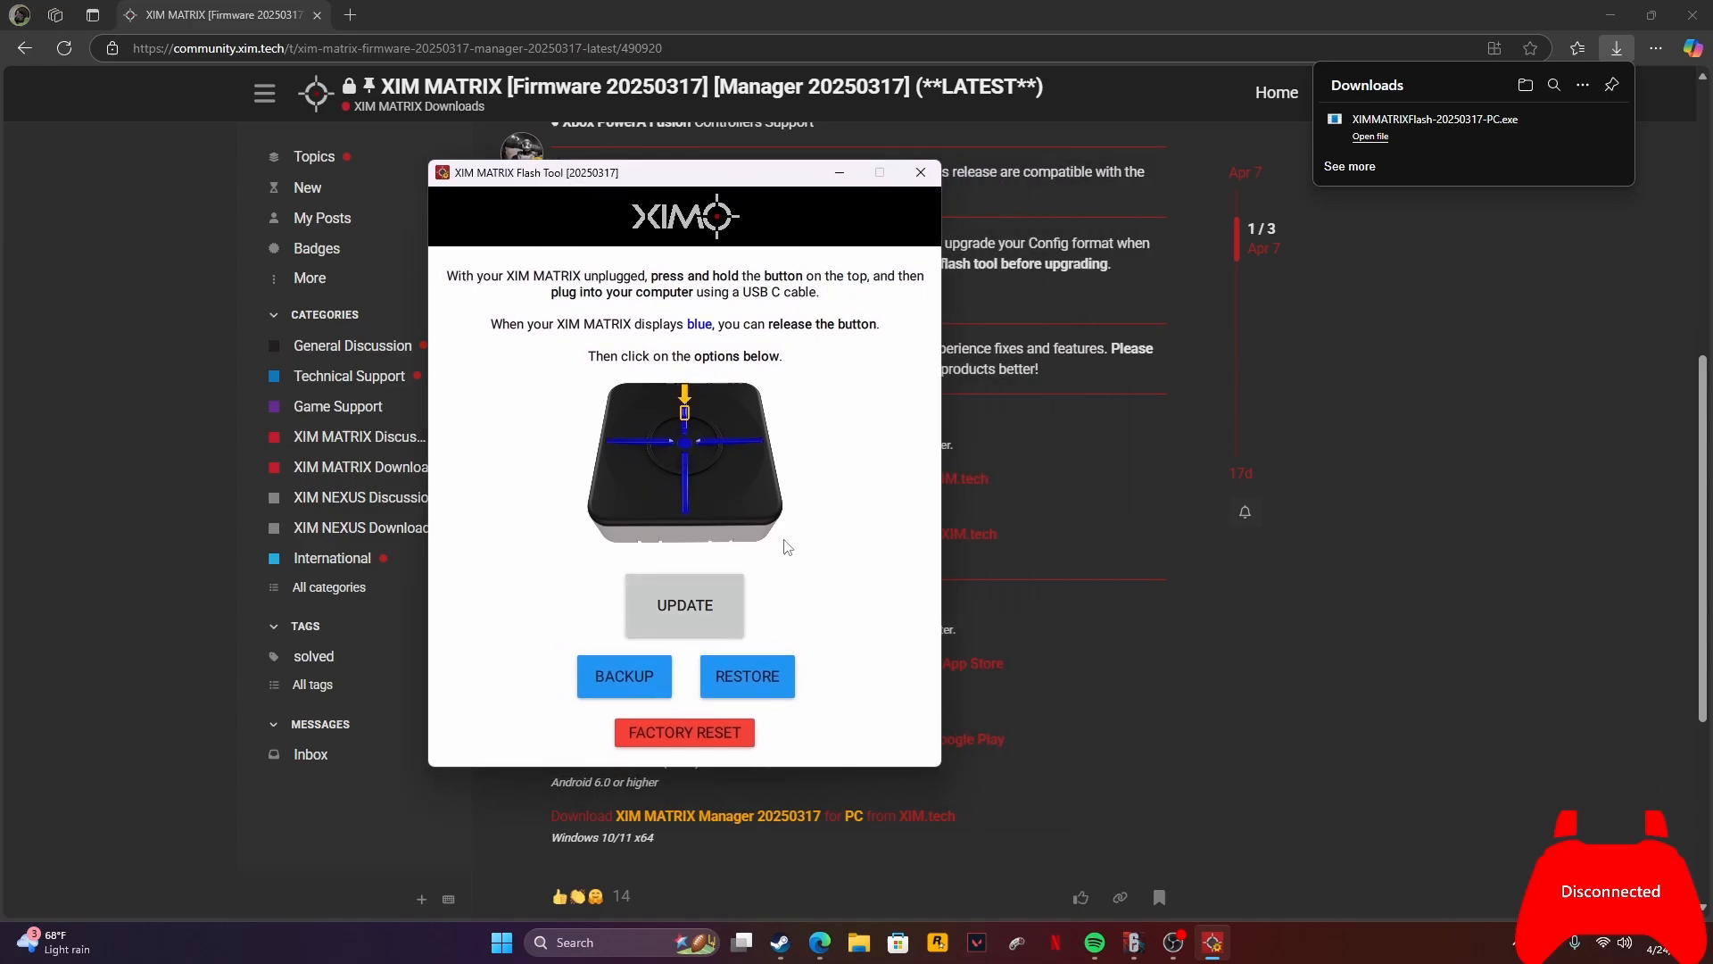
- Return to the forum thread and scroll to the XIM MATRIX Manager 20250317 for PC download
left_click(919, 171)
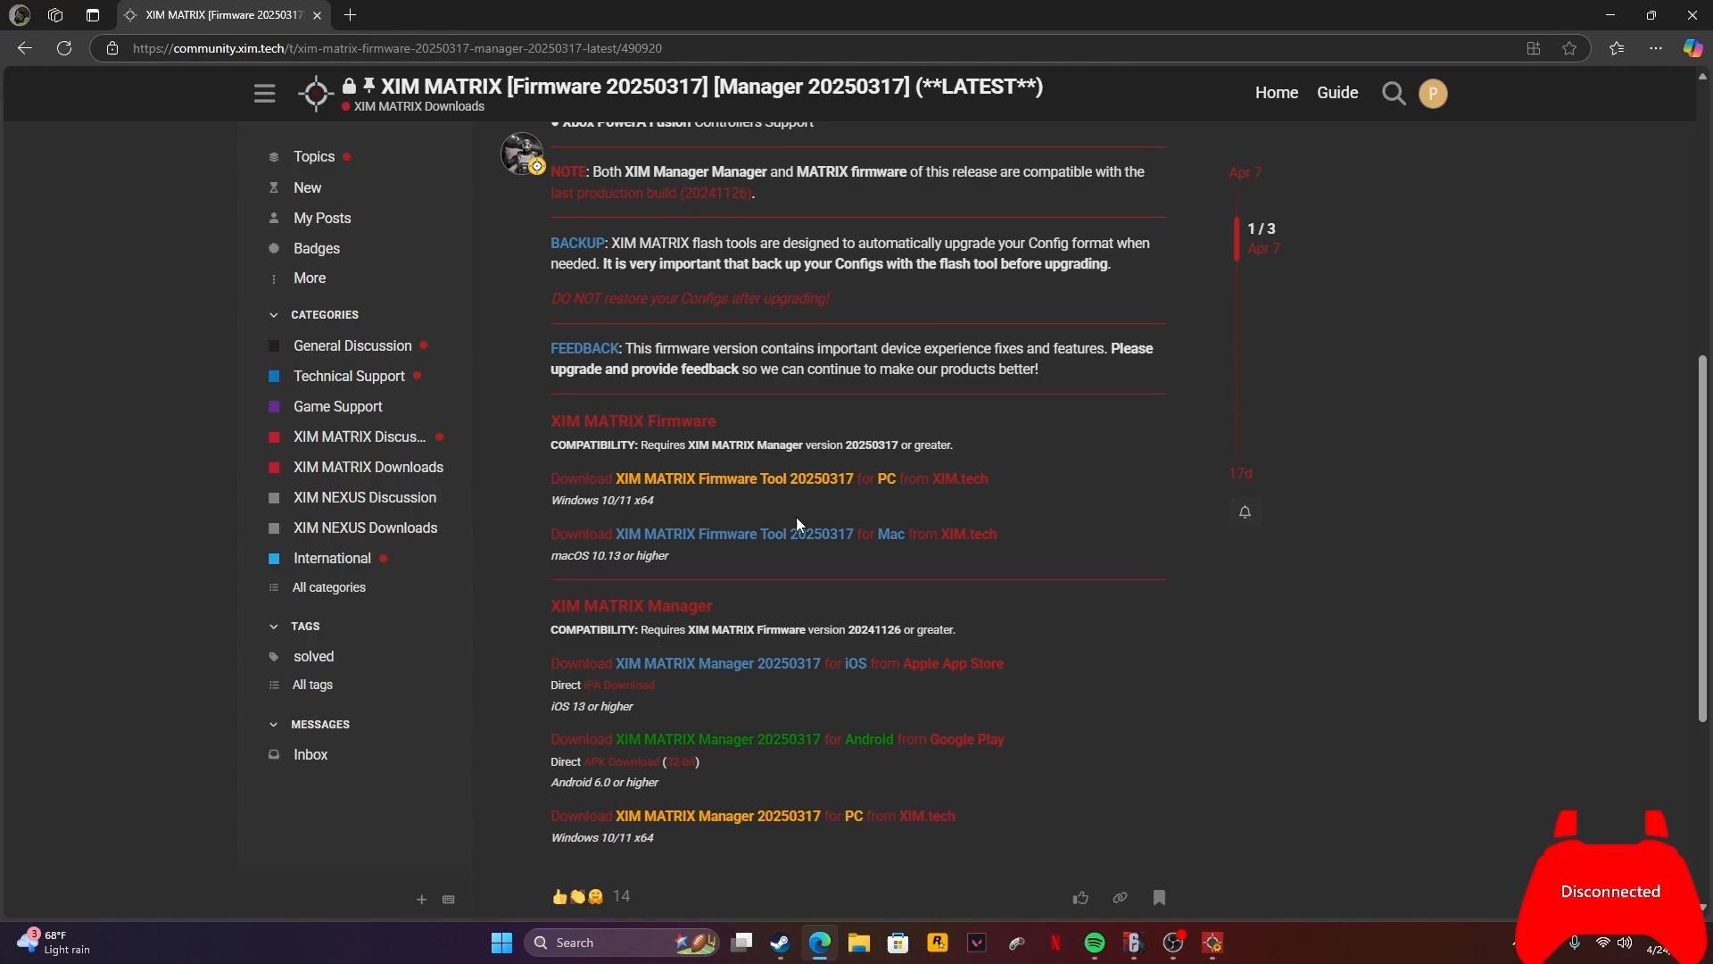
scroll("down", 3)
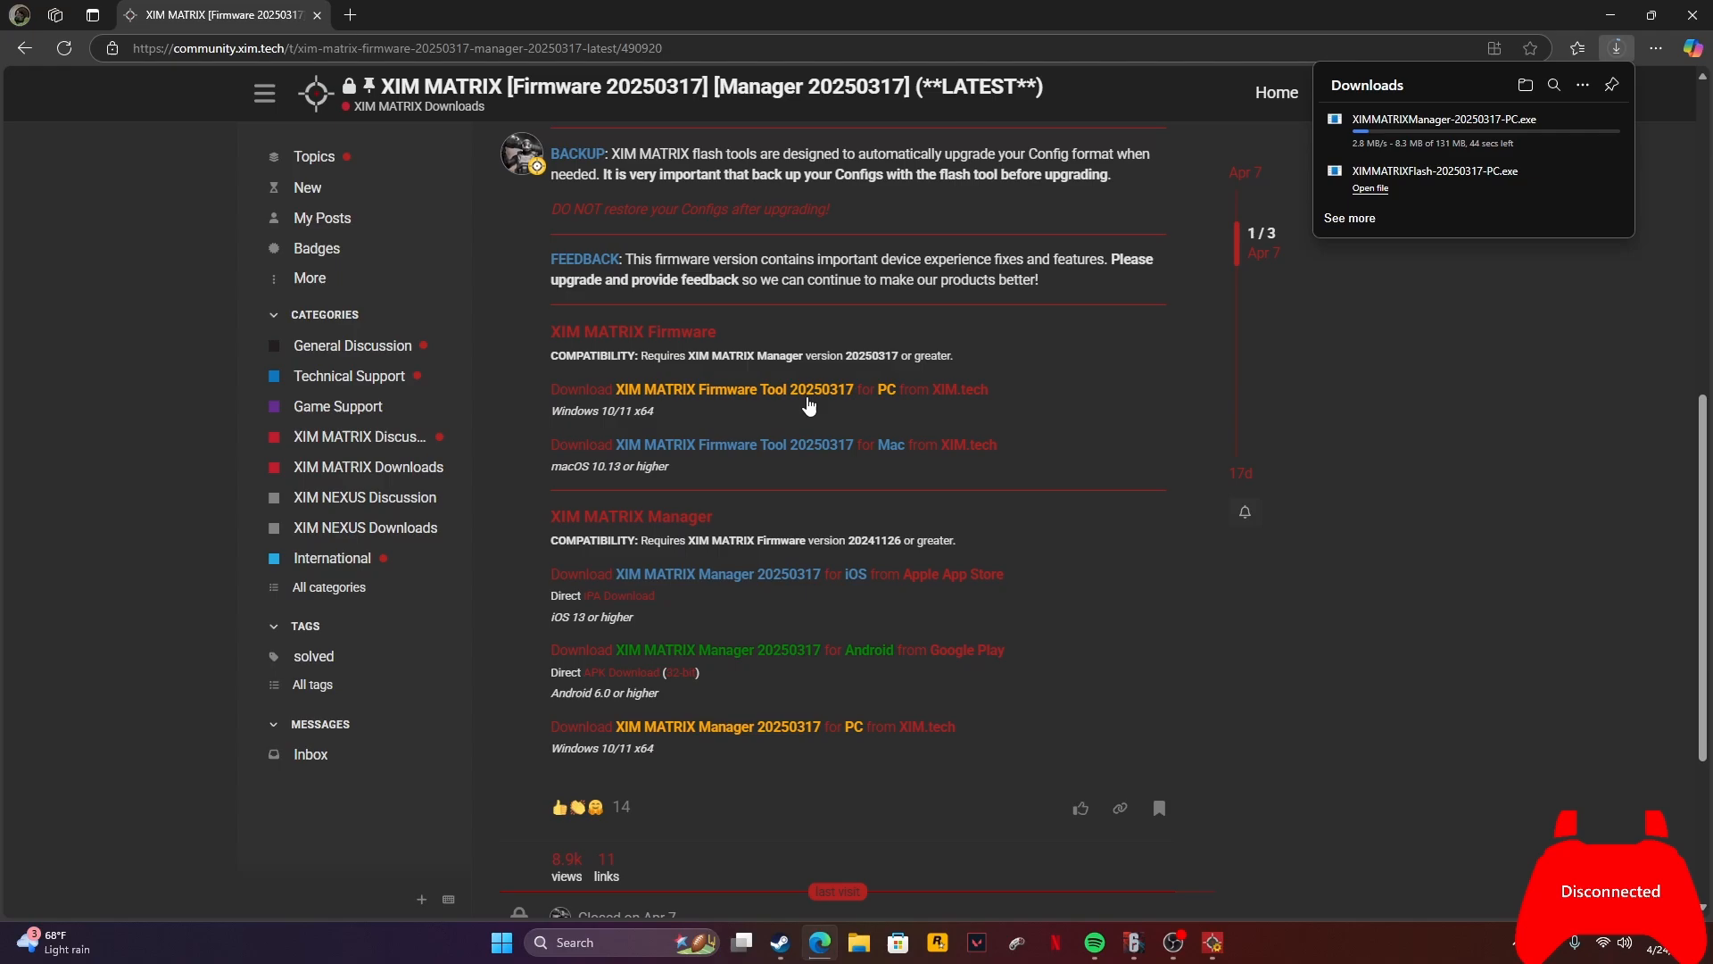
mouse_move(818, 655)
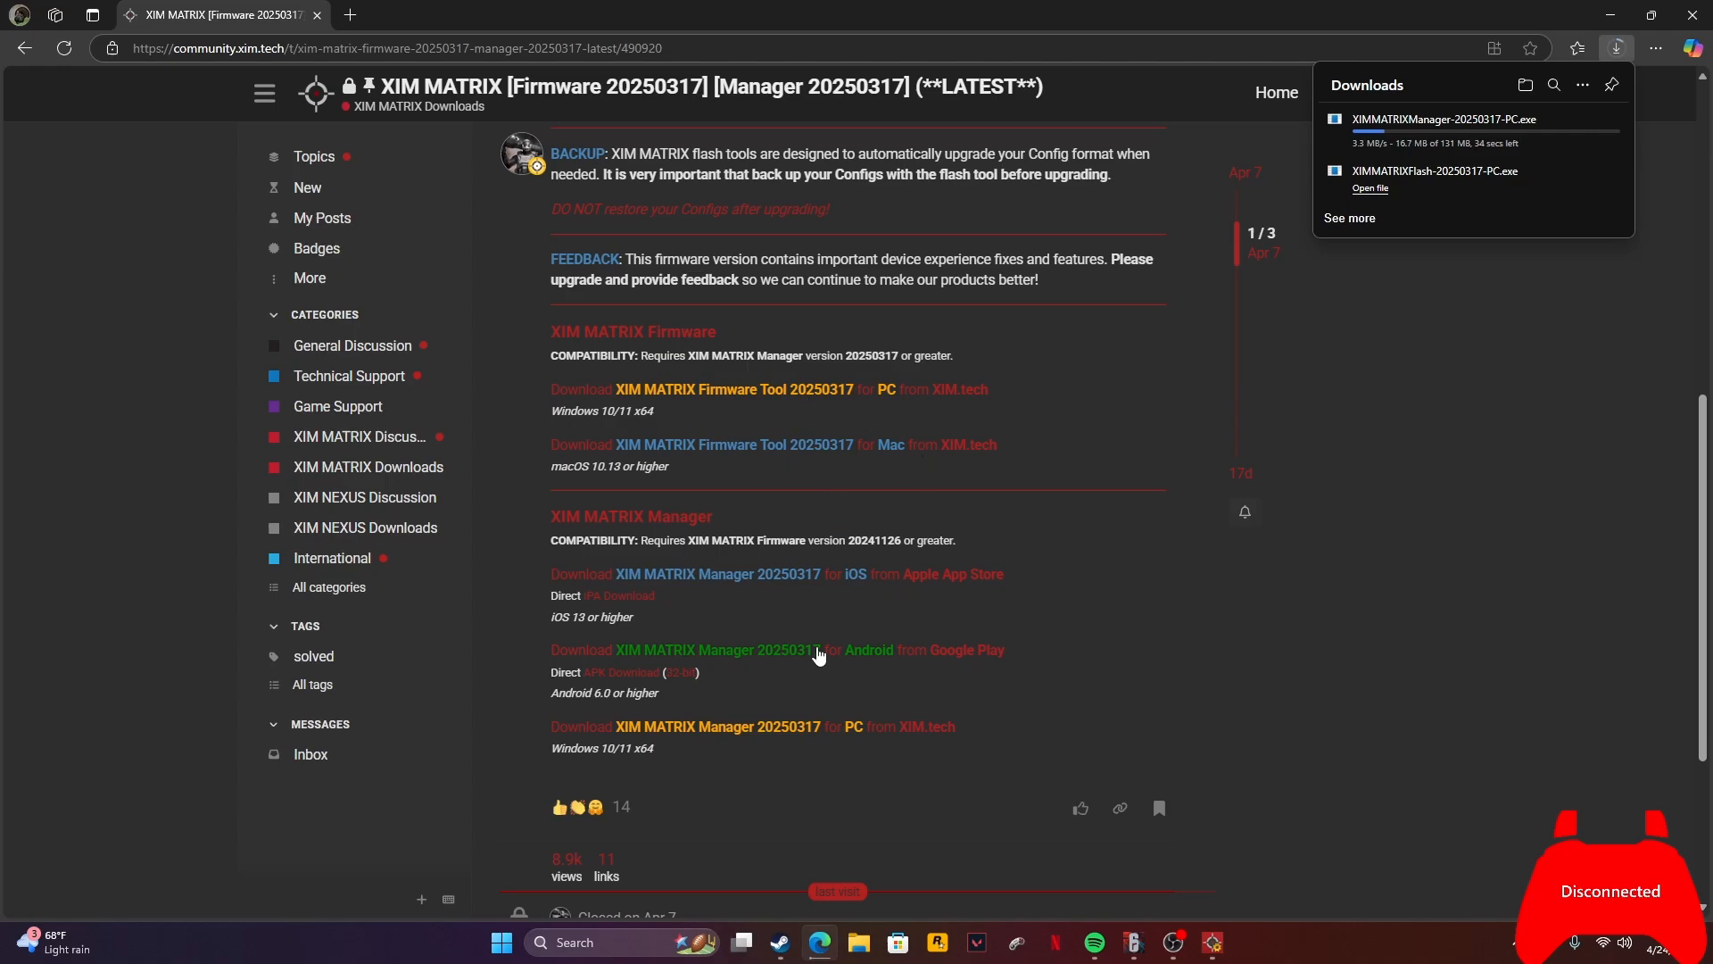
mouse_move(1422, 207)
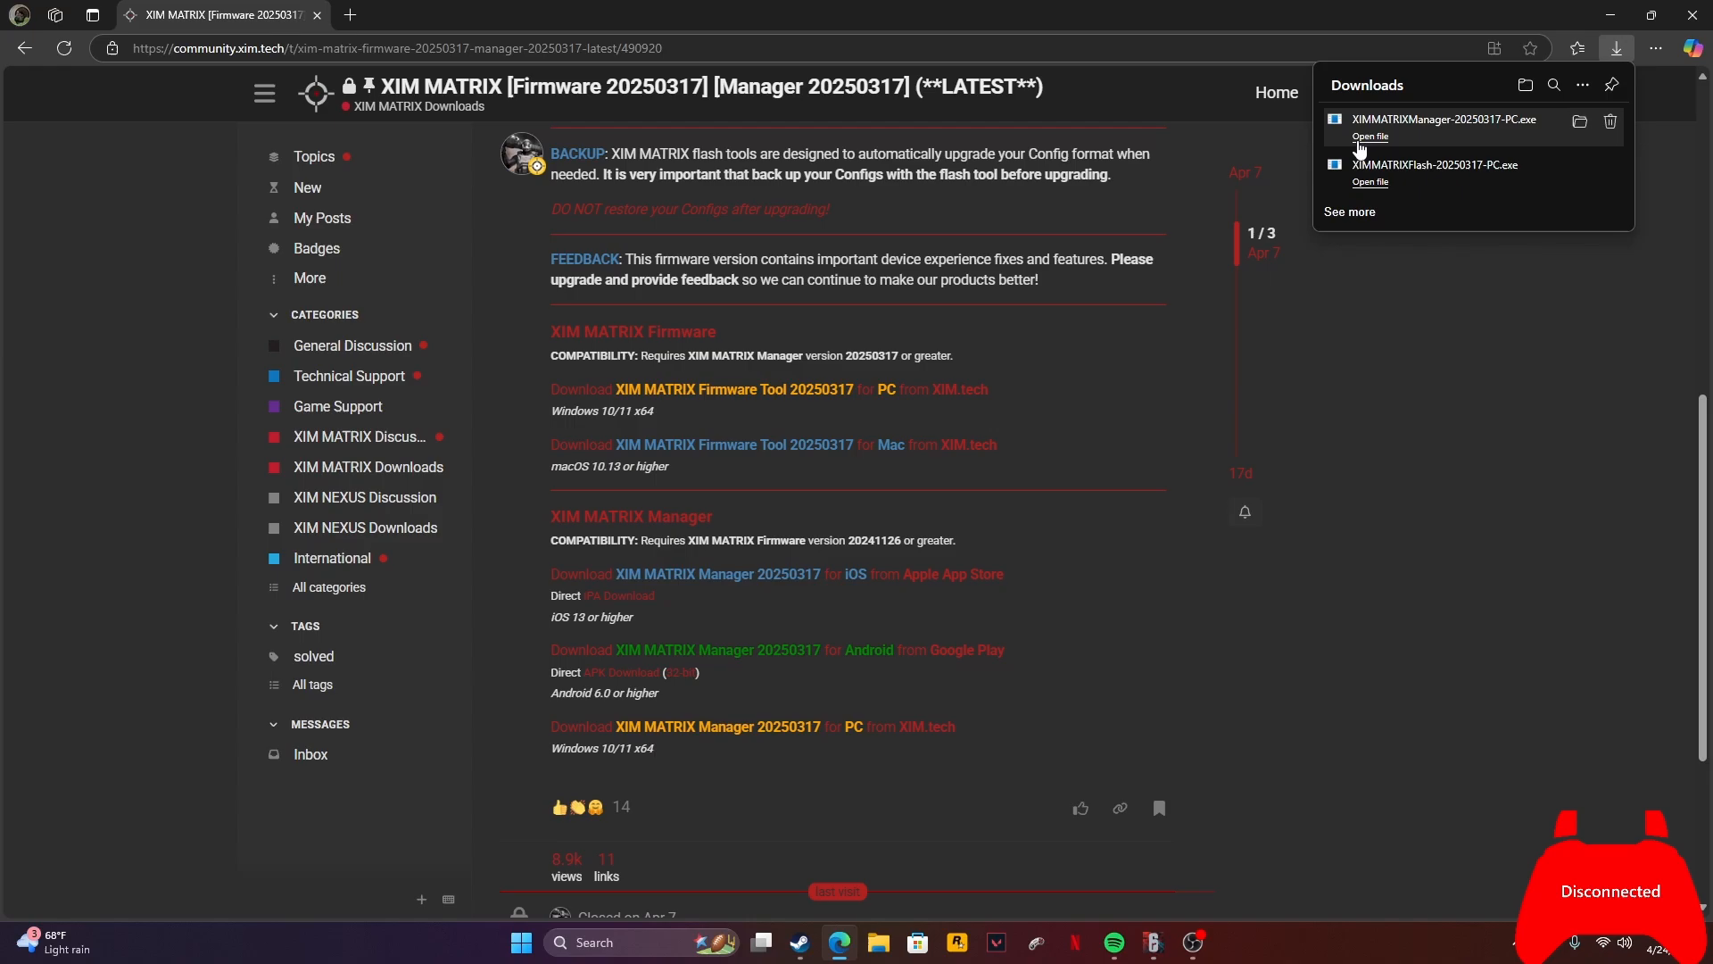
mouse_move(1433, 155)
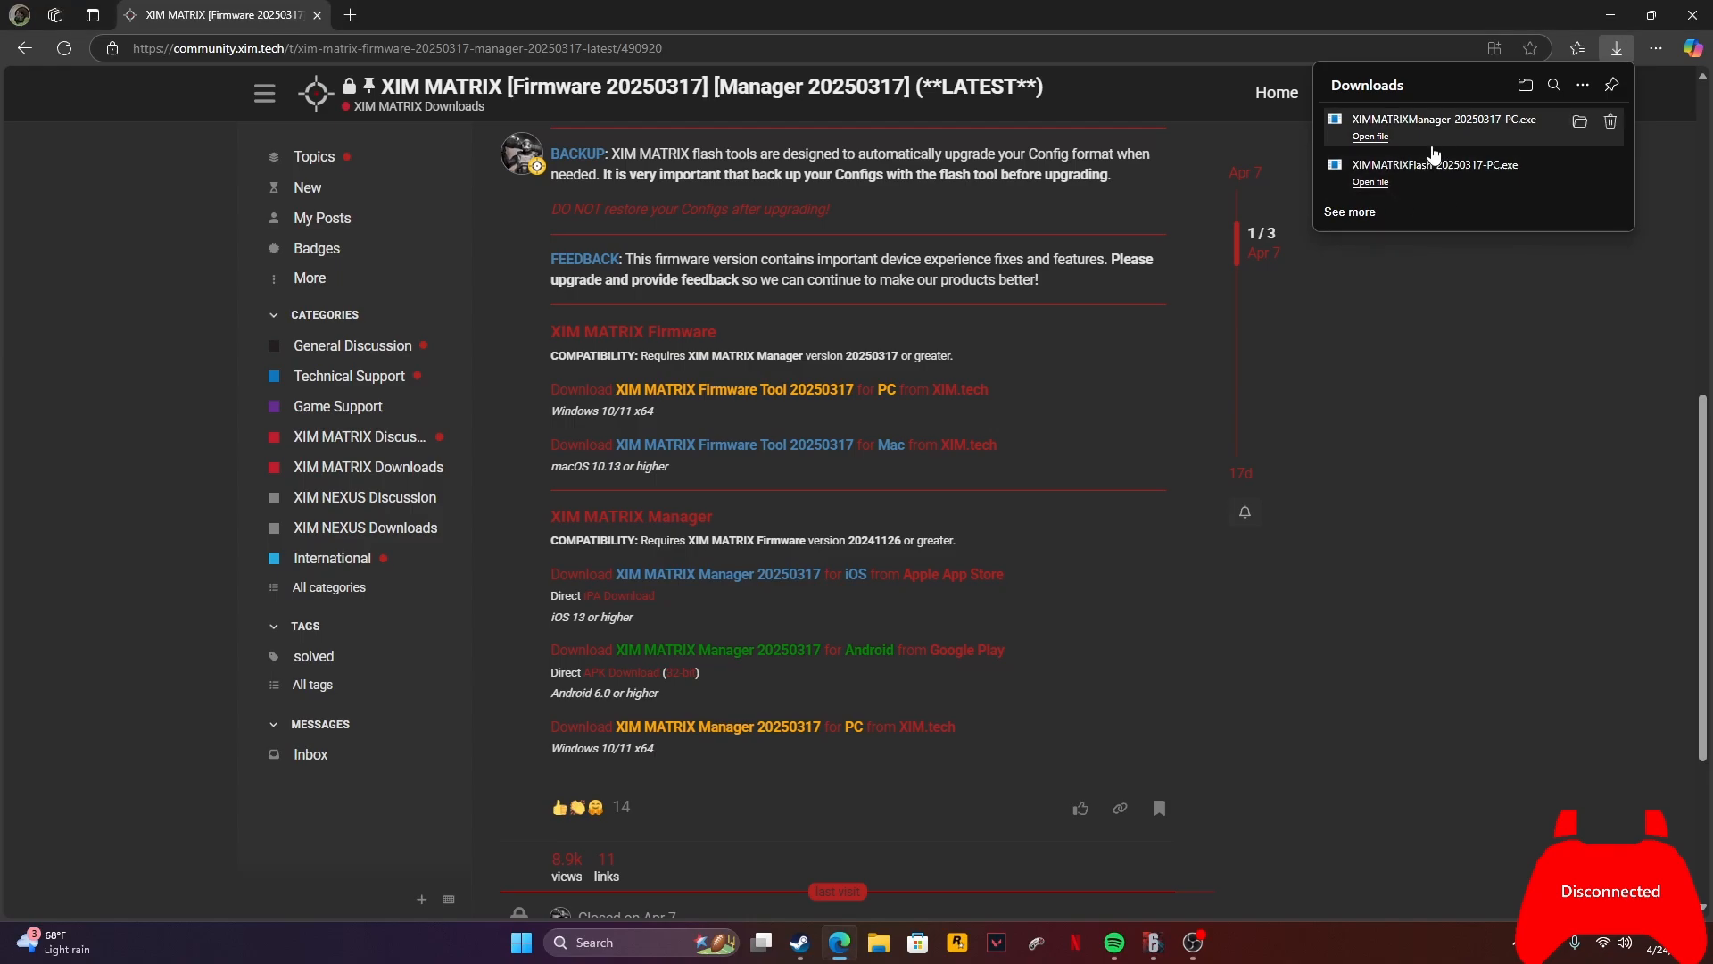
- Run XIMMATRIXManager-20250317-PC.exe and advance the setup wizard to install the Manager
left_click(1369, 135)
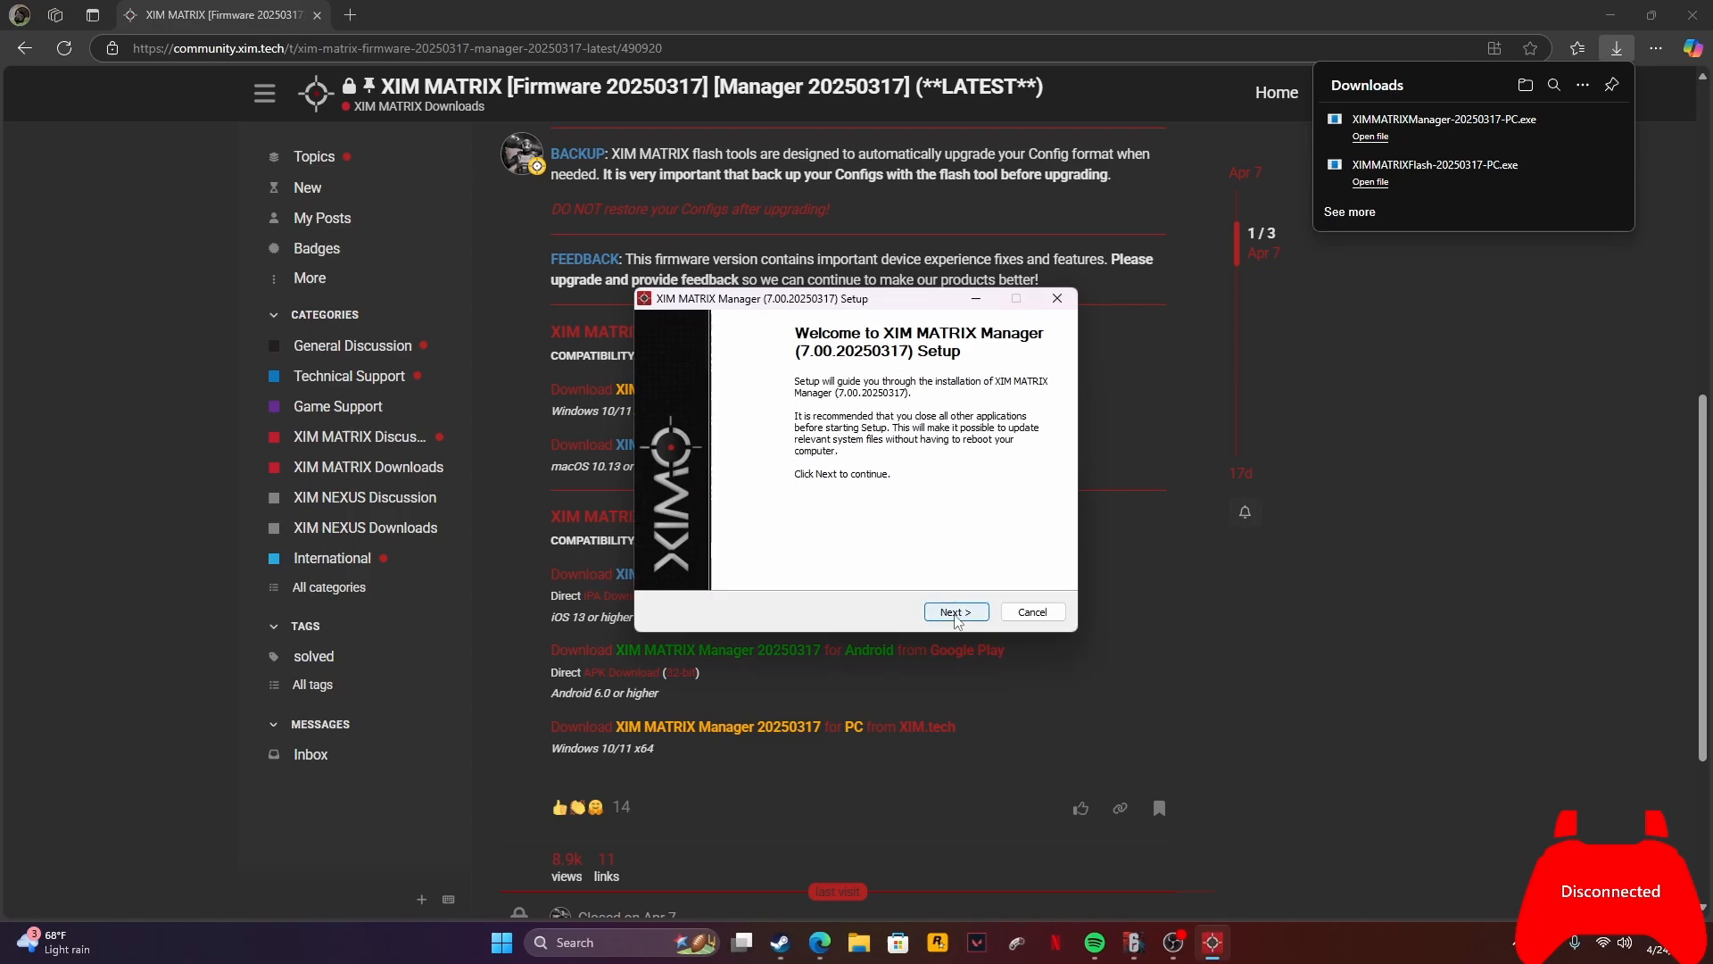
left_click(953, 610)
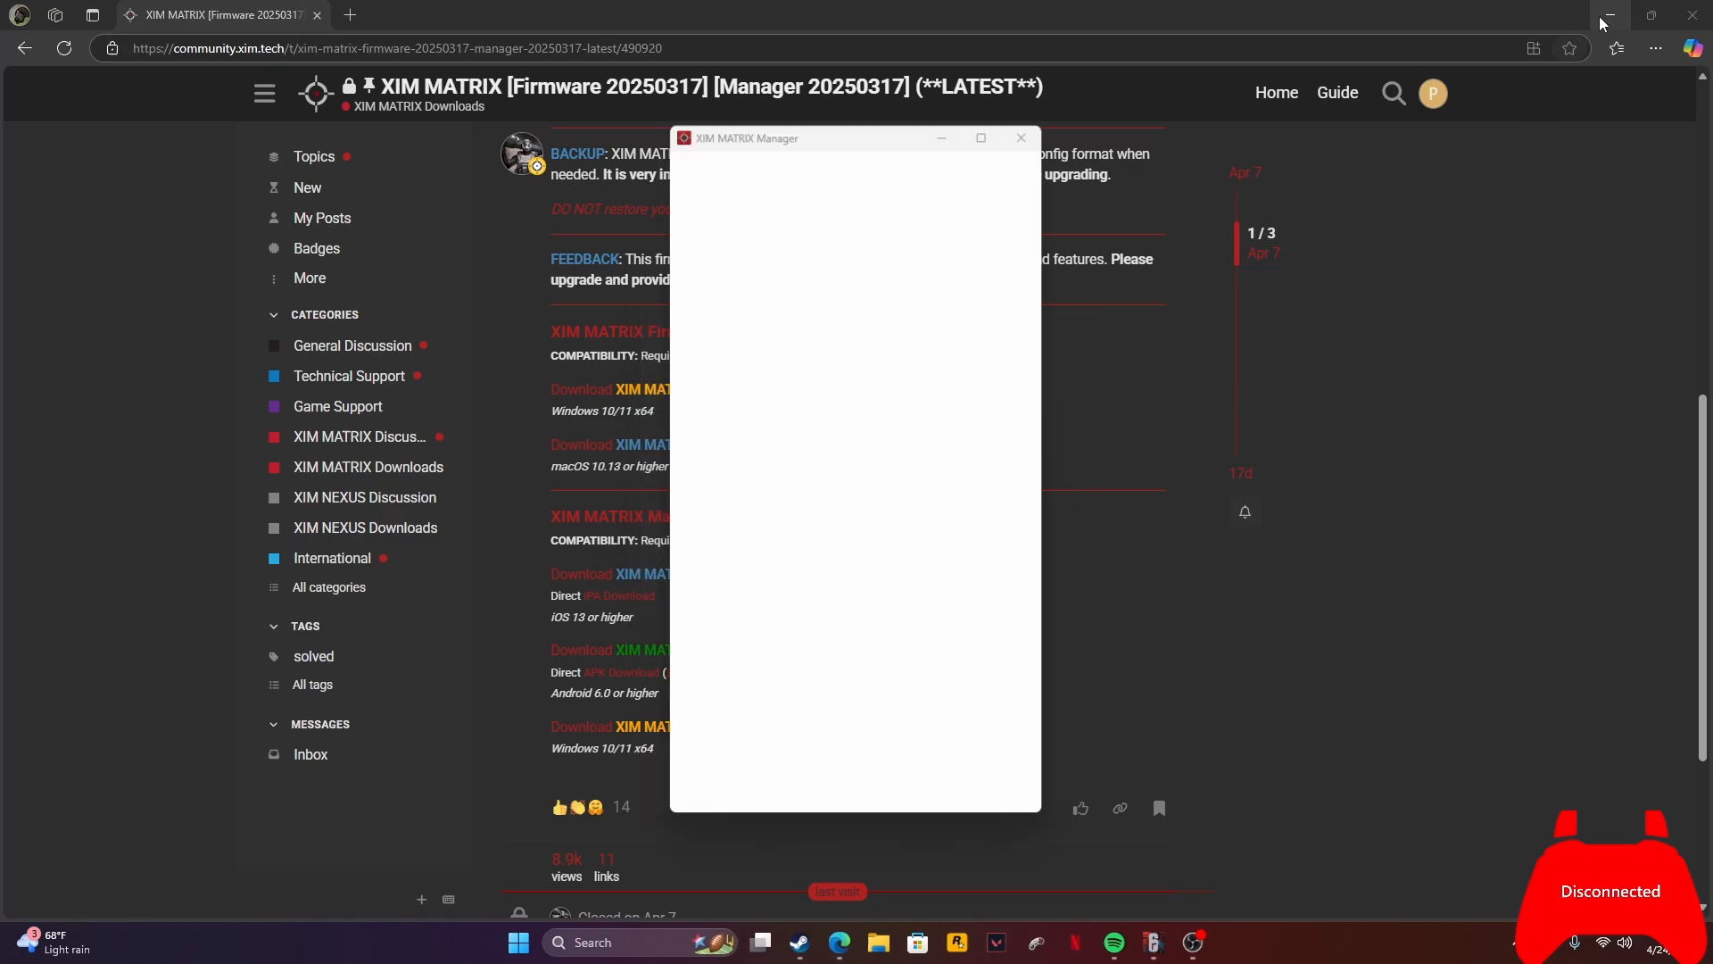
- Minimize Edge, continue past the Manager welcome, accept the license and complete the game support download
left_click(1606, 16)
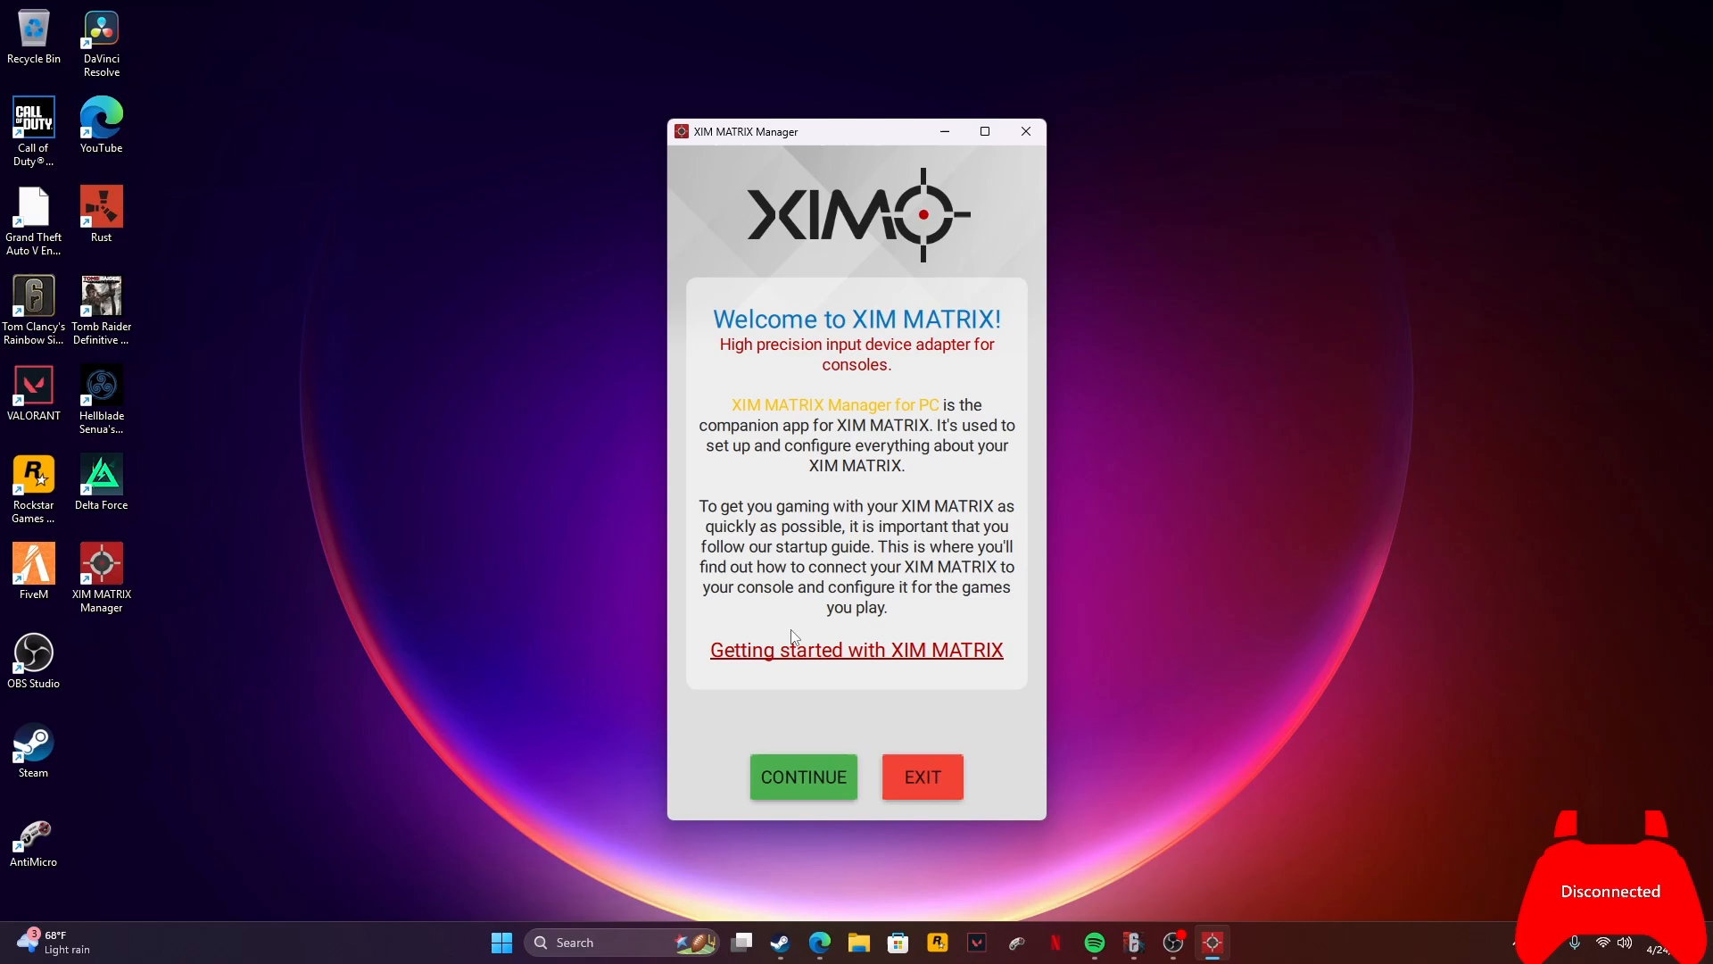
left_click(802, 777)
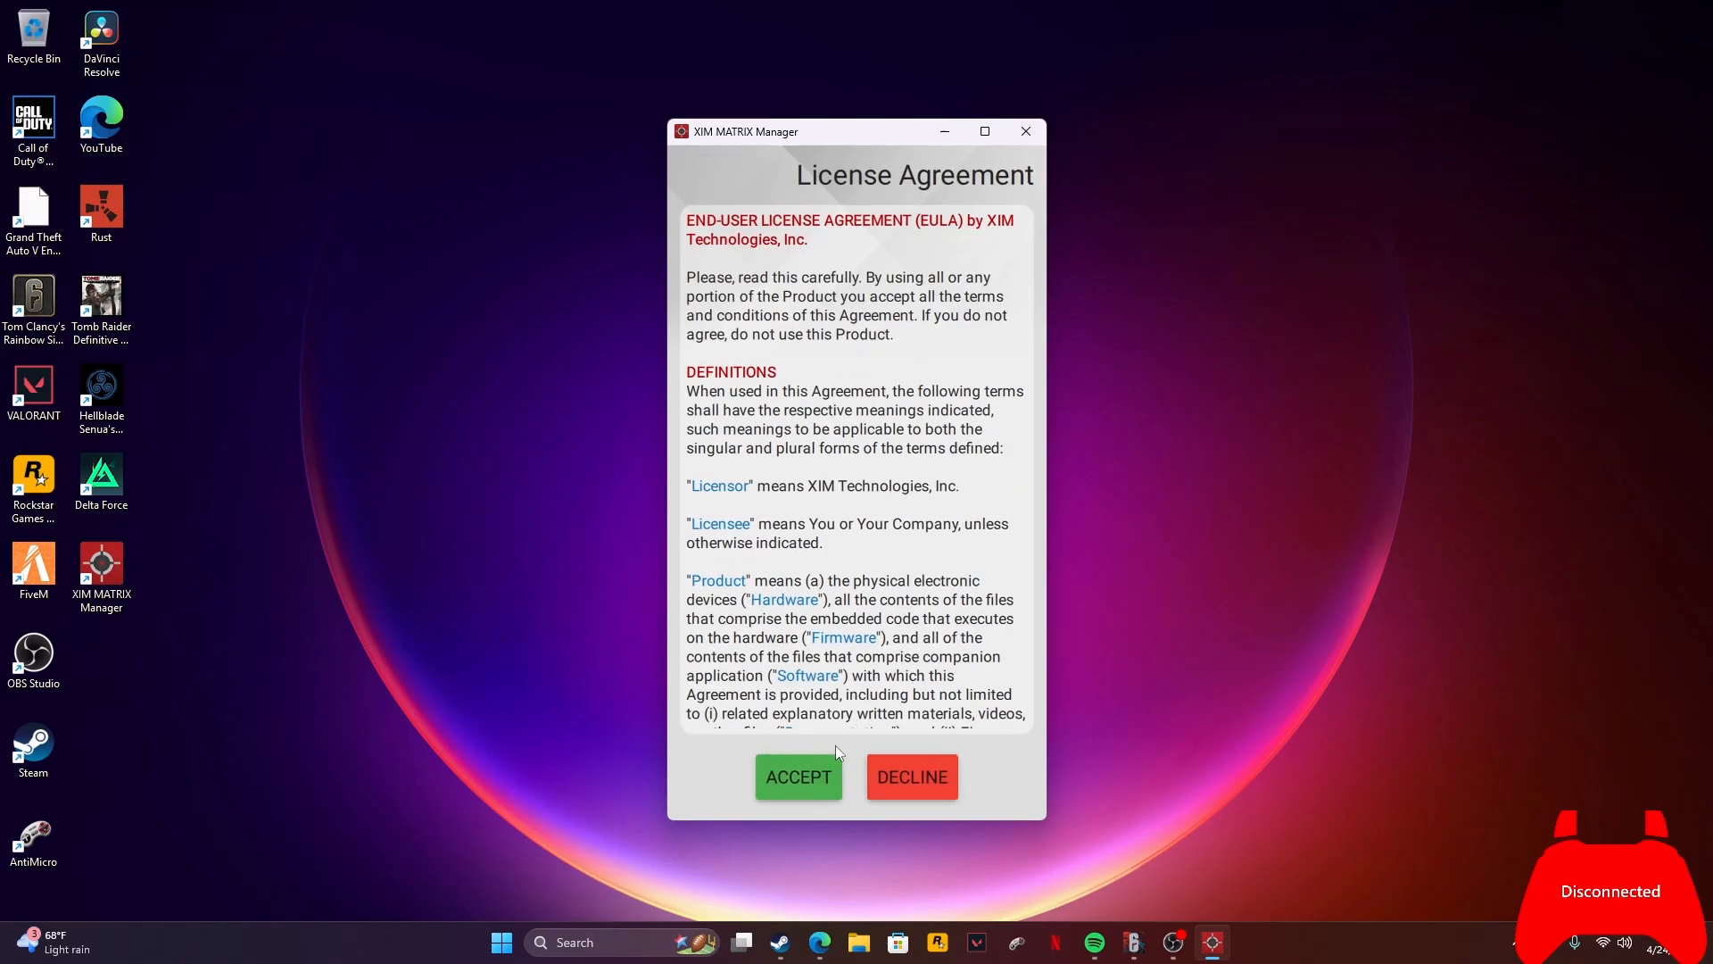
left_click(798, 776)
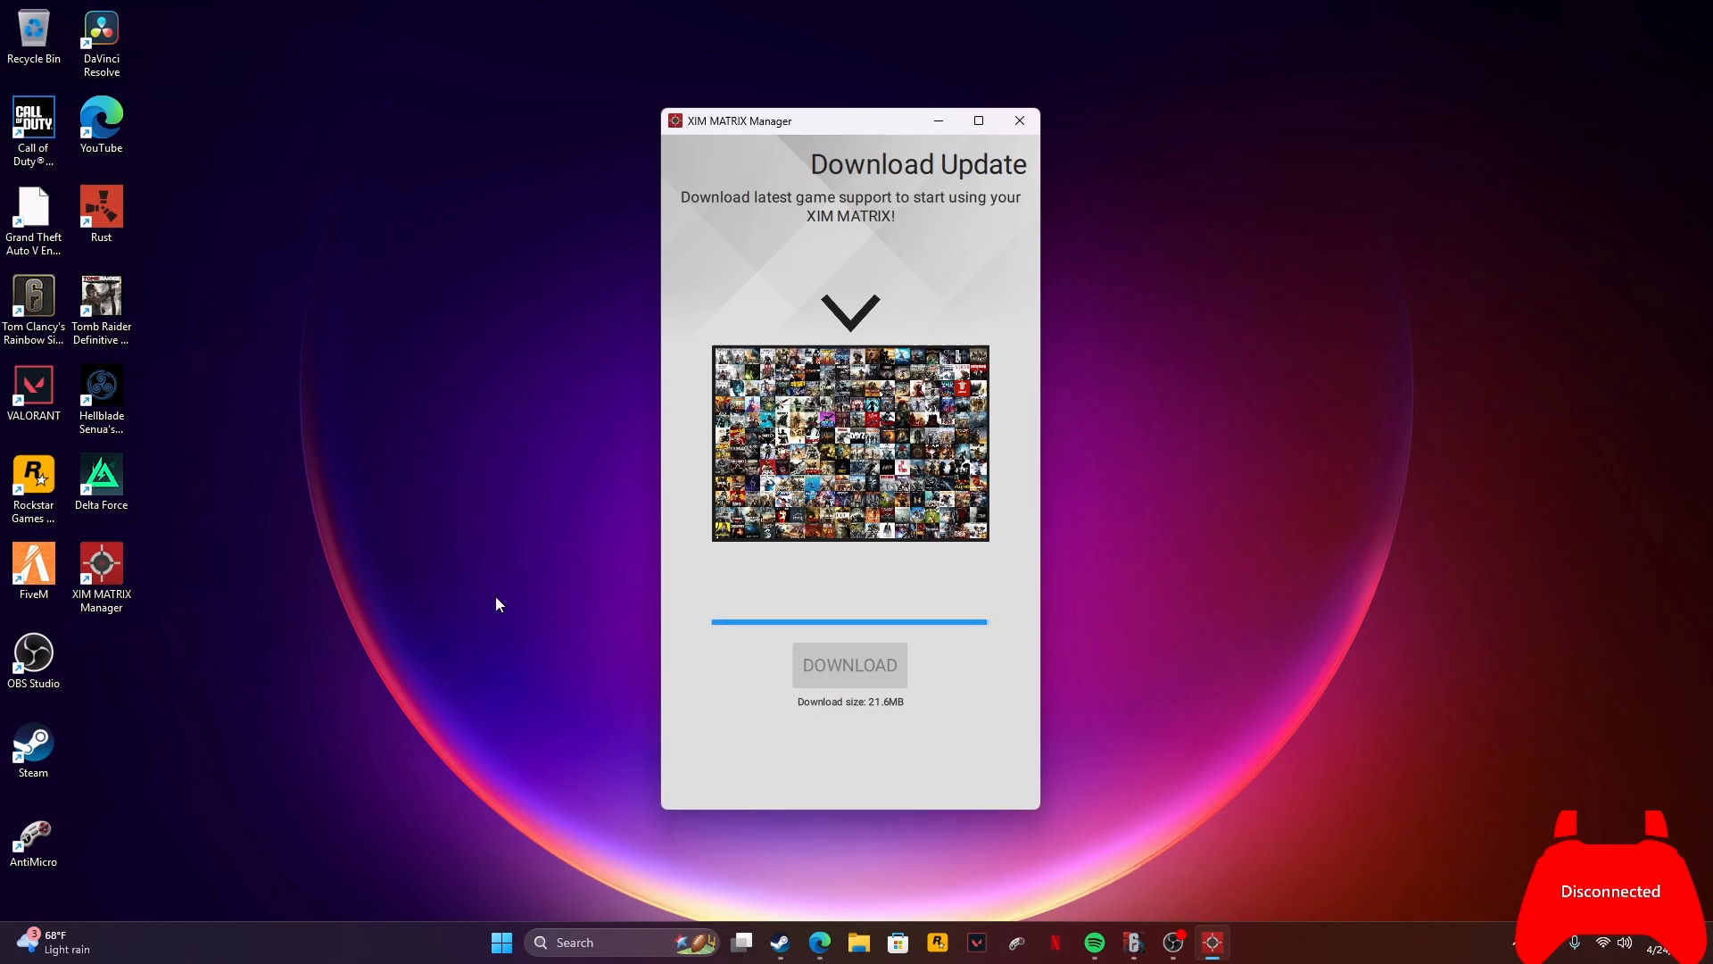
left_click(850, 664)
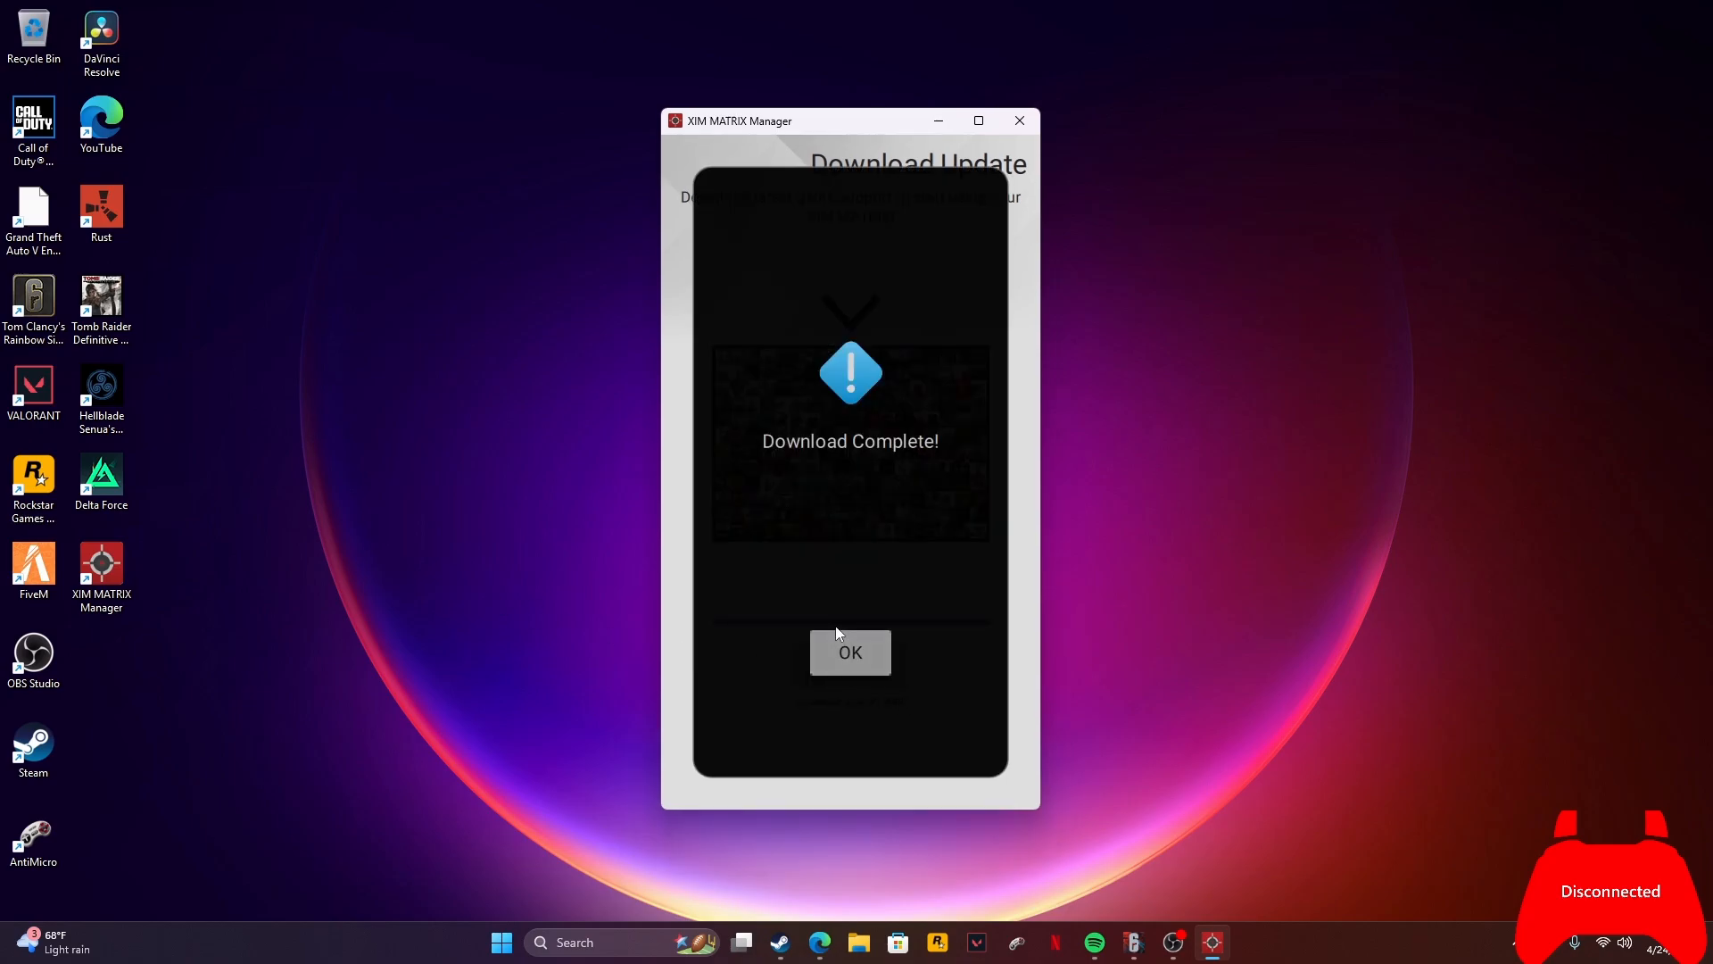
left_click(849, 653)
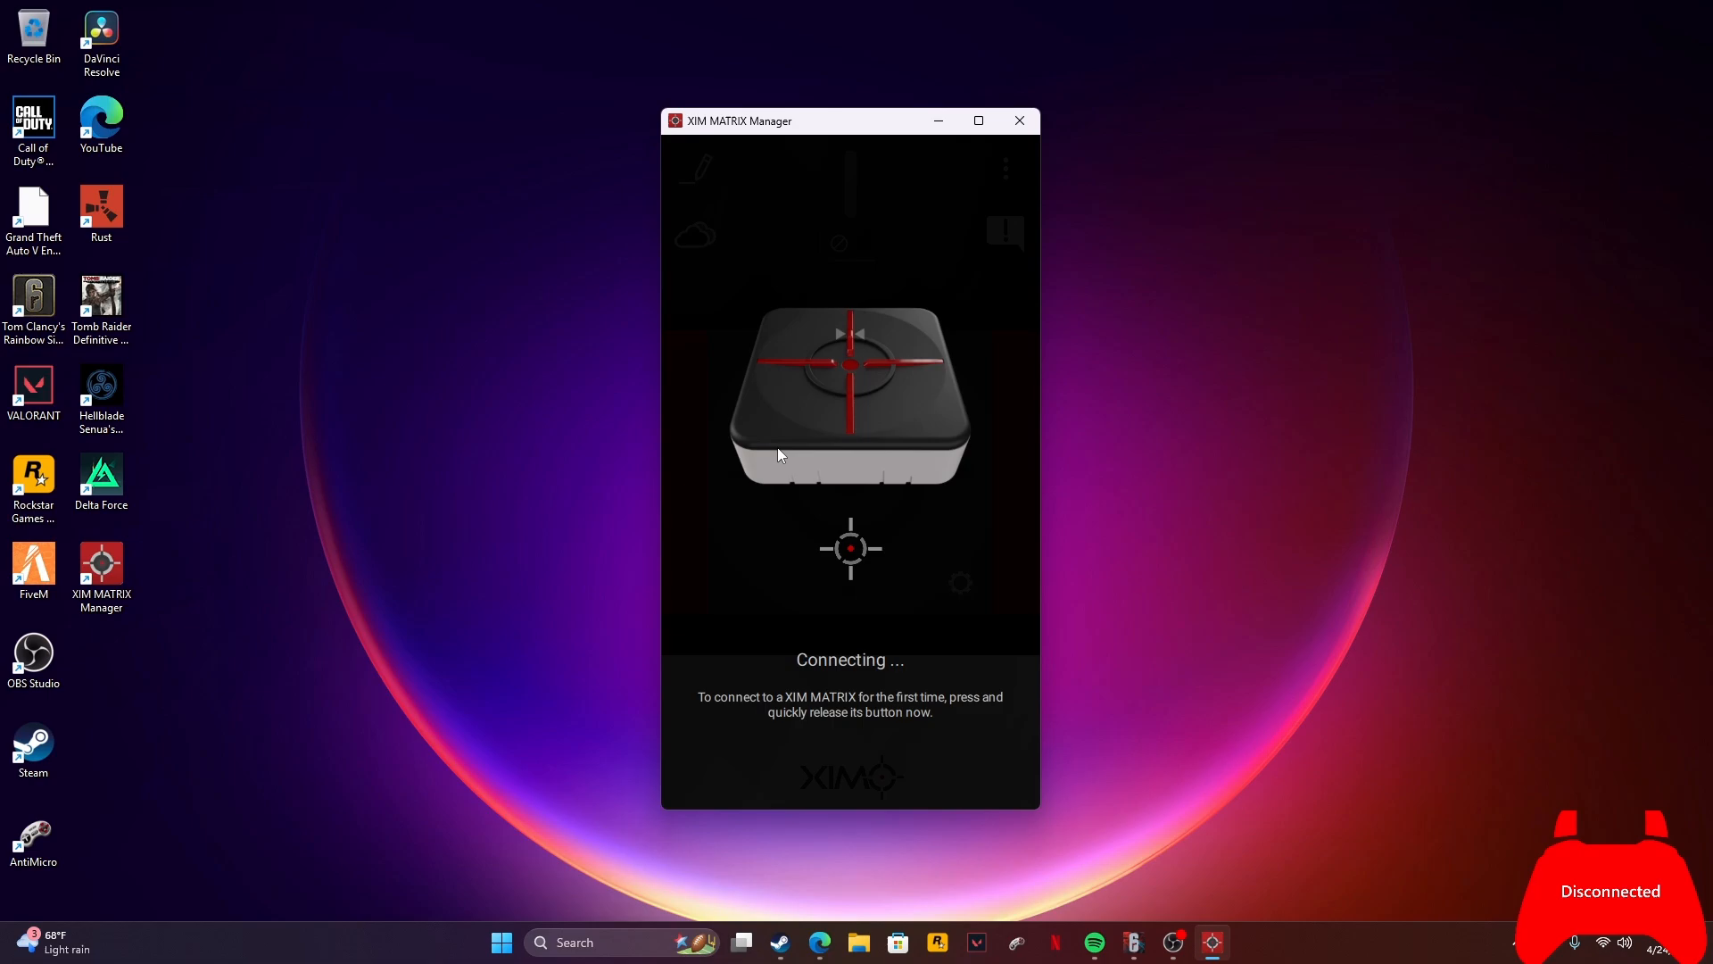
mouse_move(896, 746)
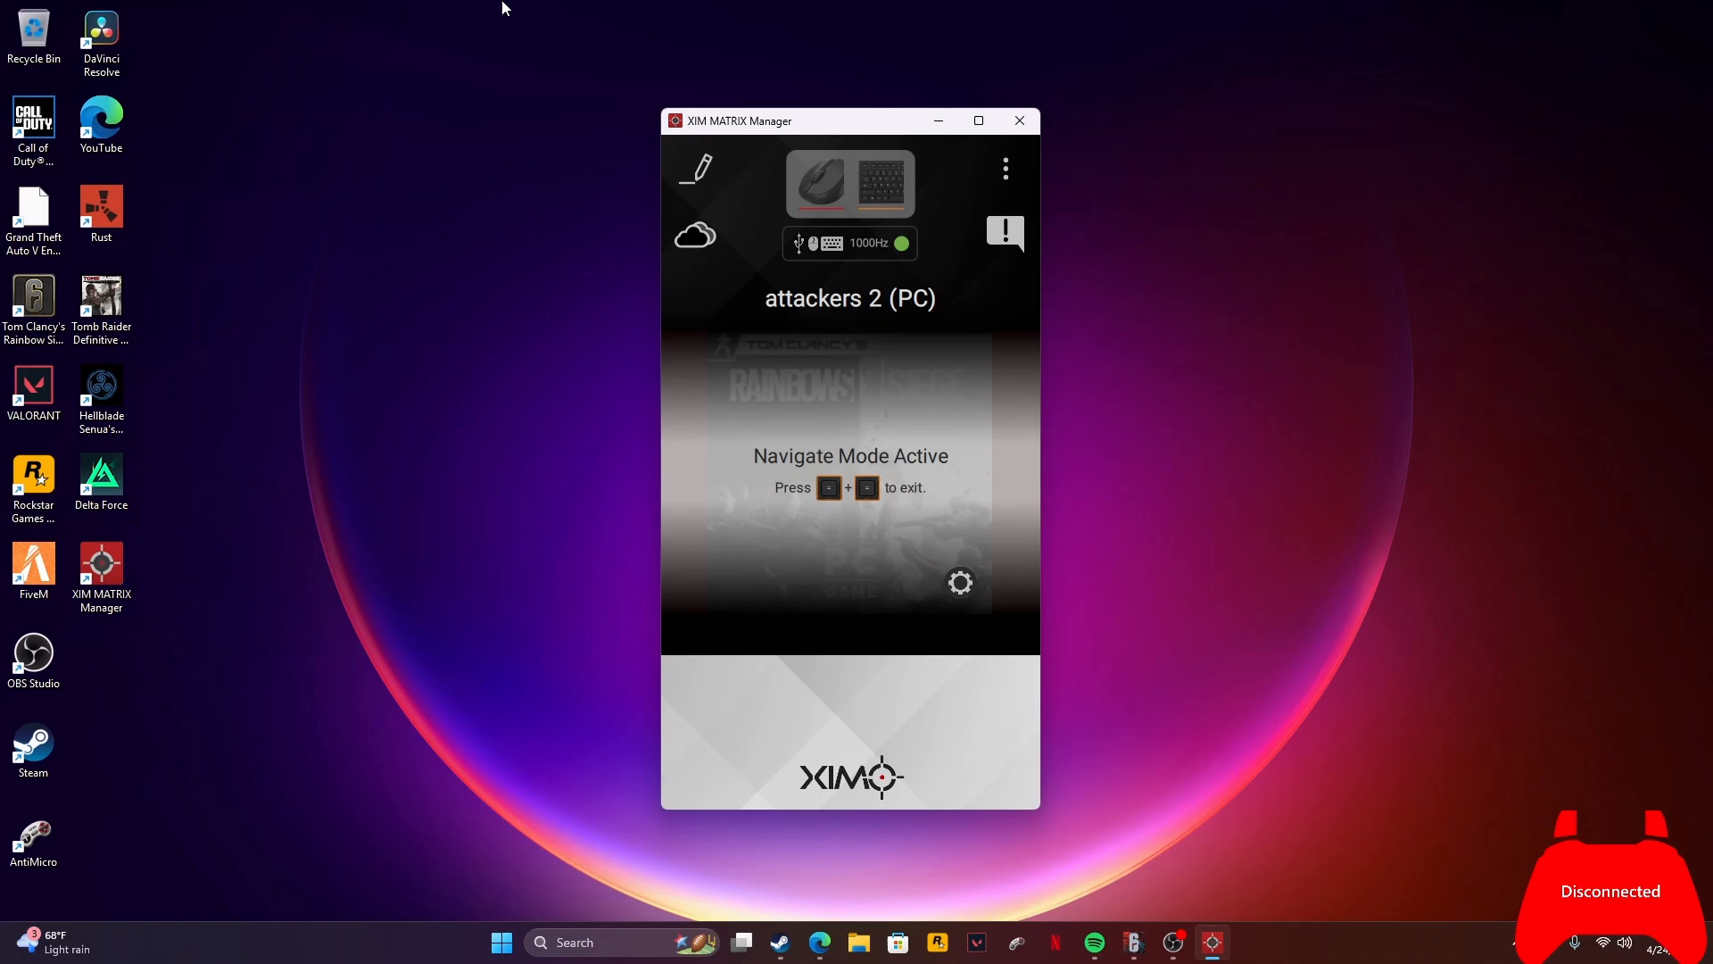
mouse_move(705, 182)
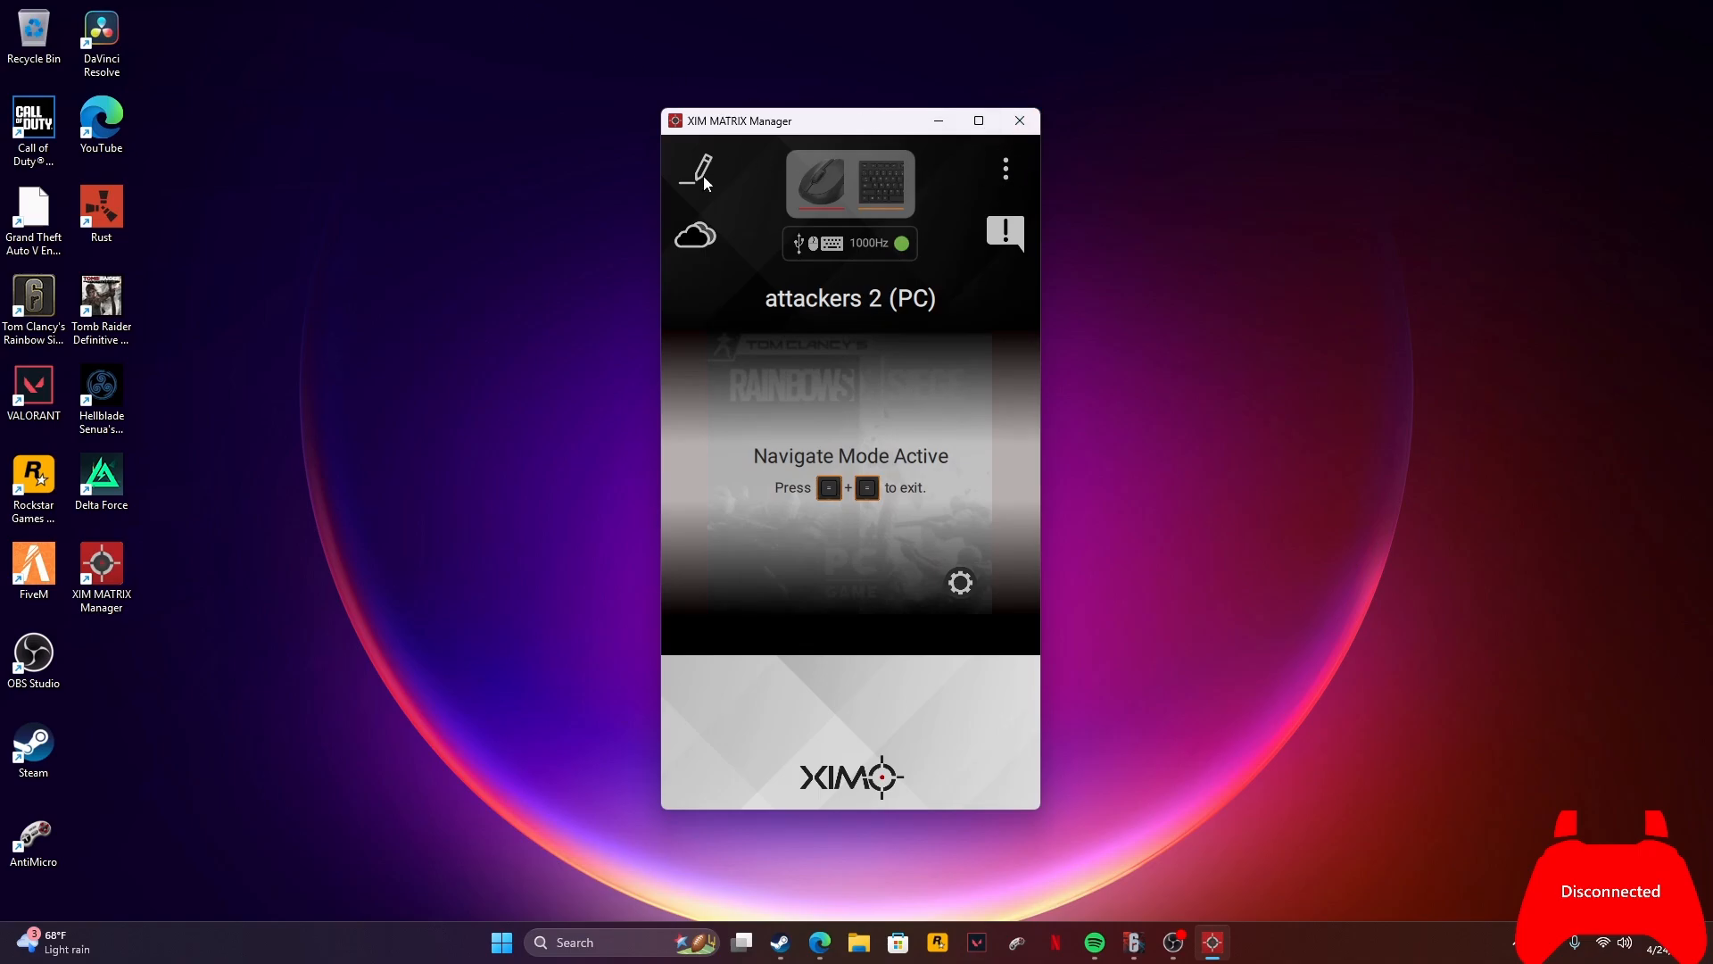
- View the attackers 2 (PC) config in Edit Config, then return to the main screen
left_click(698, 171)
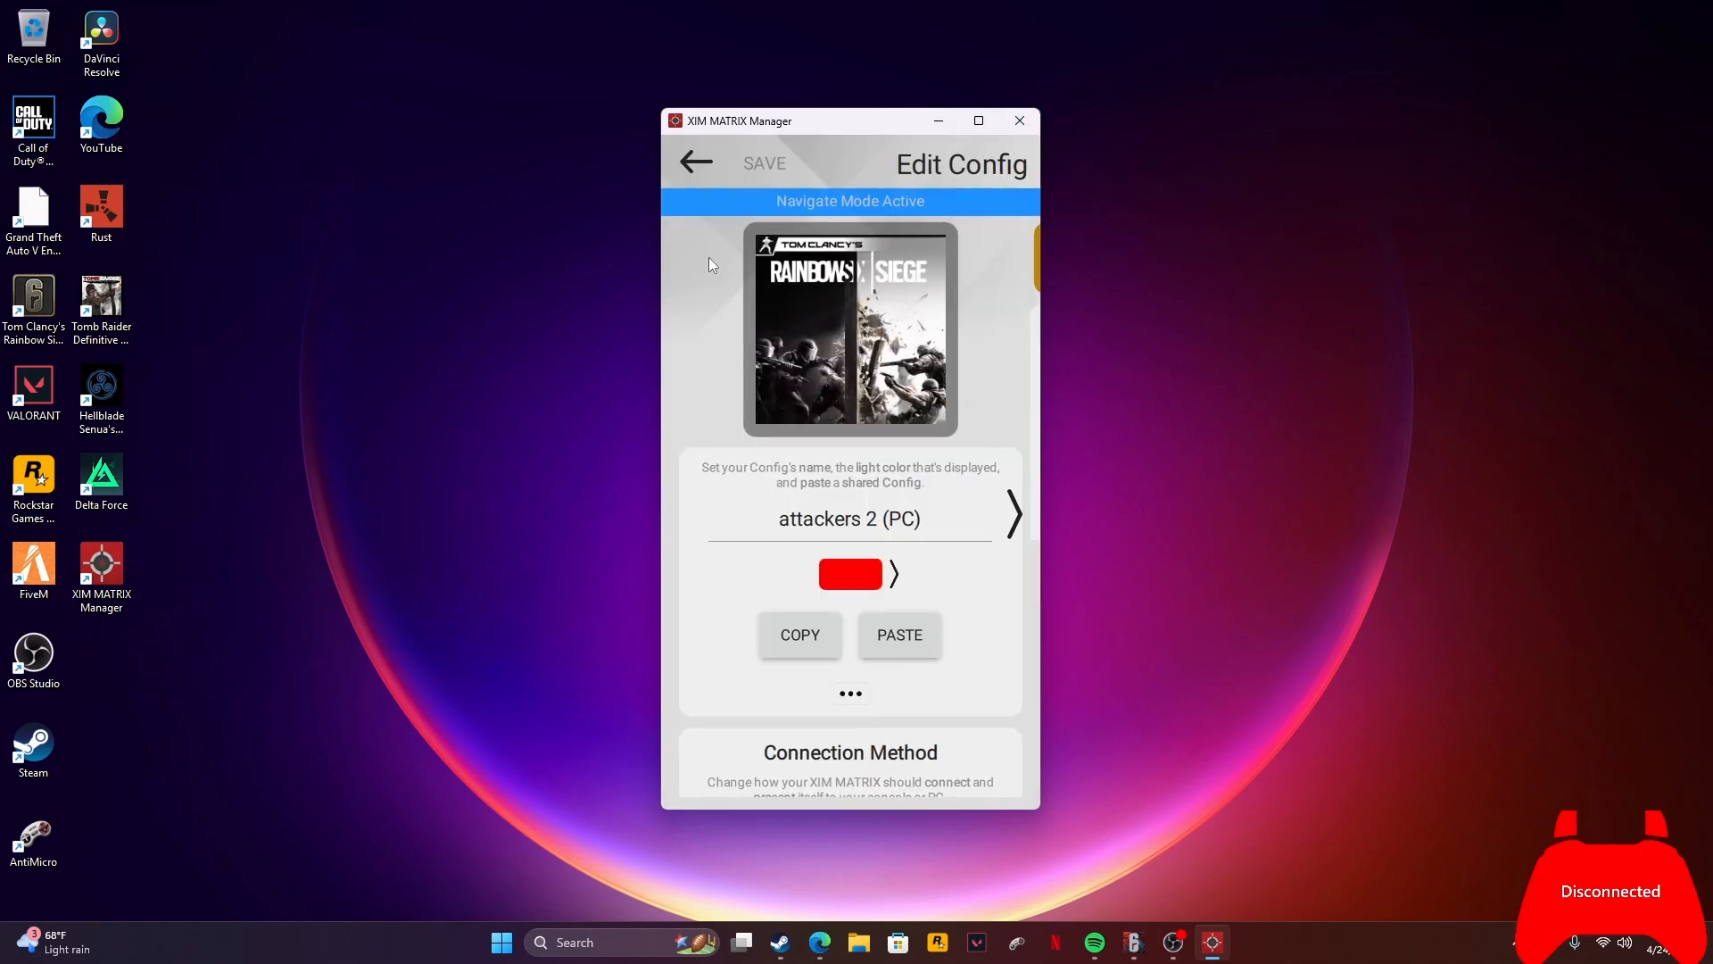
left_click(694, 162)
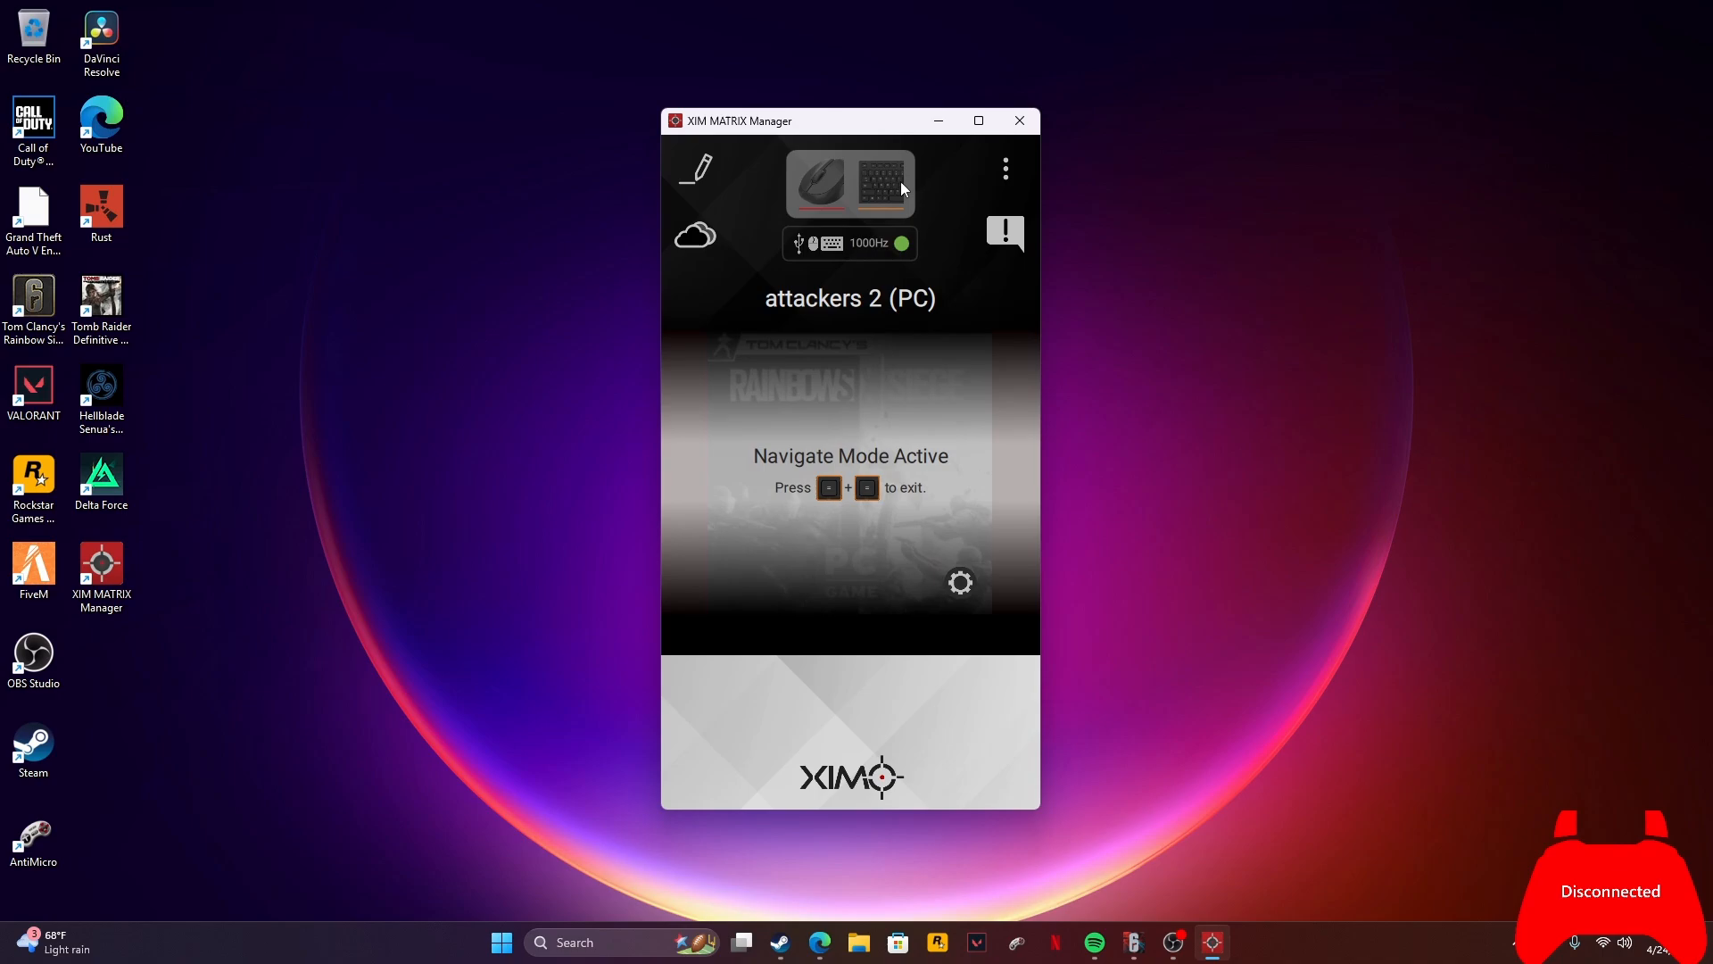
- View the three-dot options list, then hide the XIM MATRIX Manager window to show the desktop
left_click(1003, 170)
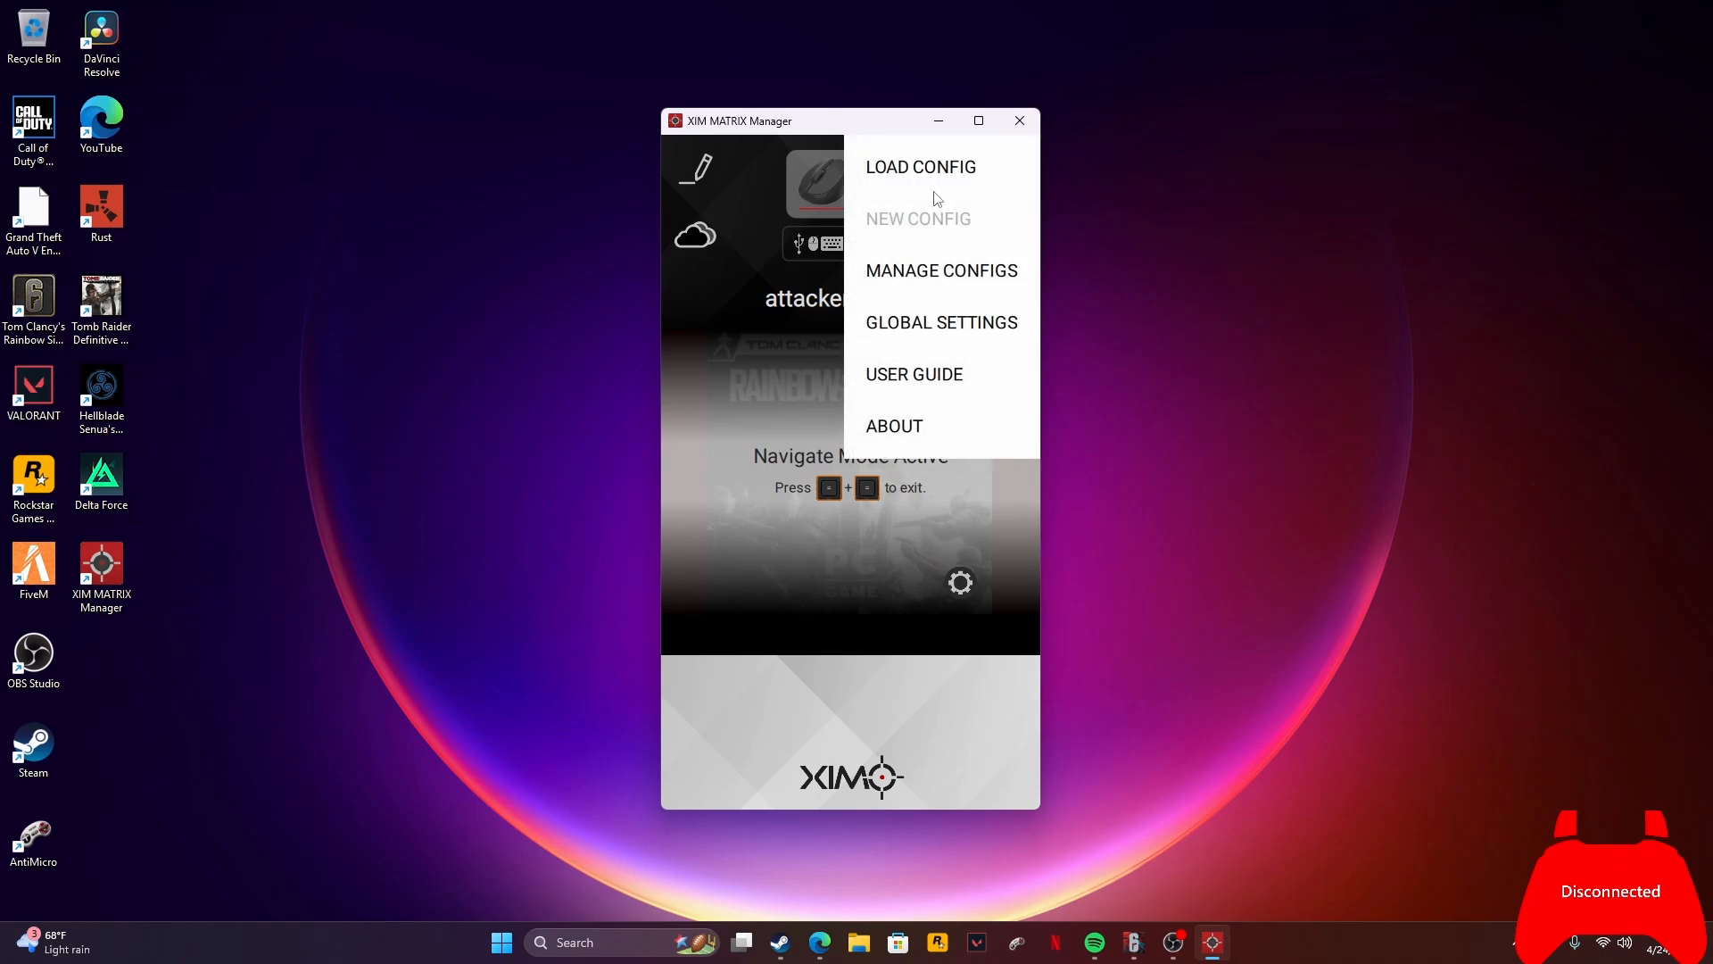
mouse_move(889, 232)
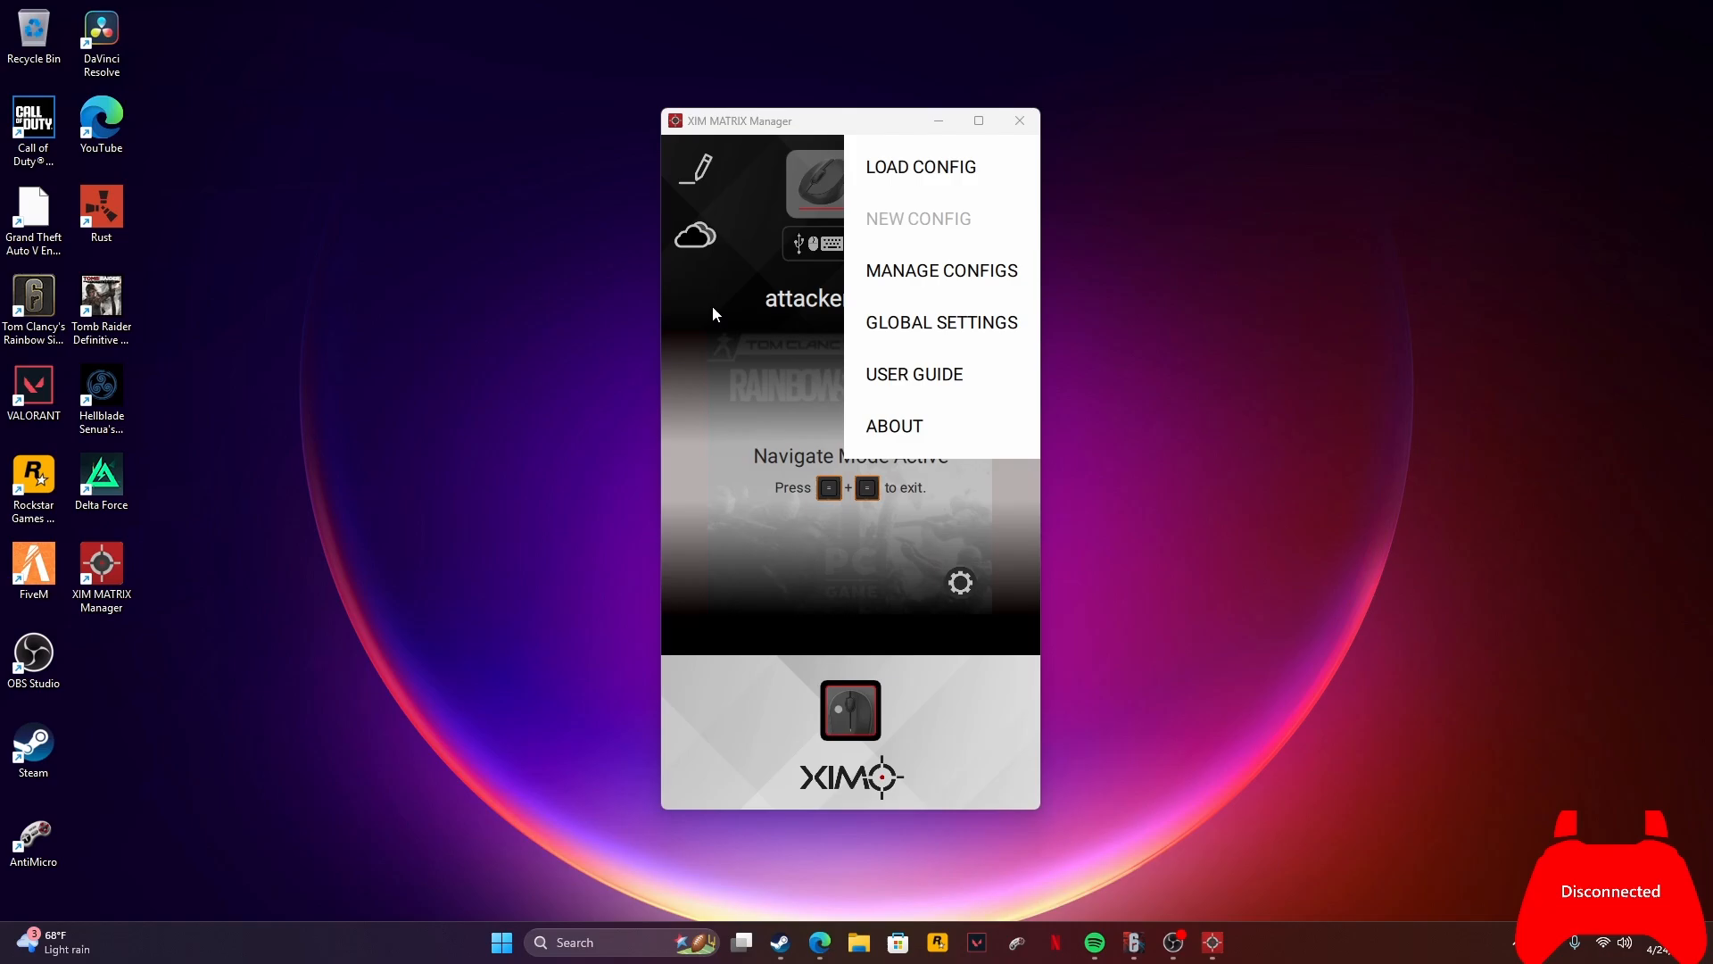
left_click(1017, 120)
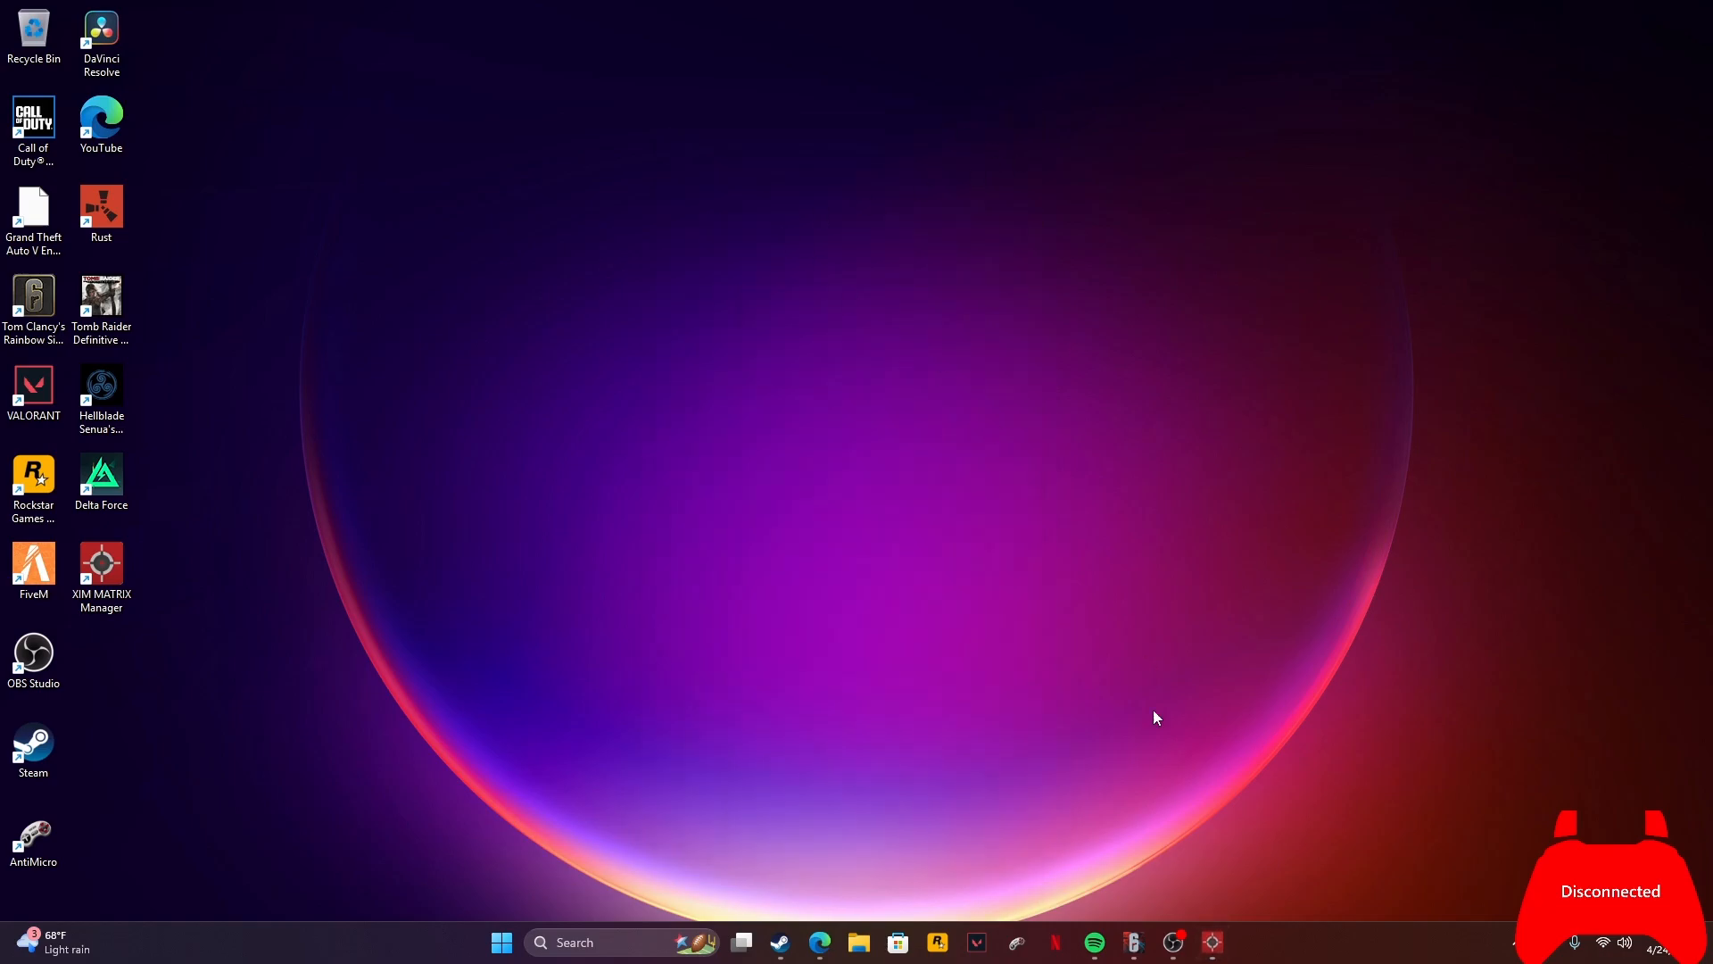